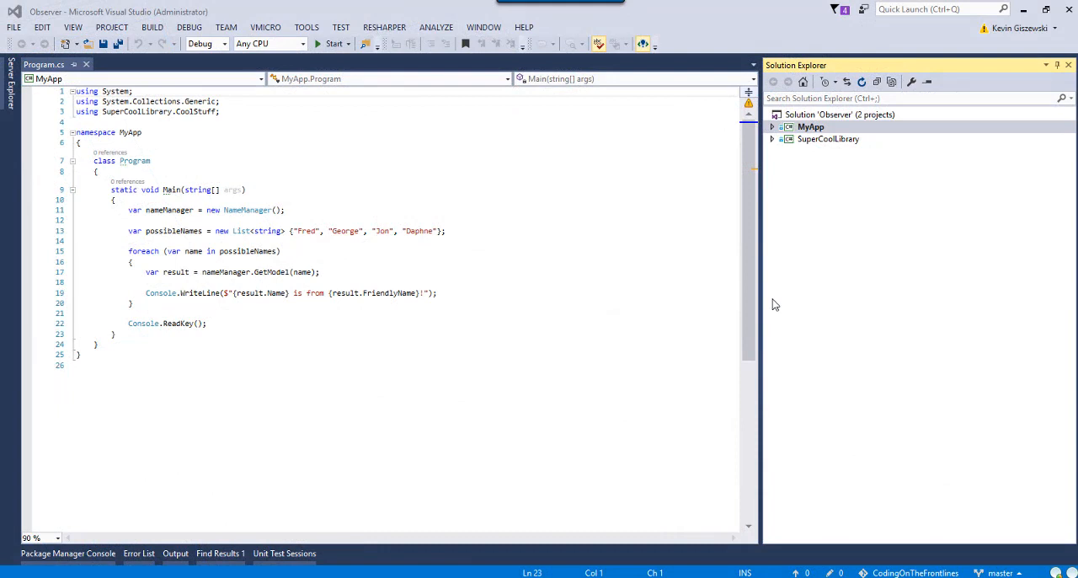
{"action": "mouse_move", "coordinate": [307, 191]}
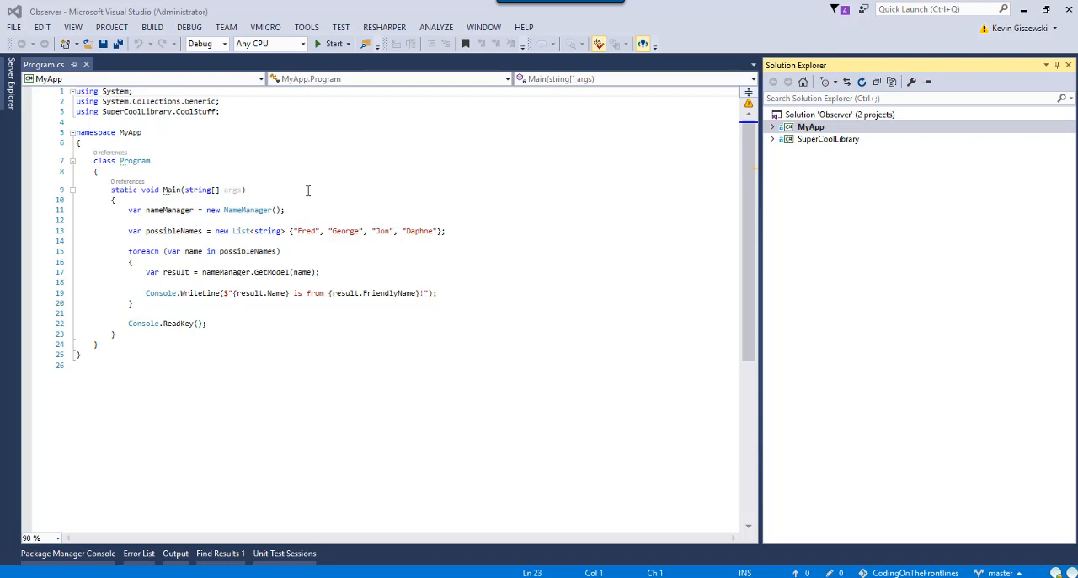
{"action": "mouse_move", "coordinate": [542, 209]}
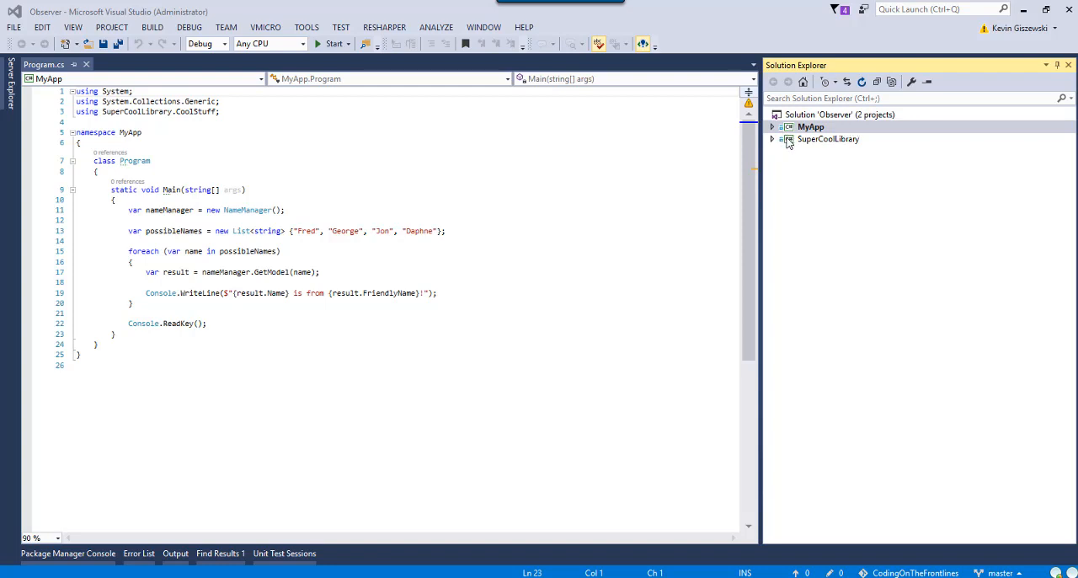
{"action": "mouse_move", "coordinate": [822, 152]}
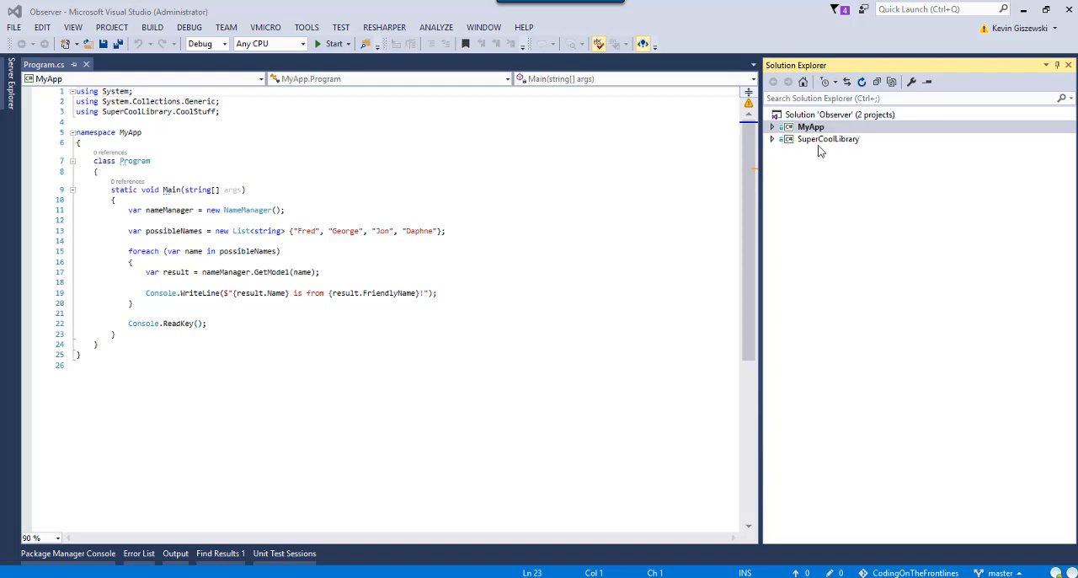
{"action": "mouse_move", "coordinate": [807, 145]}
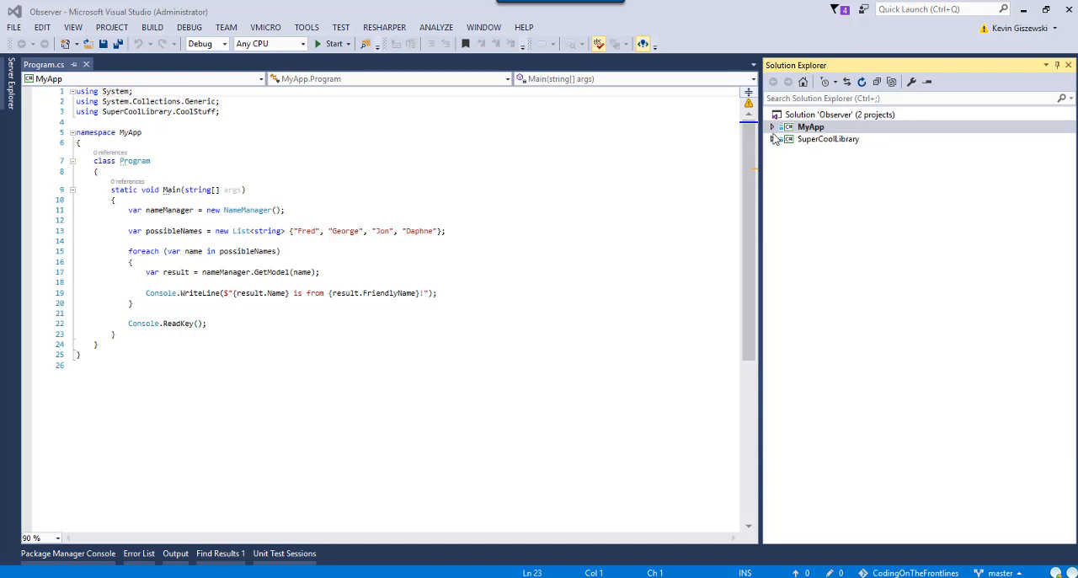
{"action": "mouse_move", "coordinate": [773, 158]}
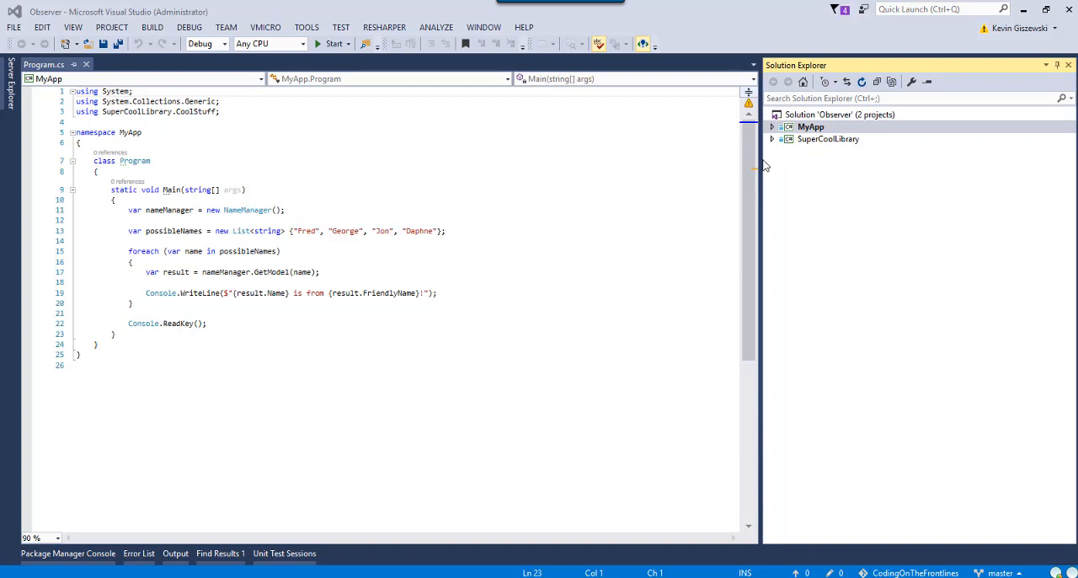
{"action": "mouse_move", "coordinate": [827, 138]}
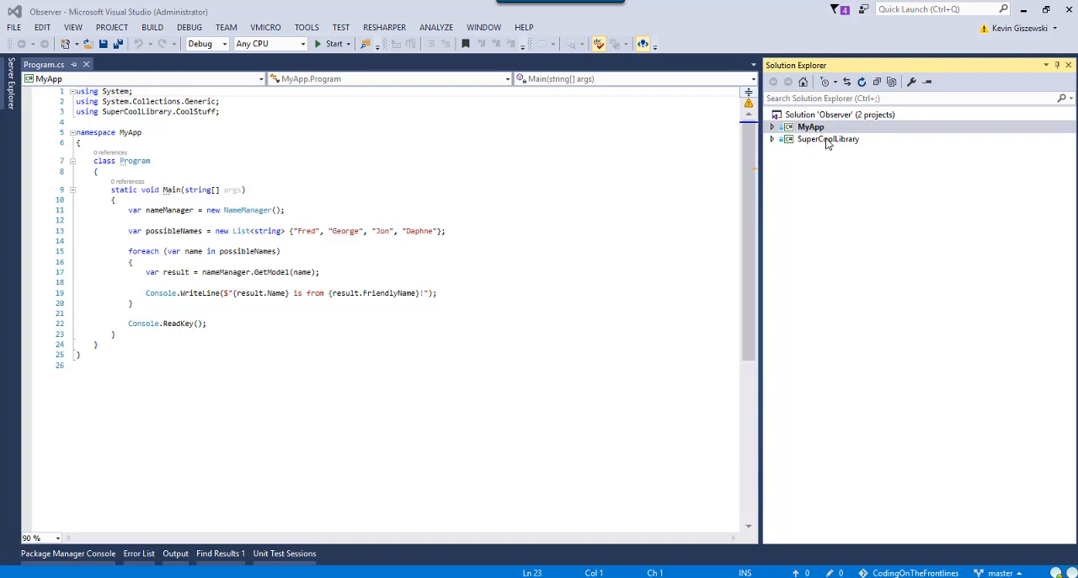
{"action": "mouse_move", "coordinate": [815, 157]}
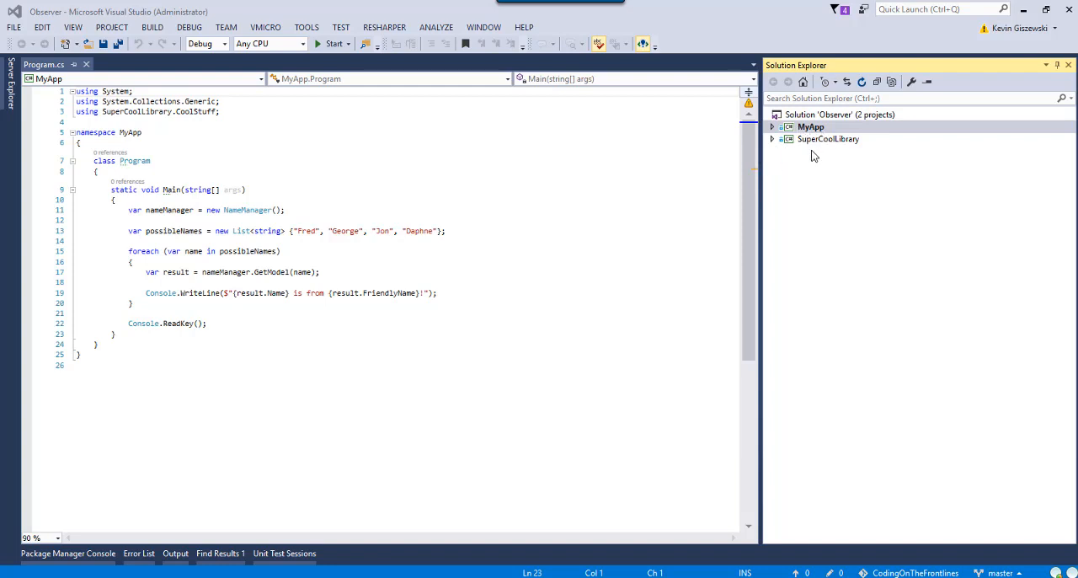
{"action": "mouse_move", "coordinate": [792, 158]}
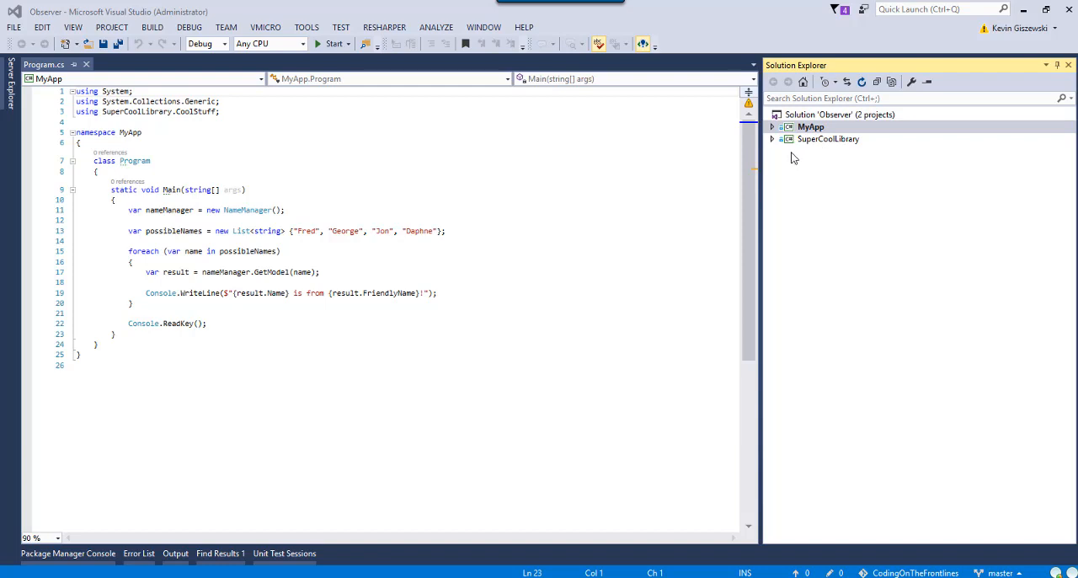
{"action": "mouse_move", "coordinate": [775, 140]}
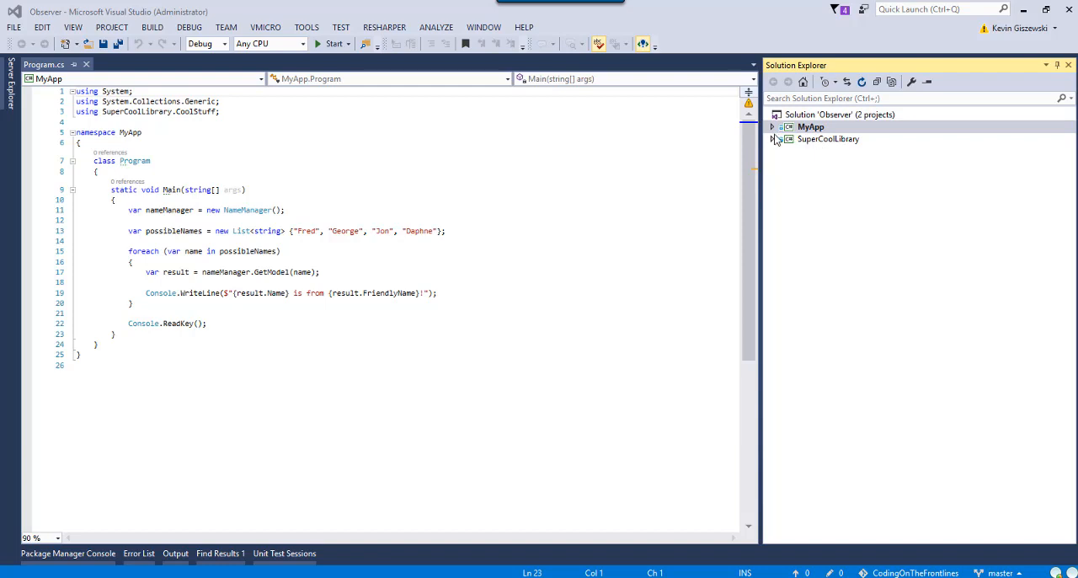
{"action": "mouse_move", "coordinate": [463, 208]}
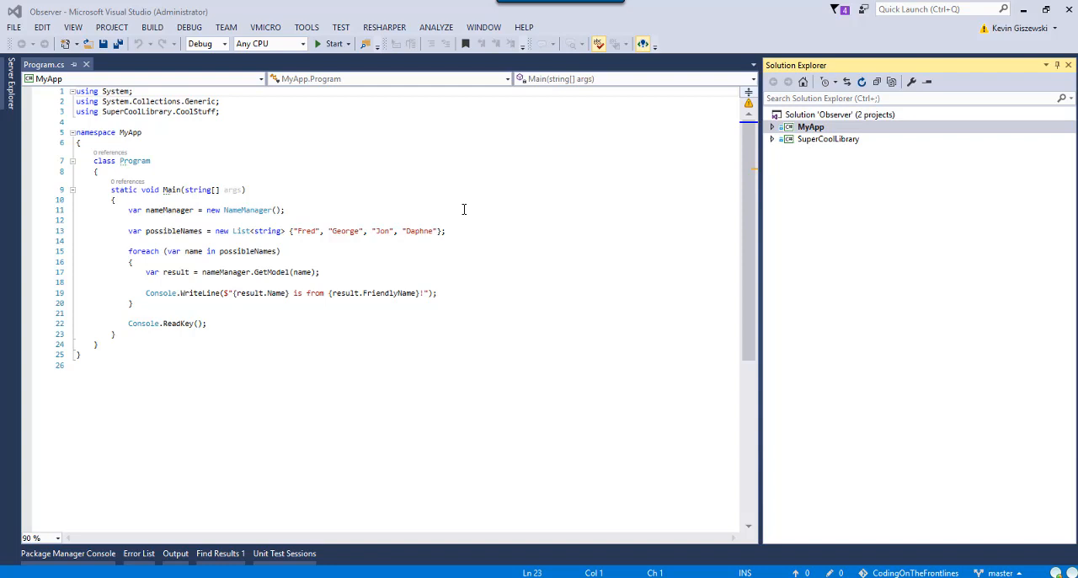
{"action": "mouse_move", "coordinate": [435, 286]}
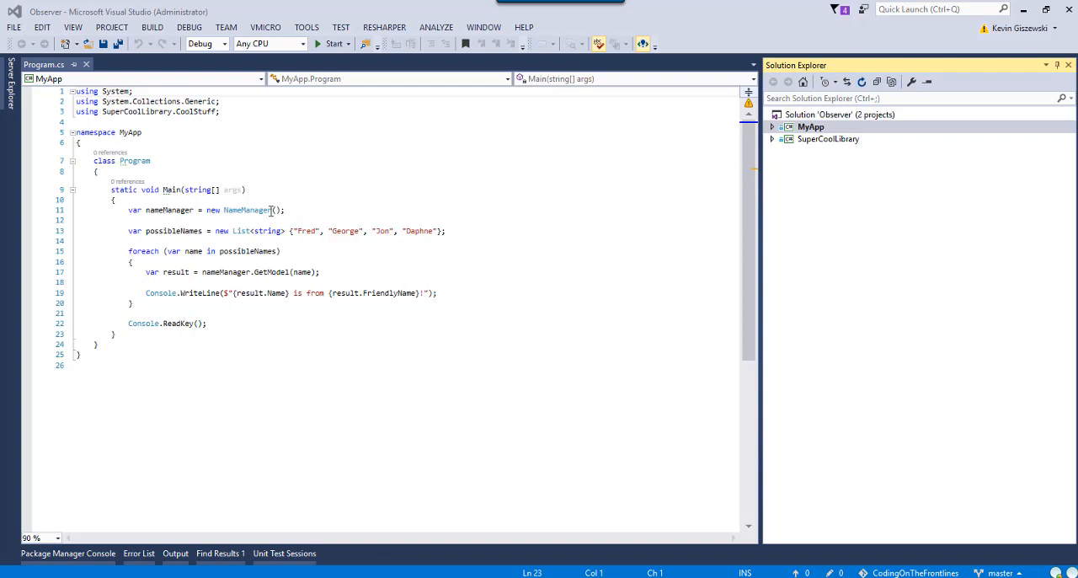
Highlight the NameManager class name in Program.cs to review its usage in Main
{"action": "double_click", "coordinate": [246, 209]}
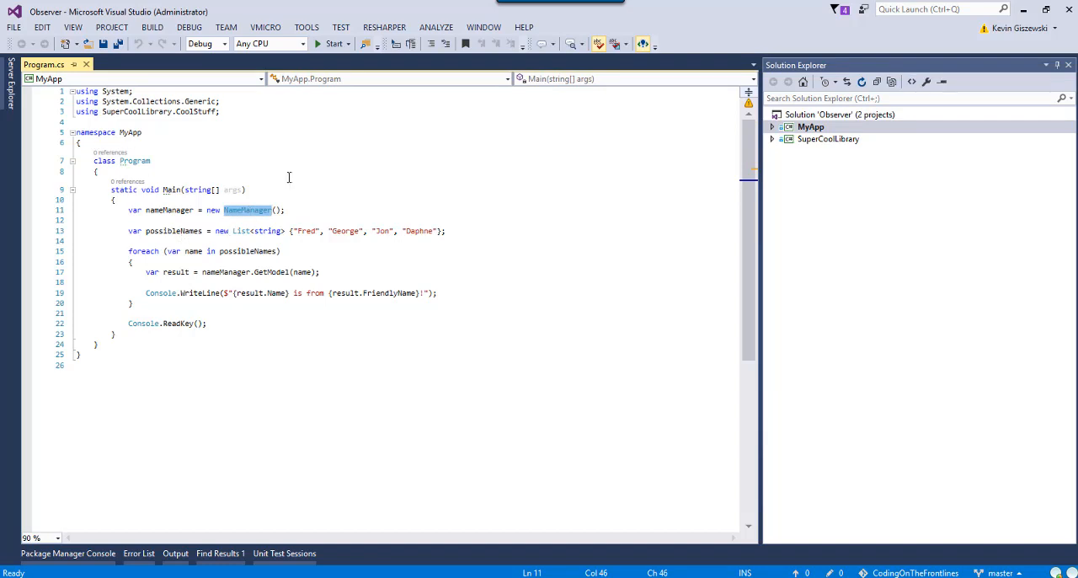
{"action": "mouse_move", "coordinate": [295, 233]}
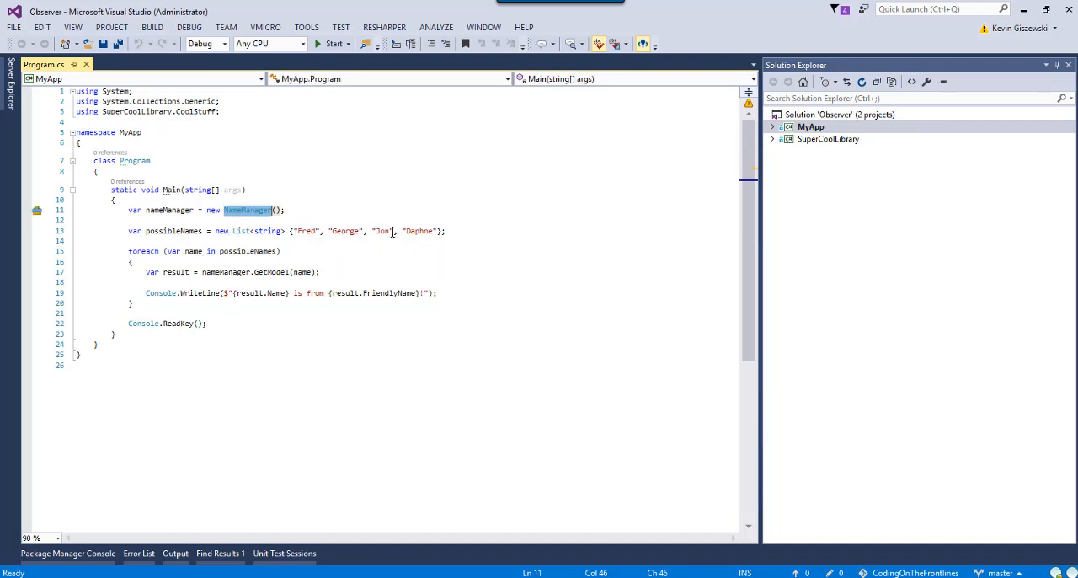
{"action": "mouse_move", "coordinate": [398, 239]}
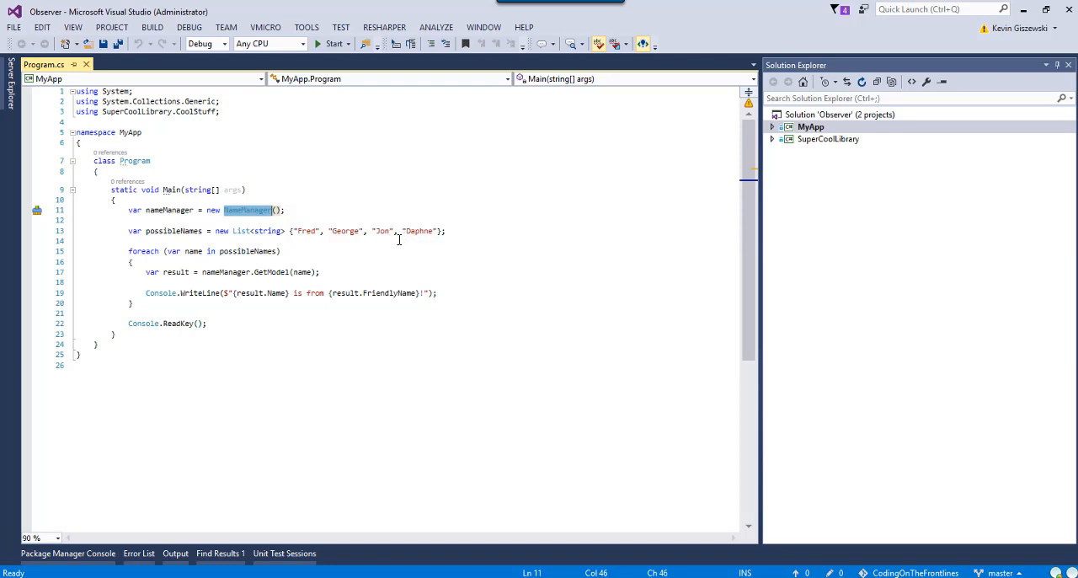
{"action": "mouse_move", "coordinate": [729, 133]}
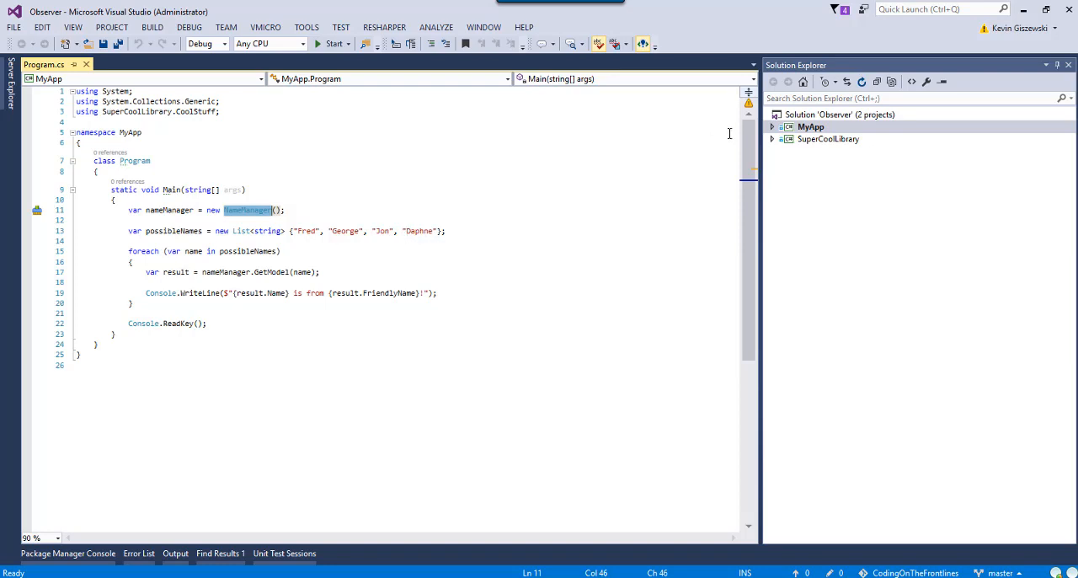
{"action": "mouse_move", "coordinate": [205, 272]}
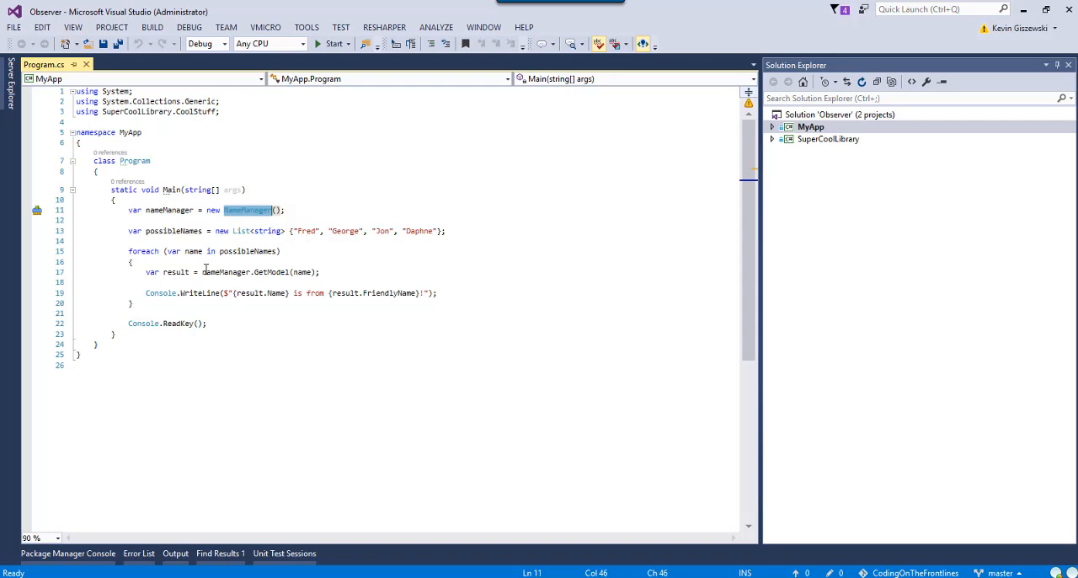
{"action": "mouse_move", "coordinate": [259, 249]}
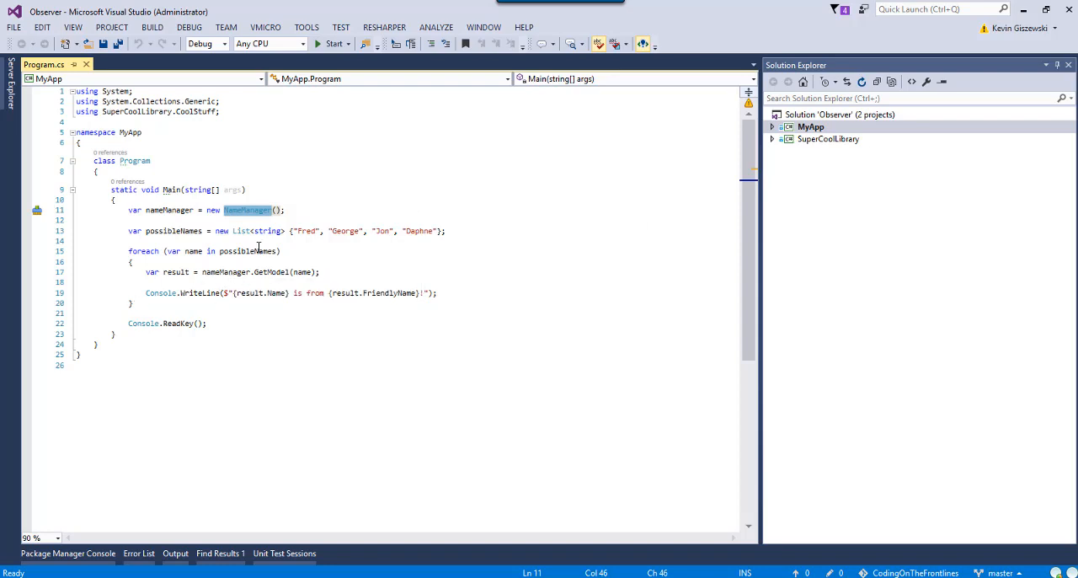
{"action": "mouse_move", "coordinate": [269, 271]}
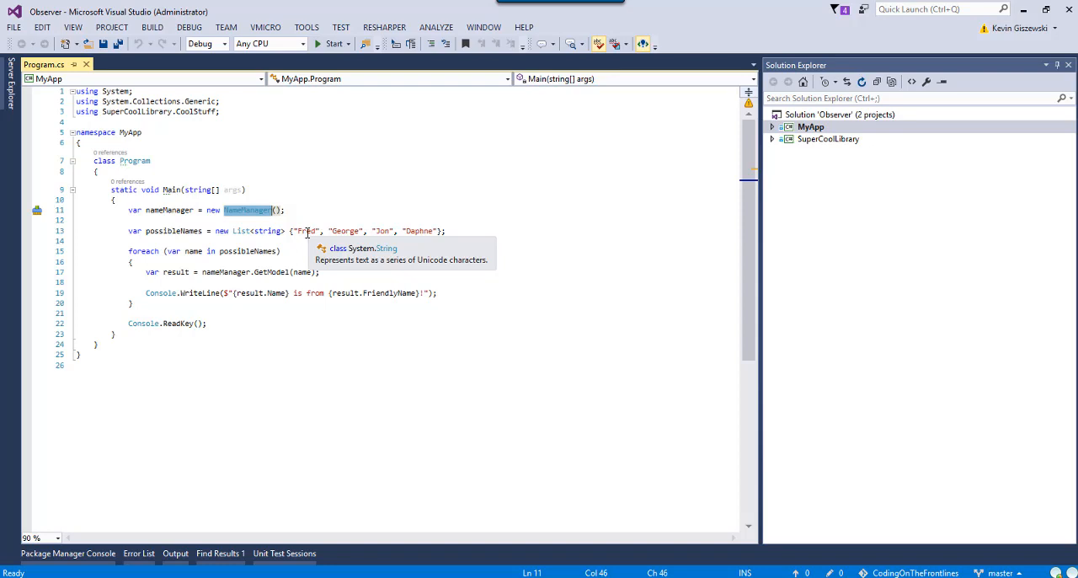
{"action": "mouse_move", "coordinate": [345, 229]}
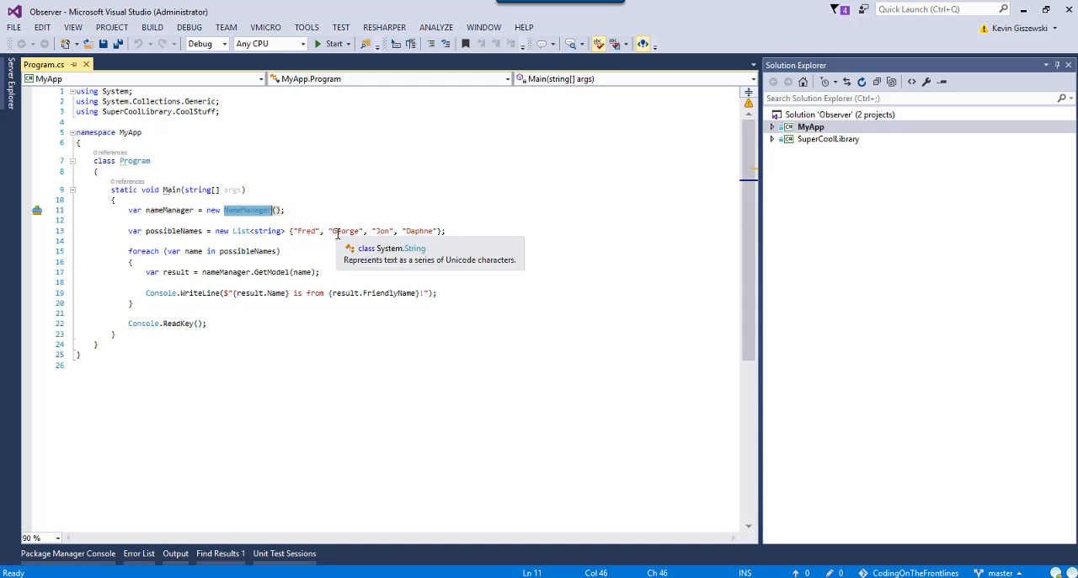
{"action": "mouse_move", "coordinate": [384, 231]}
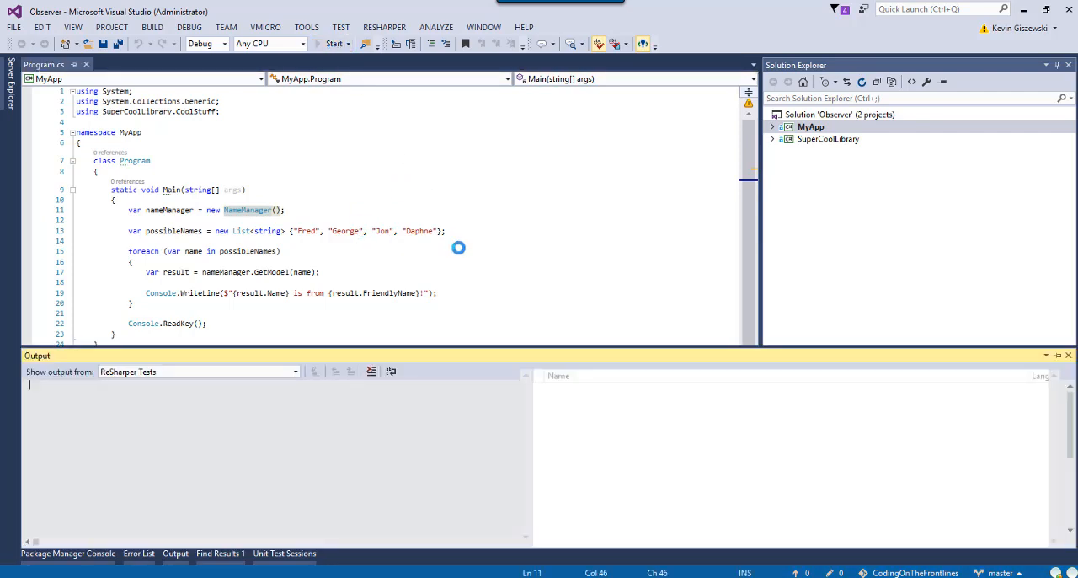
Run MyApp, read the printed name origins (George is Unknown) and close the console
{"action": "left_click", "coordinate": [334, 43]}
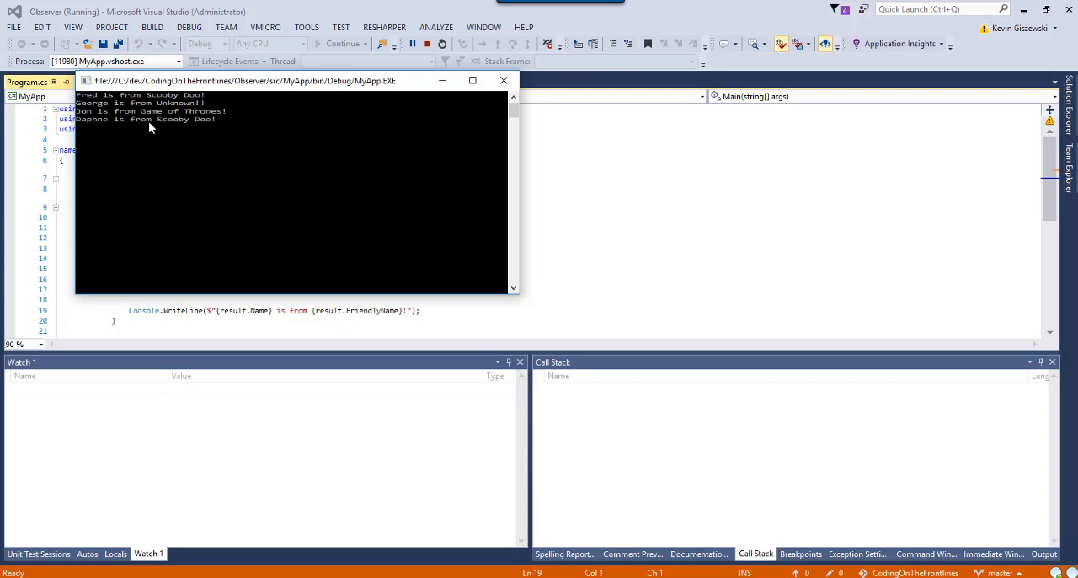
{"action": "mouse_move", "coordinate": [94, 126]}
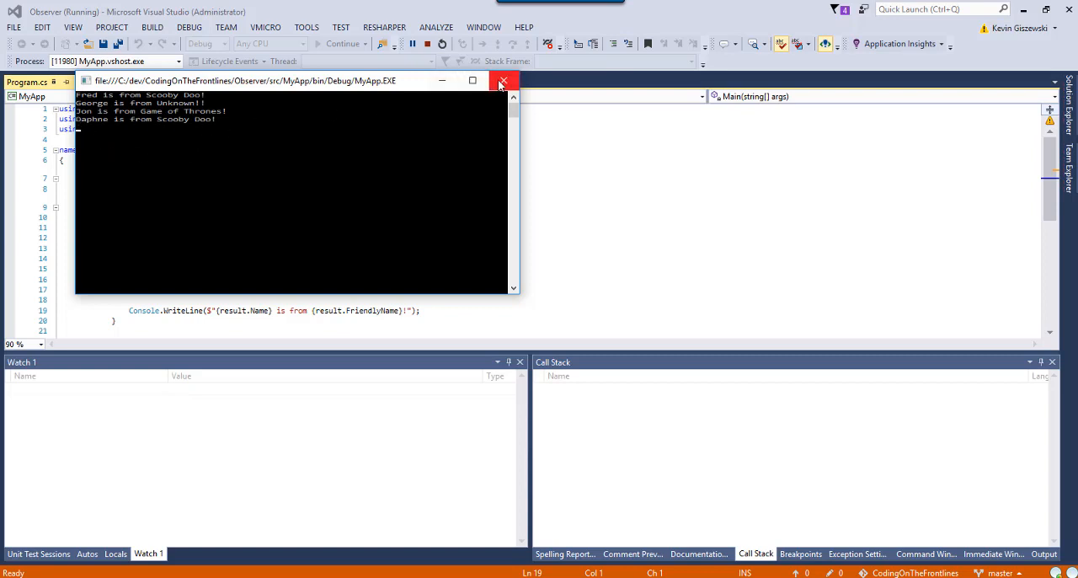
{"action": "left_click", "coordinate": [503, 81]}
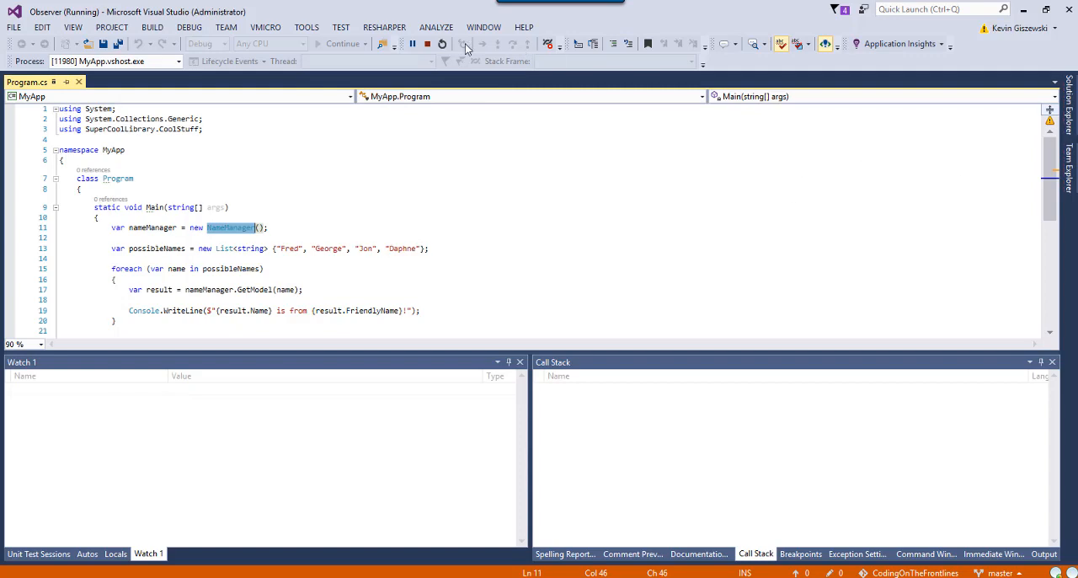
Stop debugging and expand SuperCoolLibrary's CoolStuff folder, leaving NameCheckers collapsed
{"action": "left_click", "coordinate": [441, 44]}
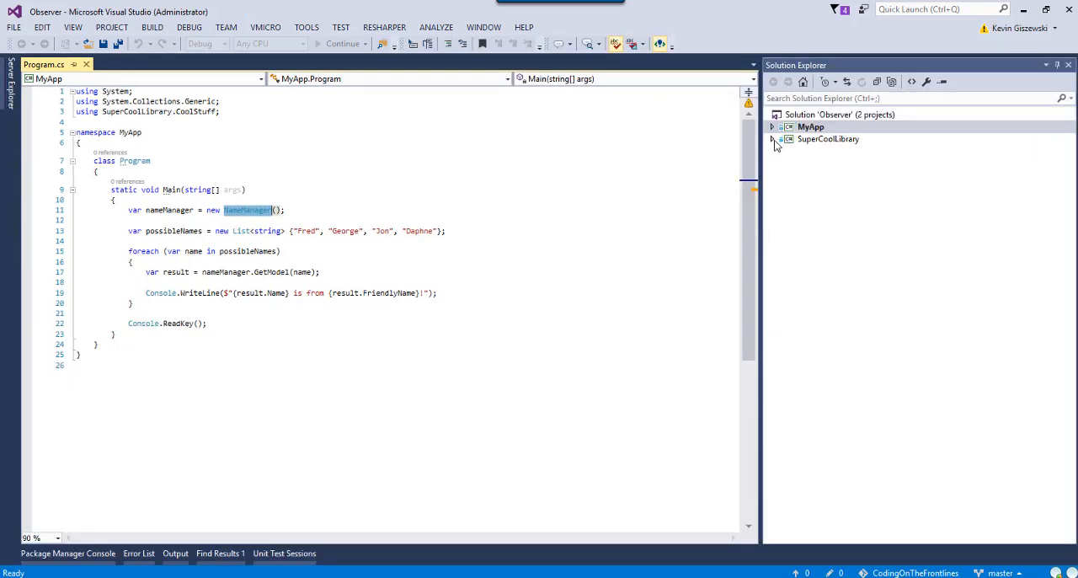
{"action": "left_click", "coordinate": [772, 138]}
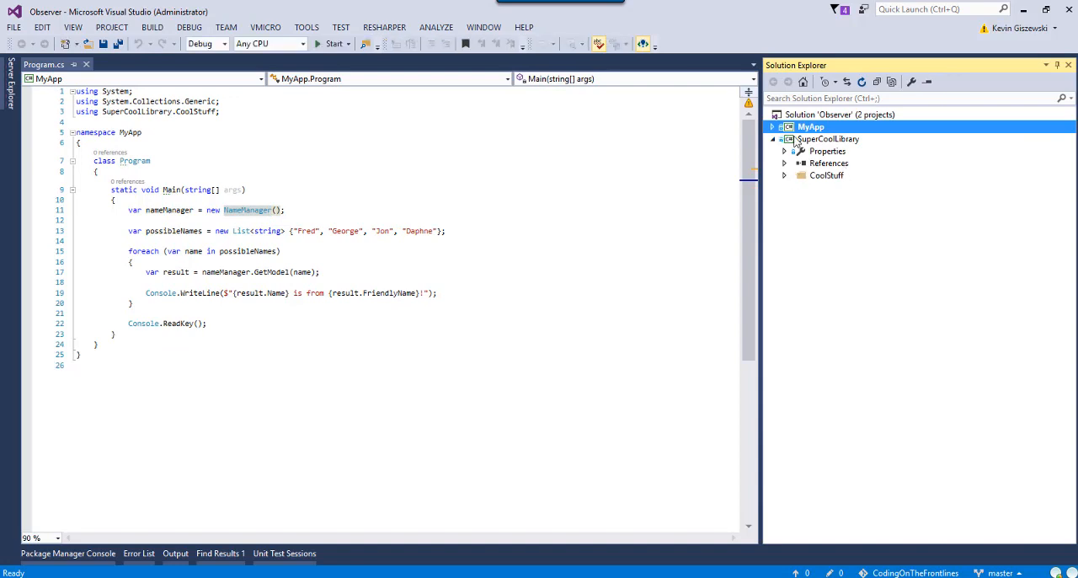
{"action": "mouse_move", "coordinate": [785, 182]}
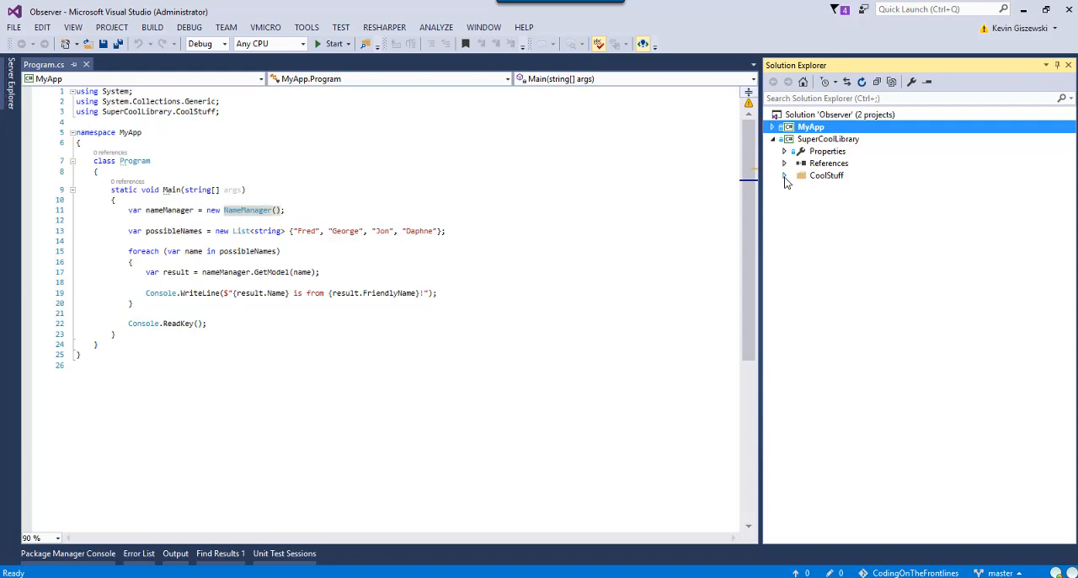
{"action": "left_click", "coordinate": [785, 175]}
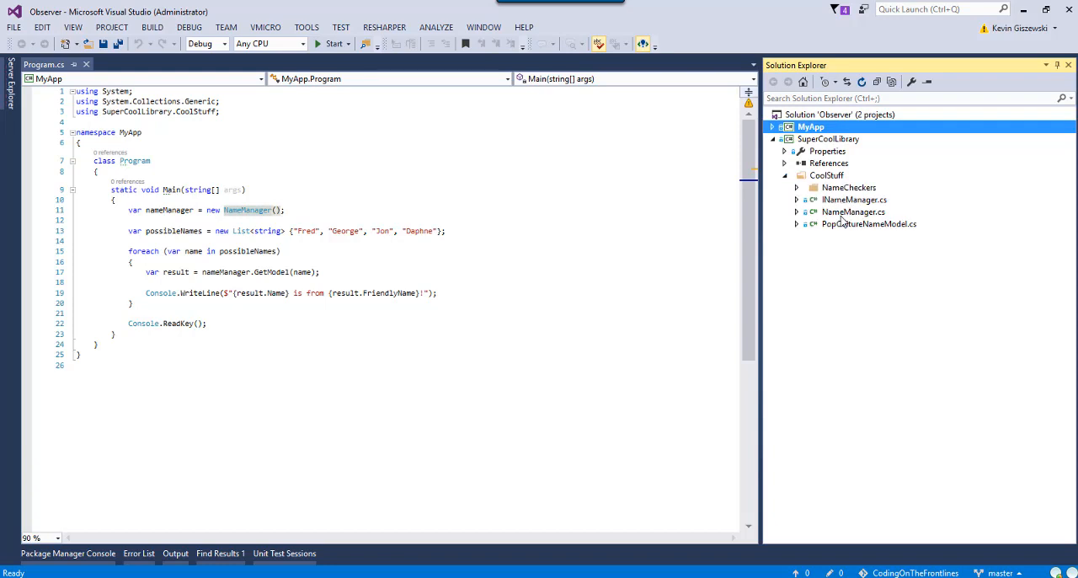
{"action": "mouse_move", "coordinate": [863, 229]}
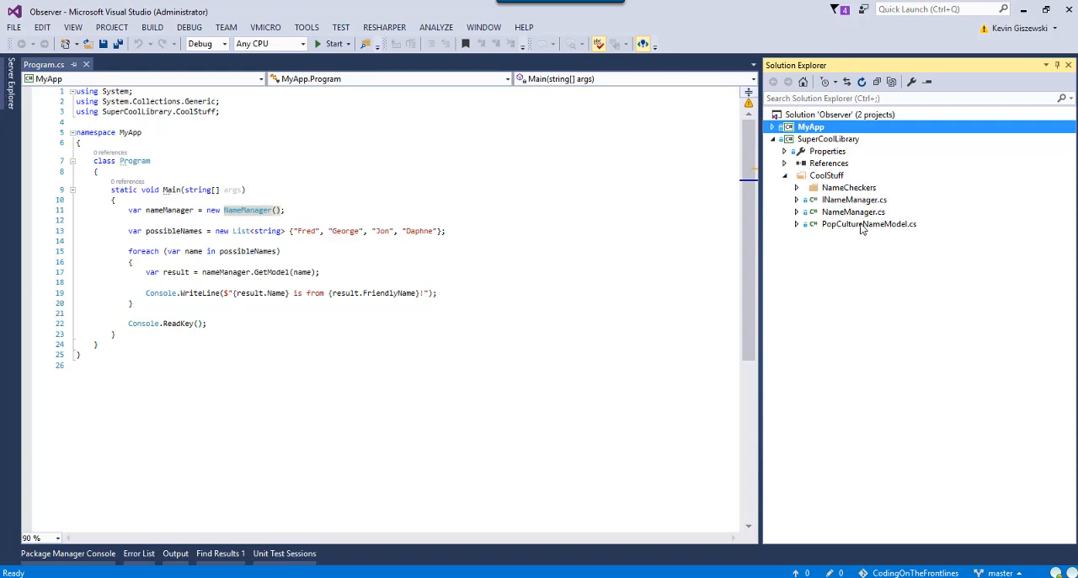
{"action": "left_click", "coordinate": [797, 187]}
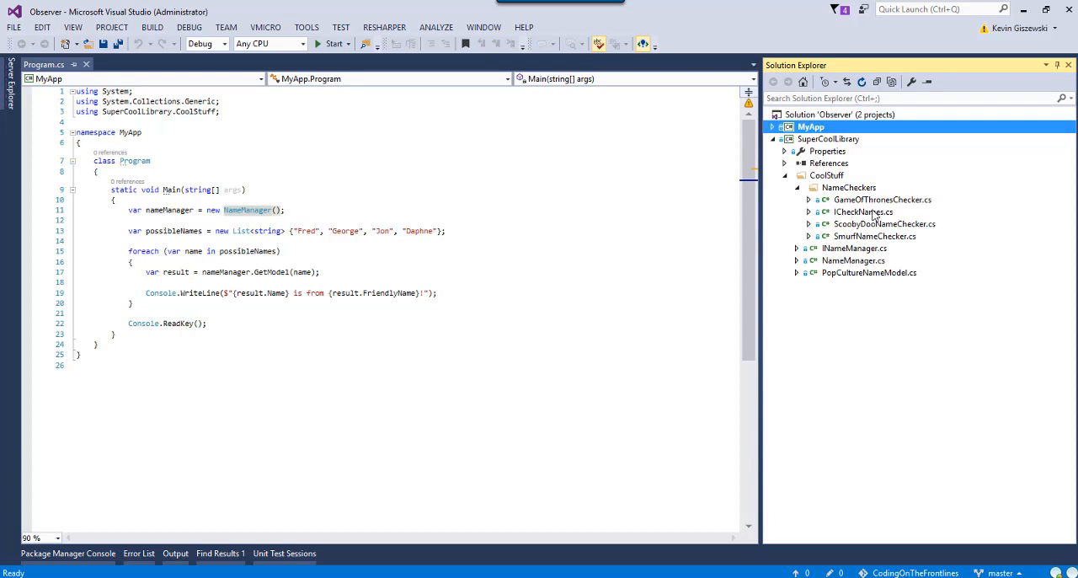
{"action": "mouse_move", "coordinate": [840, 249]}
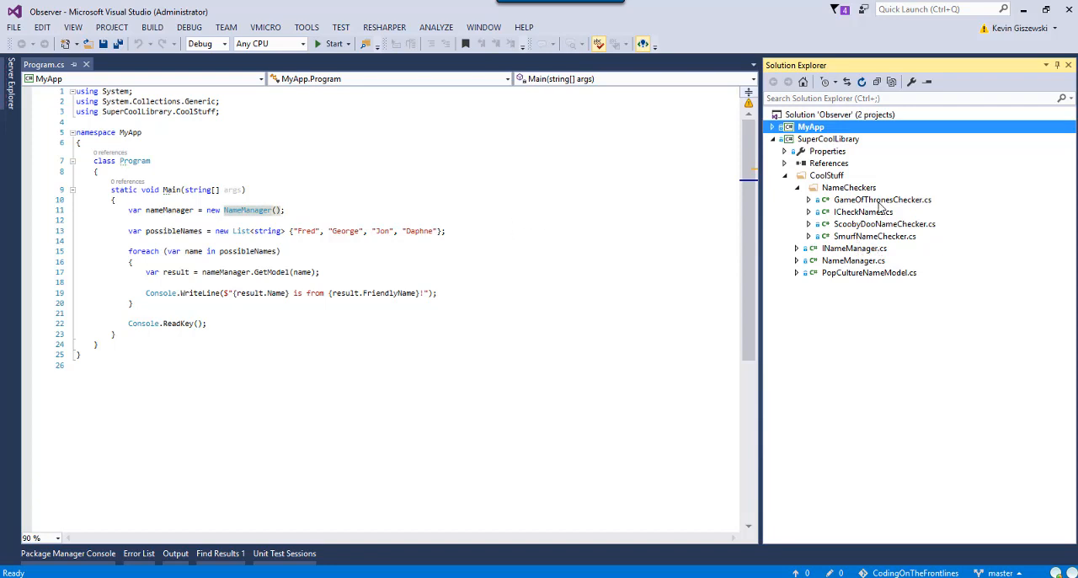
{"action": "mouse_move", "coordinate": [1017, 278]}
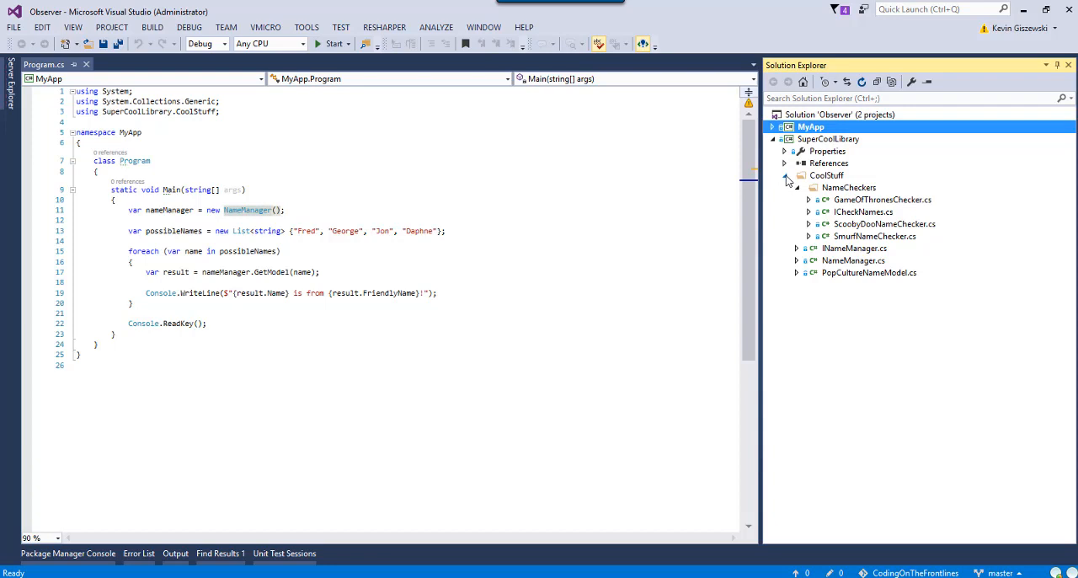
{"action": "left_click", "coordinate": [808, 187]}
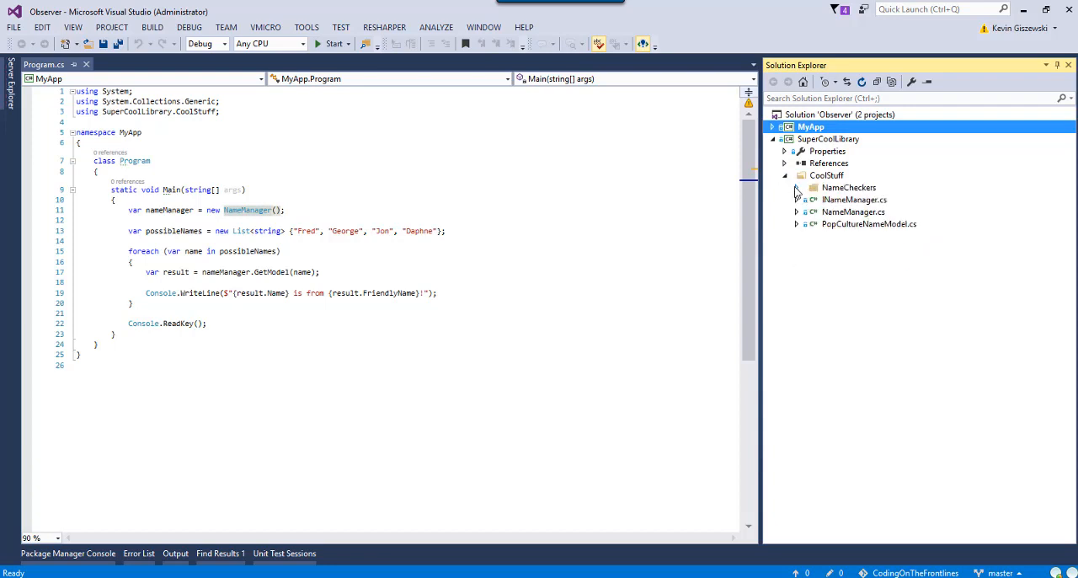
Review GetModel in NameManager.cs: the checker loop, logging comments and Unknown fallback
{"action": "left_click", "coordinate": [853, 212]}
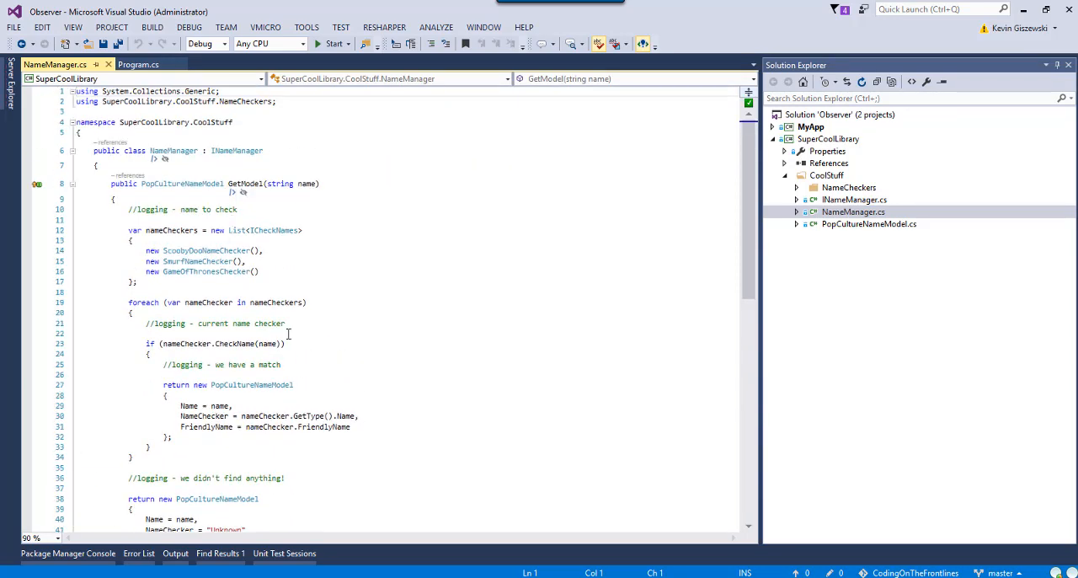
{"action": "mouse_move", "coordinate": [246, 182]}
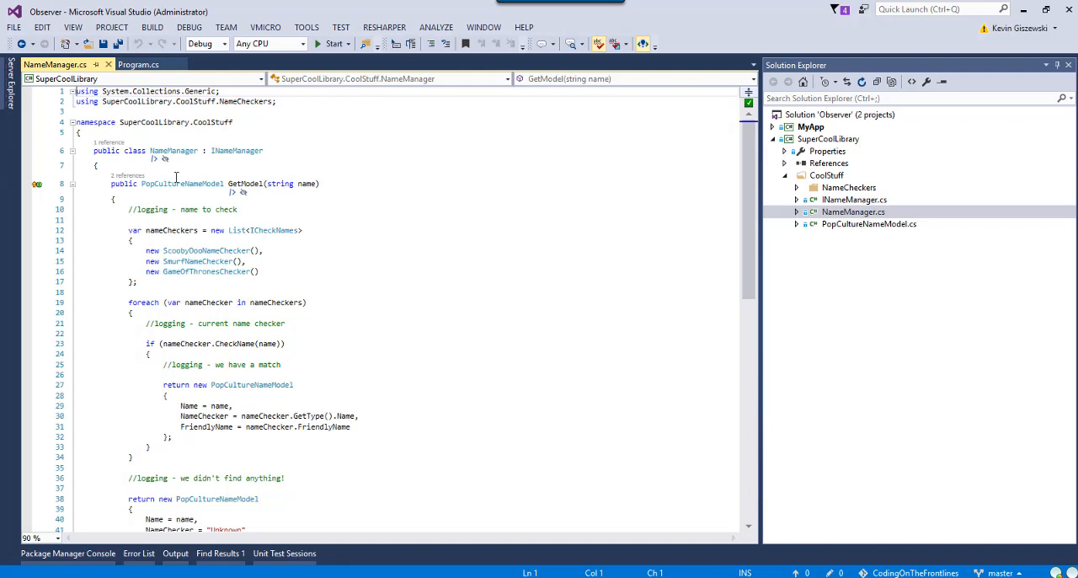
{"action": "mouse_move", "coordinate": [310, 276]}
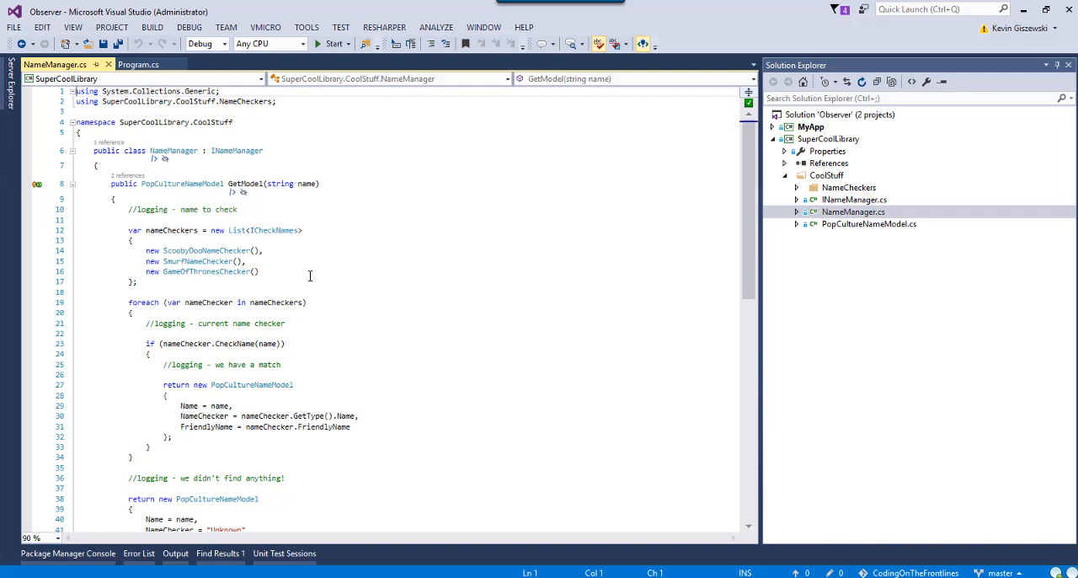
{"action": "scroll", "scroll_direction": "down", "scroll_amount": 3}
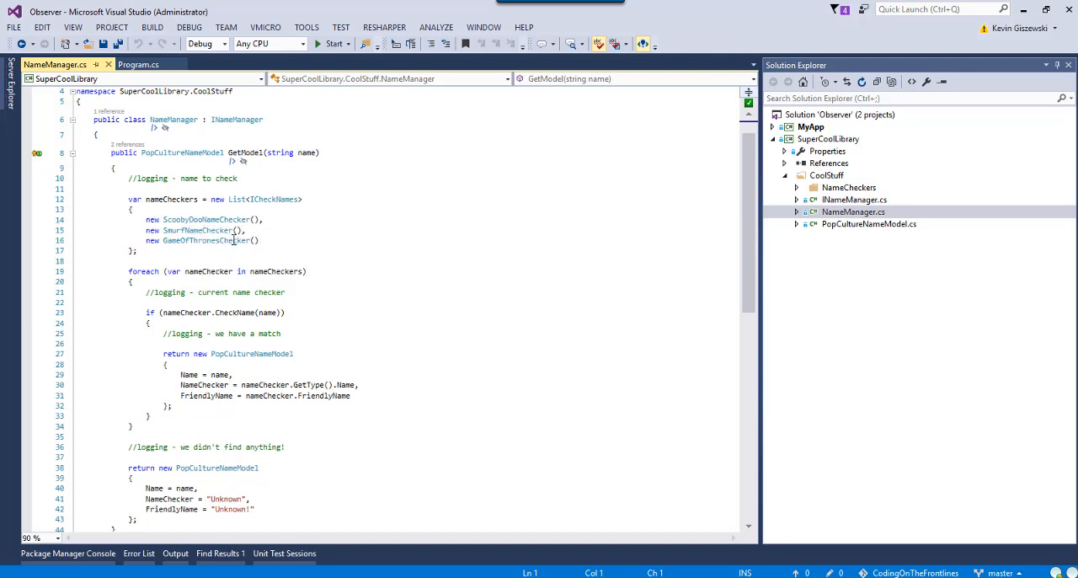
{"action": "scroll", "scroll_direction": "down", "scroll_amount": 3}
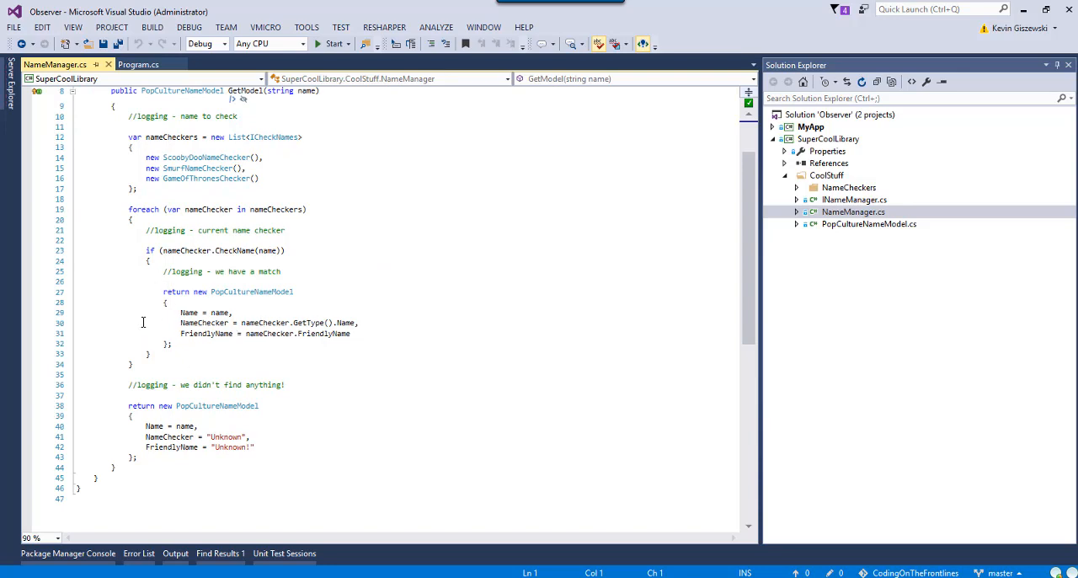
{"action": "mouse_move", "coordinate": [142, 367]}
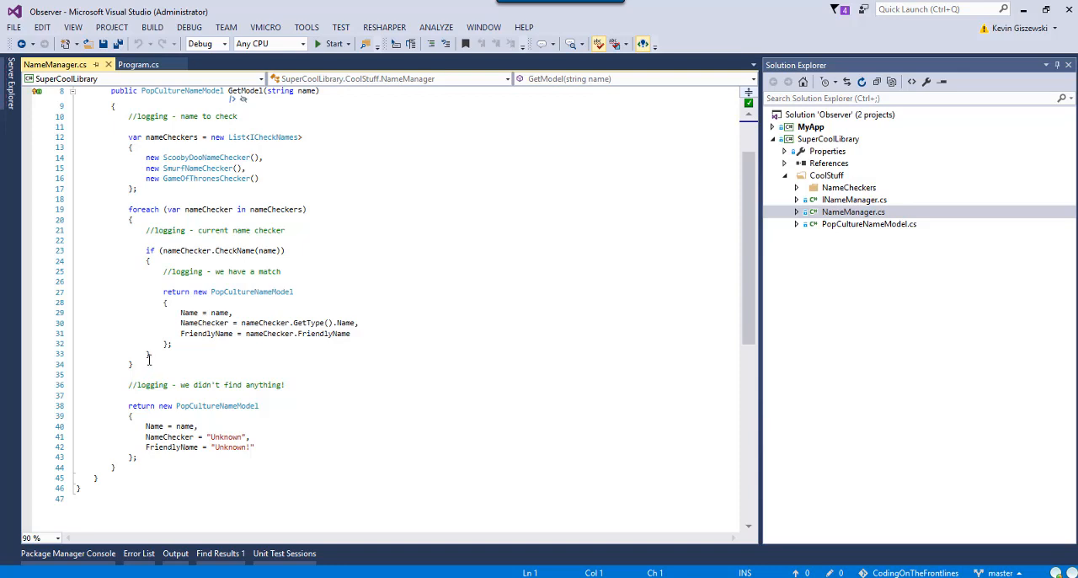
{"action": "mouse_move", "coordinate": [232, 433]}
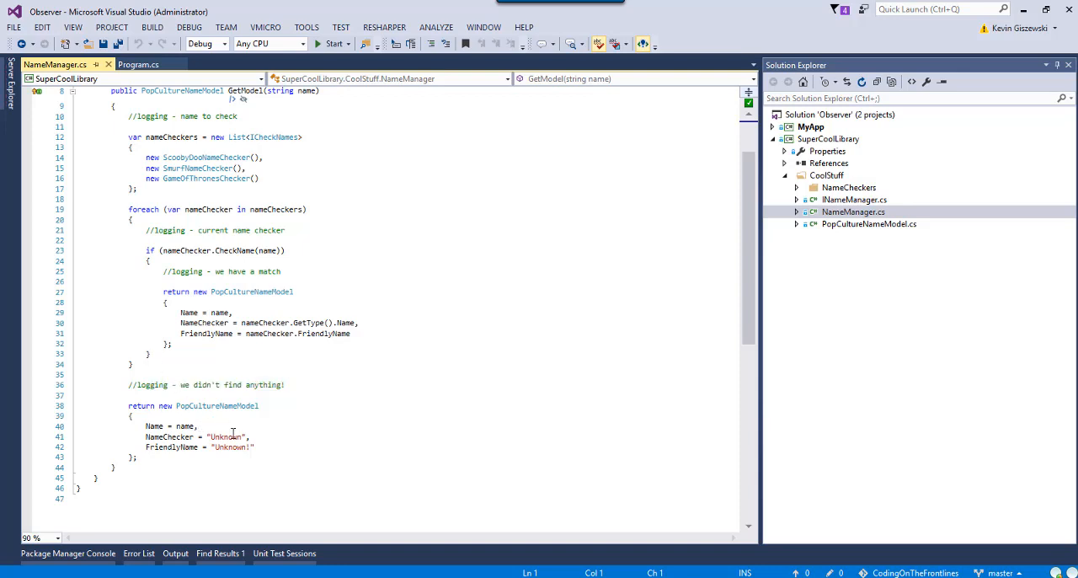
{"action": "mouse_move", "coordinate": [249, 394]}
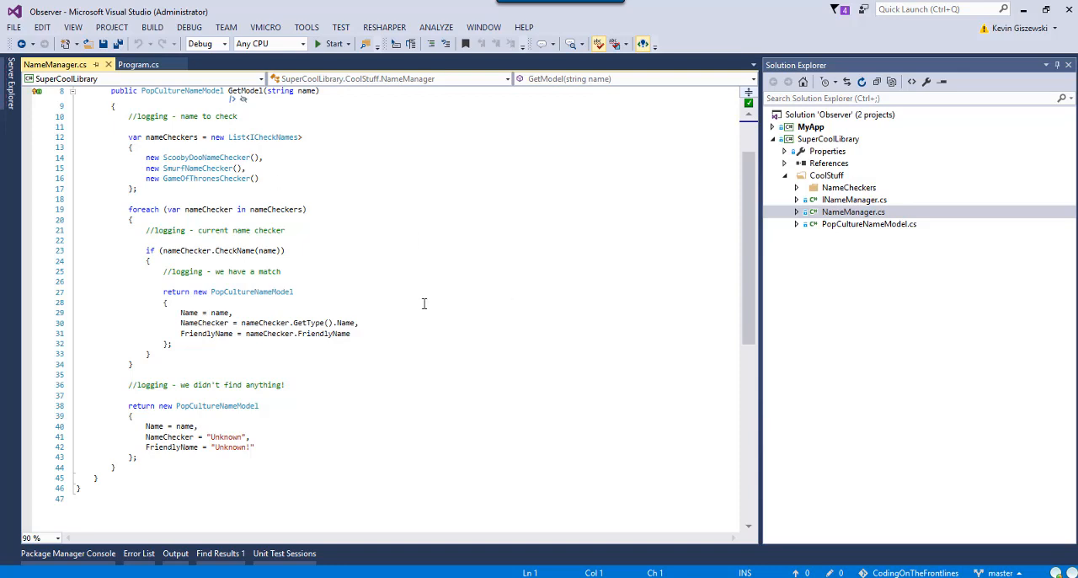
{"action": "scroll", "scroll_direction": "up", "scroll_amount": 3}
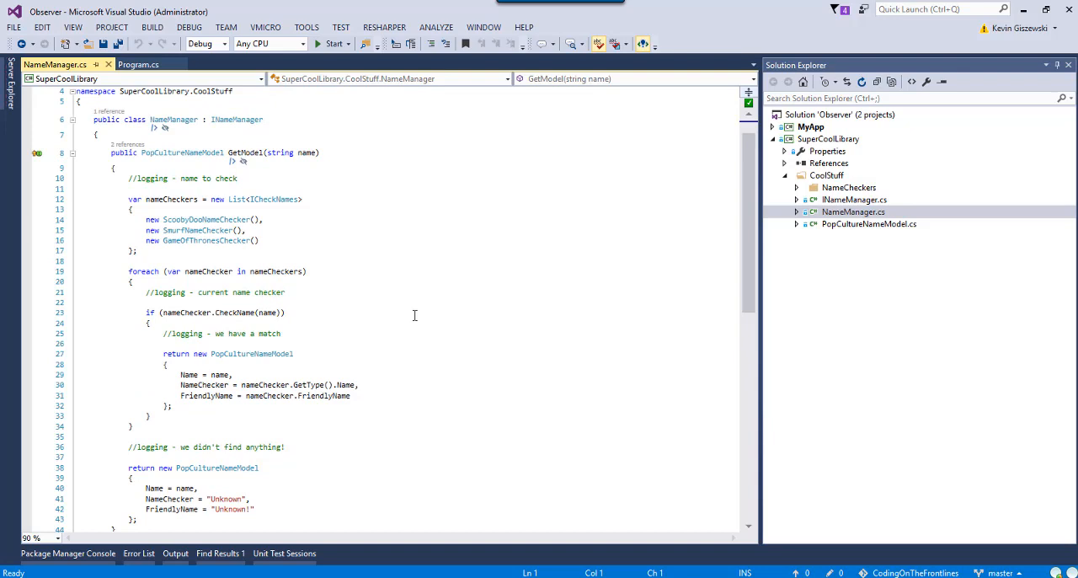
{"action": "mouse_move", "coordinate": [367, 354]}
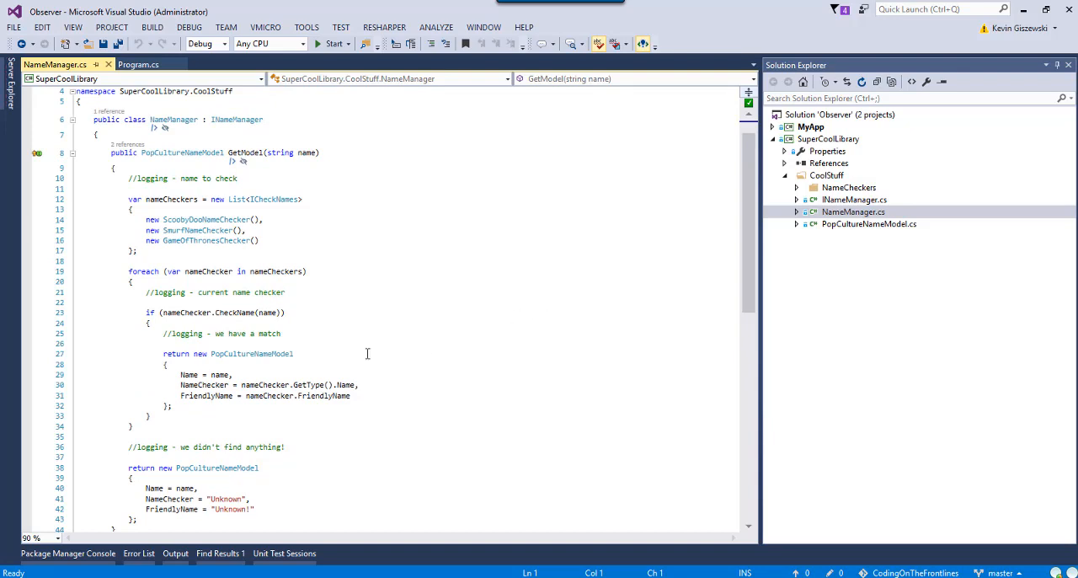
{"action": "mouse_move", "coordinate": [459, 310]}
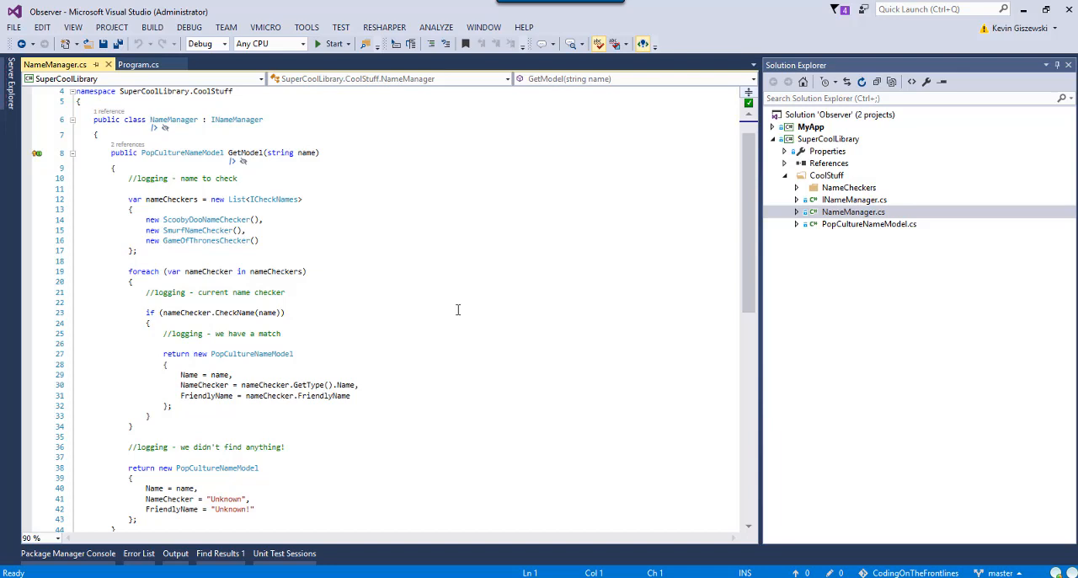
{"action": "scroll", "scroll_direction": "down", "scroll_amount": 3}
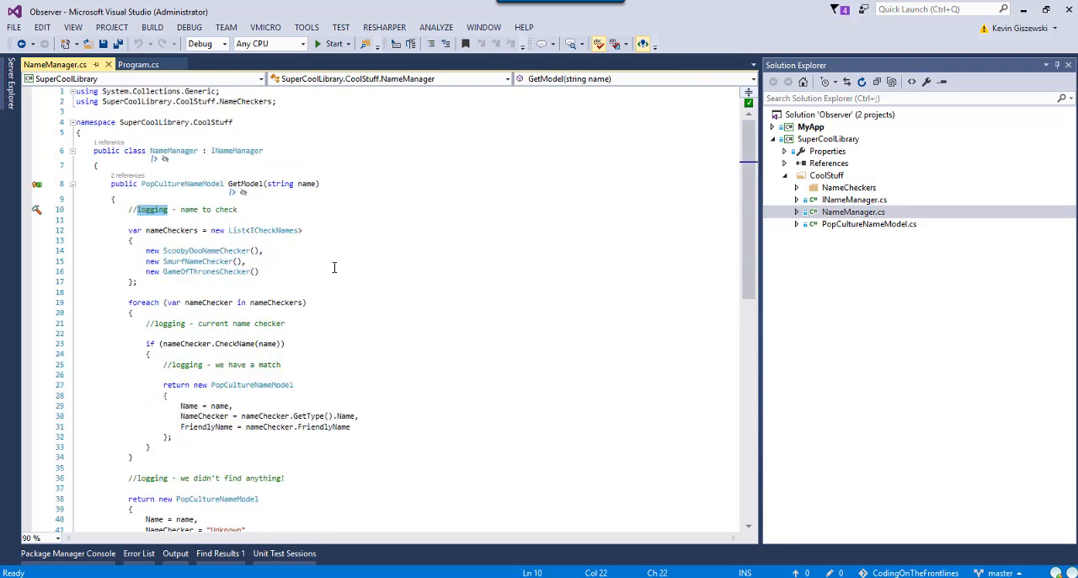
{"action": "mouse_move", "coordinate": [367, 391]}
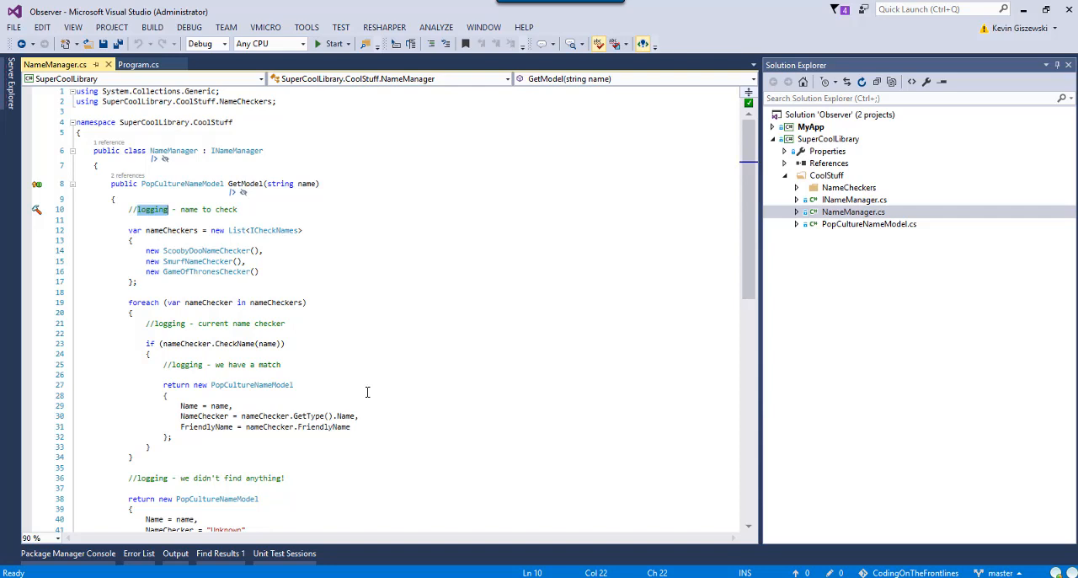
{"action": "mouse_move", "coordinate": [469, 366]}
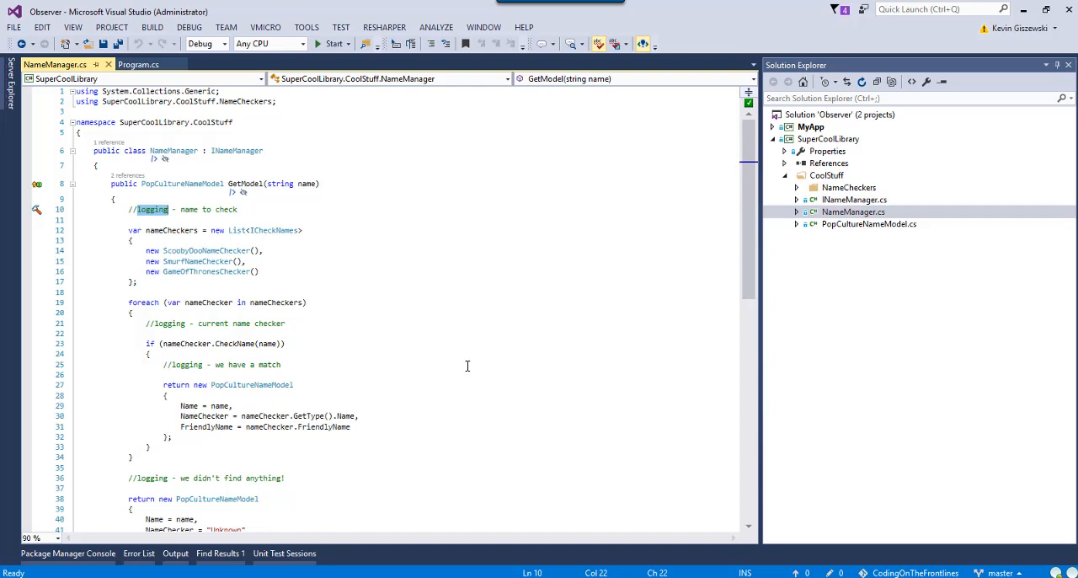
{"action": "mouse_move", "coordinate": [432, 369]}
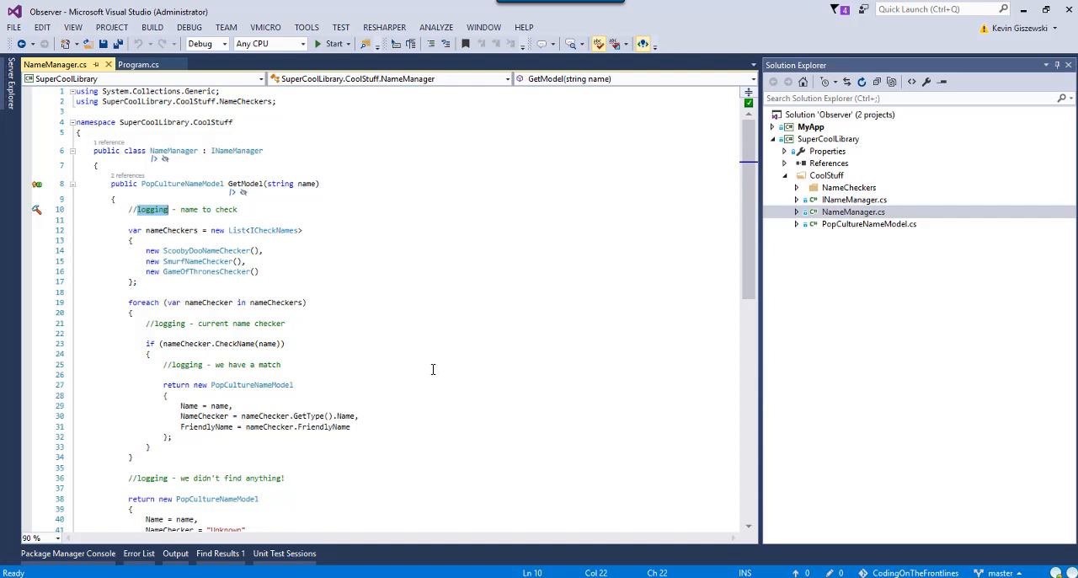
{"action": "mouse_move", "coordinate": [371, 344]}
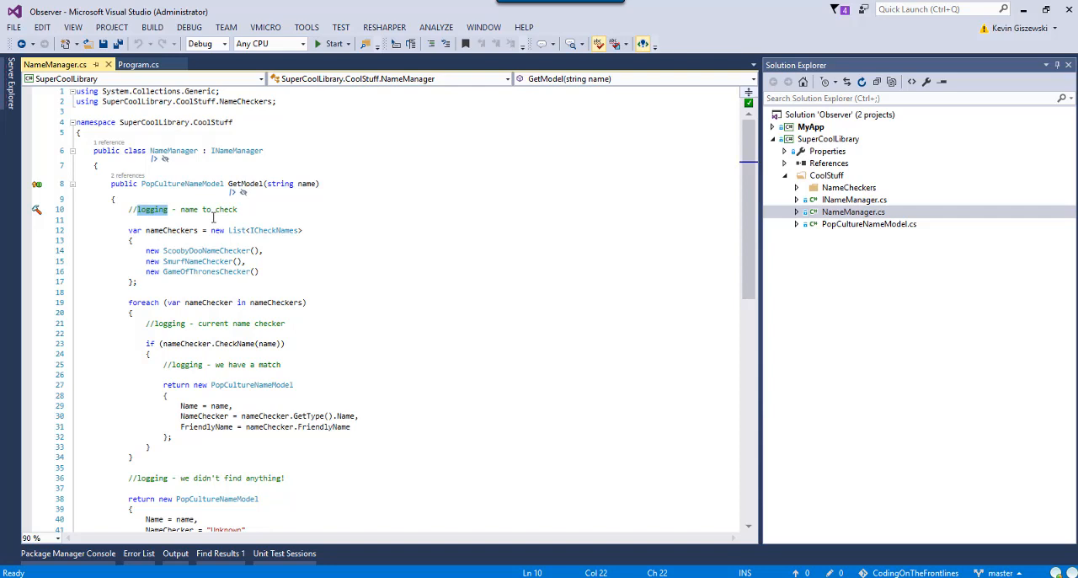
{"action": "mouse_move", "coordinate": [465, 339]}
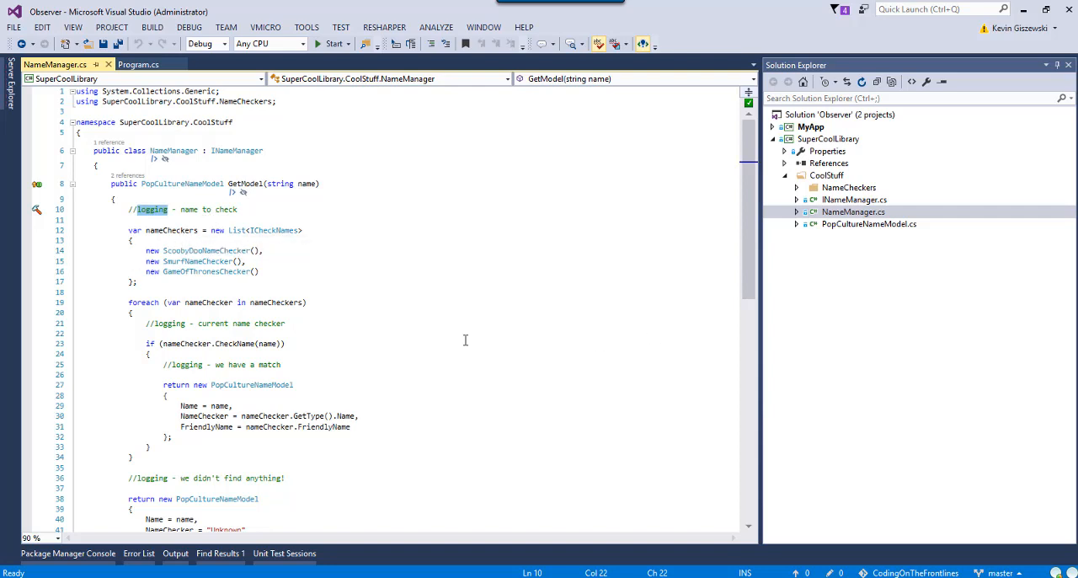
{"action": "mouse_move", "coordinate": [168, 230]}
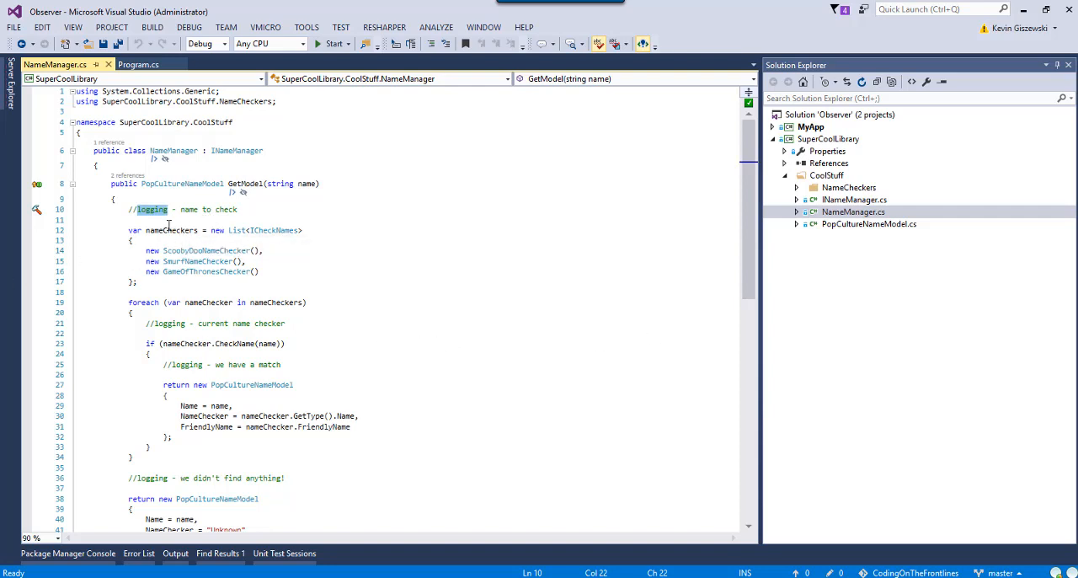
{"action": "mouse_move", "coordinate": [495, 482]}
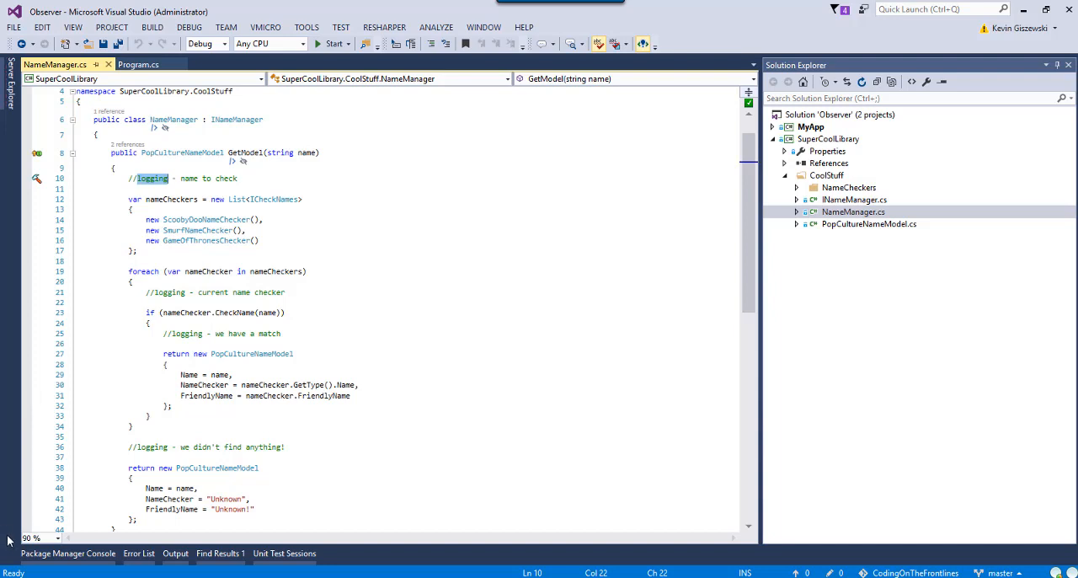
{"action": "mouse_move", "coordinate": [182, 482]}
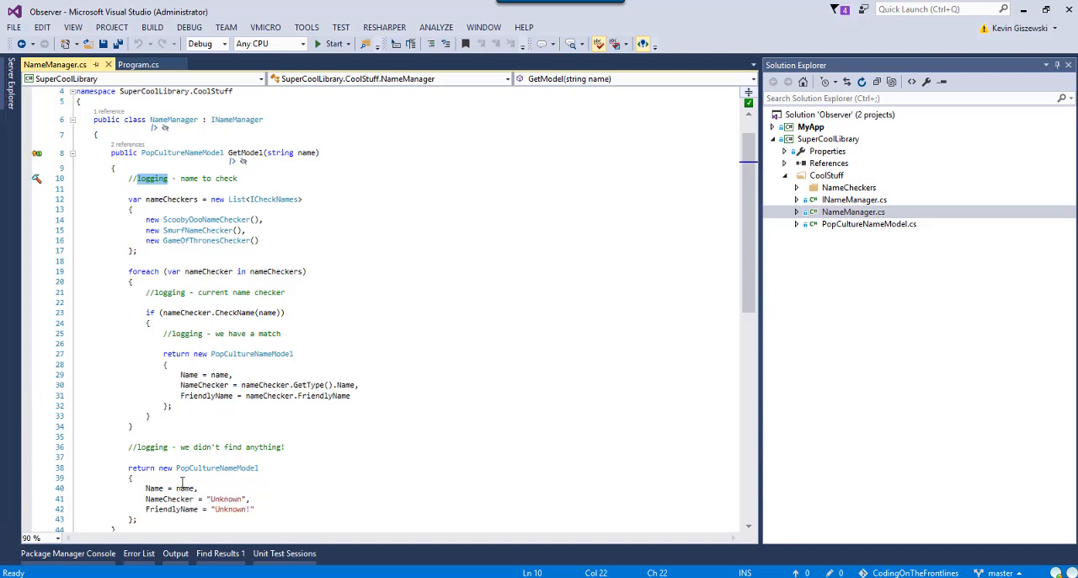
{"action": "mouse_move", "coordinate": [438, 328]}
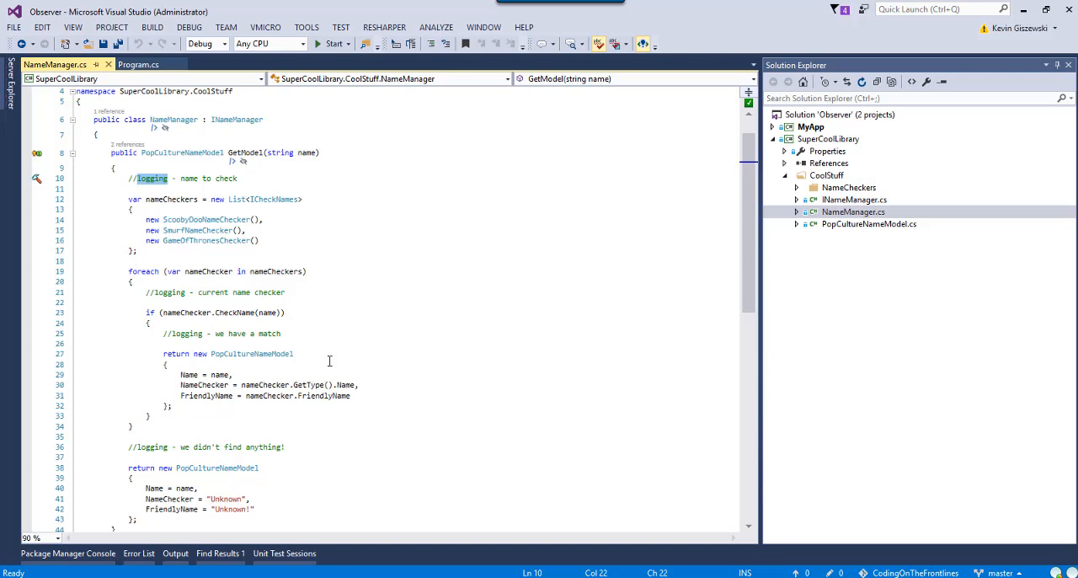
{"action": "mouse_move", "coordinate": [396, 330]}
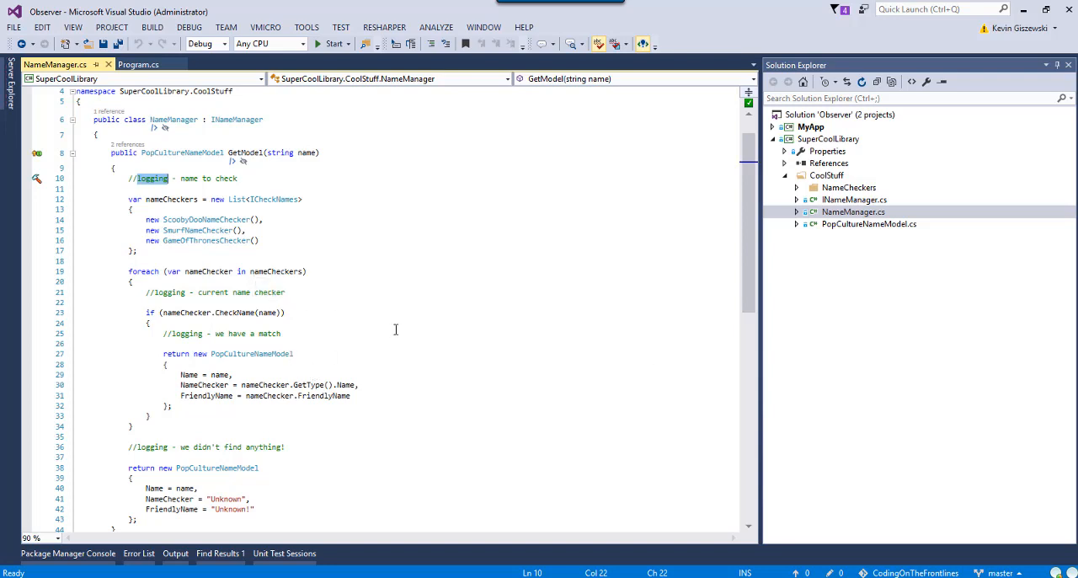
{"action": "mouse_move", "coordinate": [350, 347]}
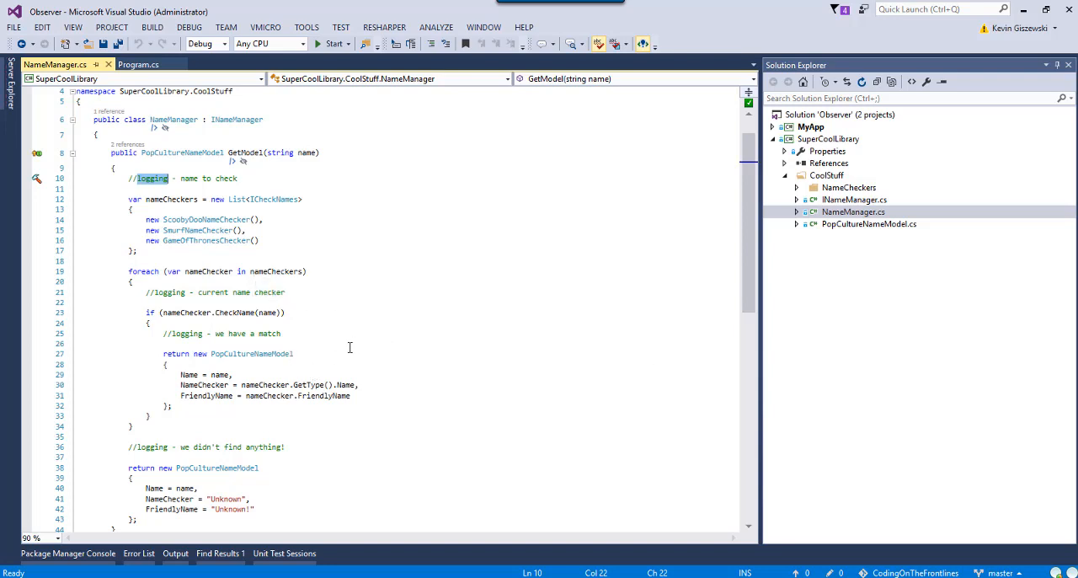
{"action": "mouse_move", "coordinate": [467, 254]}
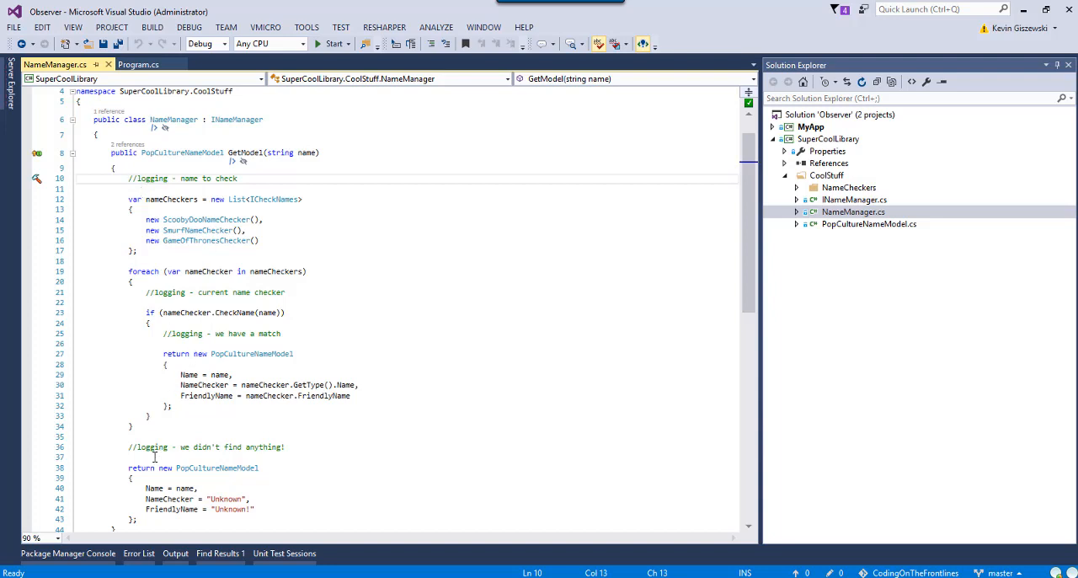
{"action": "mouse_move", "coordinate": [211, 433]}
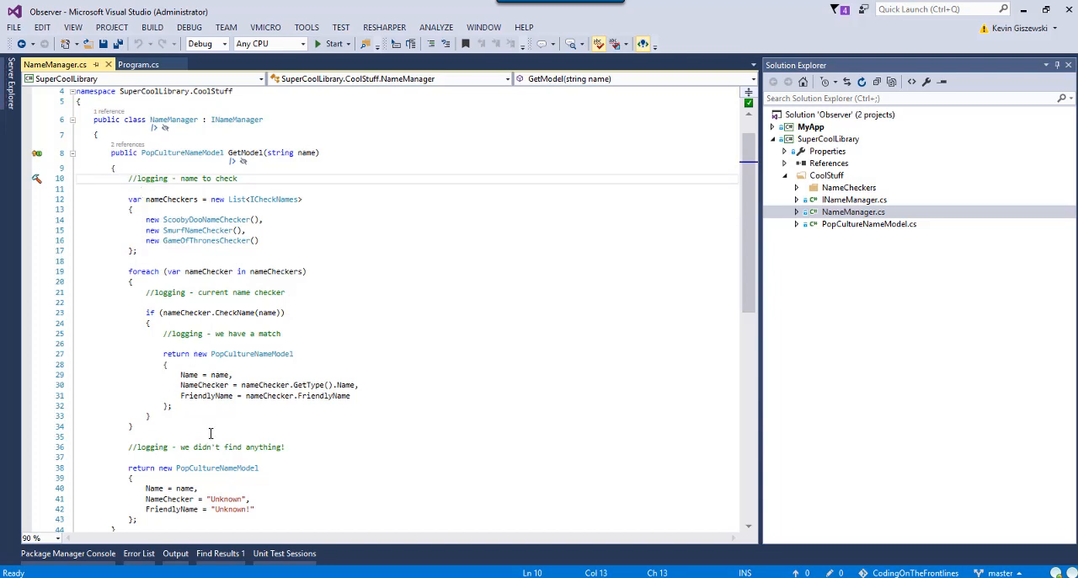
{"action": "mouse_move", "coordinate": [284, 386]}
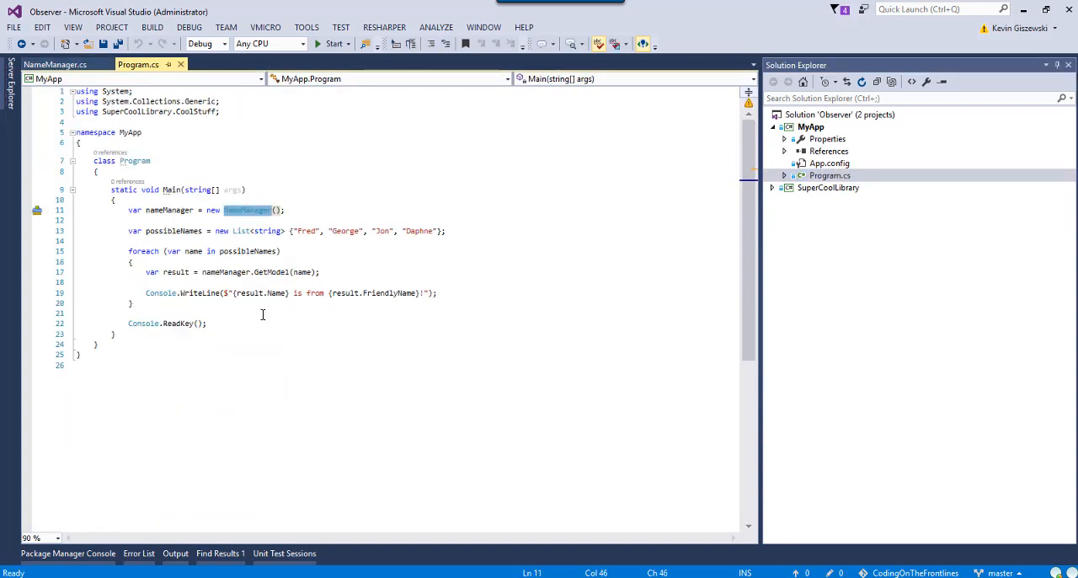
{"action": "mouse_move", "coordinate": [165, 367]}
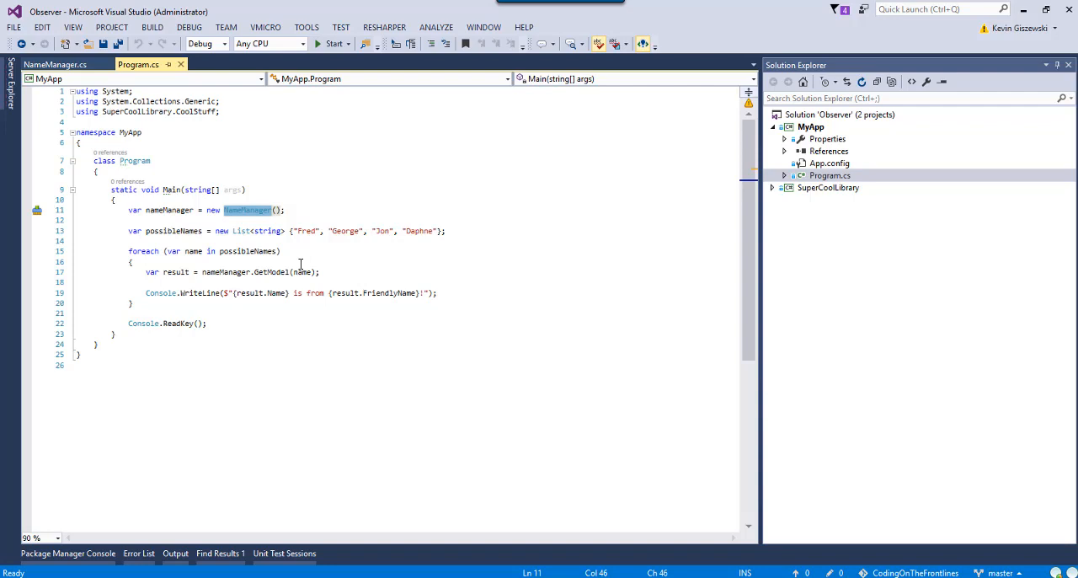
{"action": "mouse_move", "coordinate": [91, 88]}
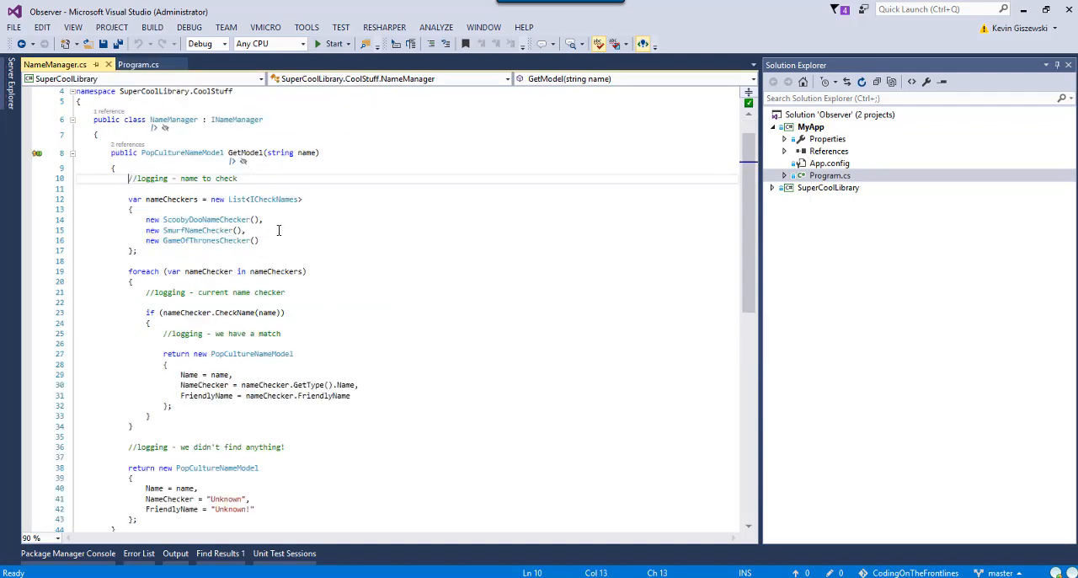
{"action": "mouse_move", "coordinate": [560, 162]}
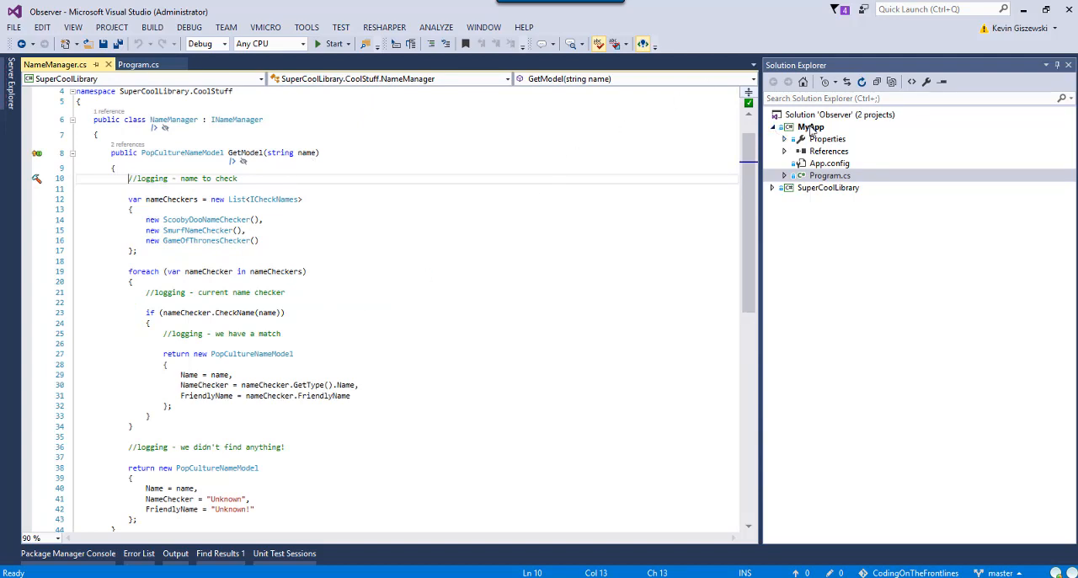
Collapse and re-expand MyApp, then expand SuperCoolLibrary in Solution Explorer
{"action": "left_click", "coordinate": [812, 126]}
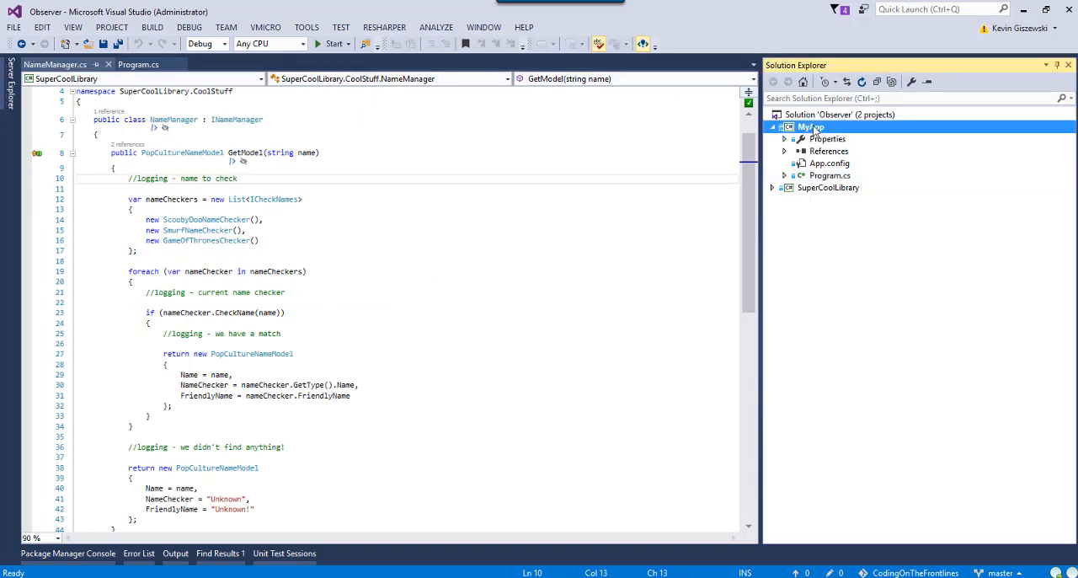
{"action": "left_click", "coordinate": [775, 126]}
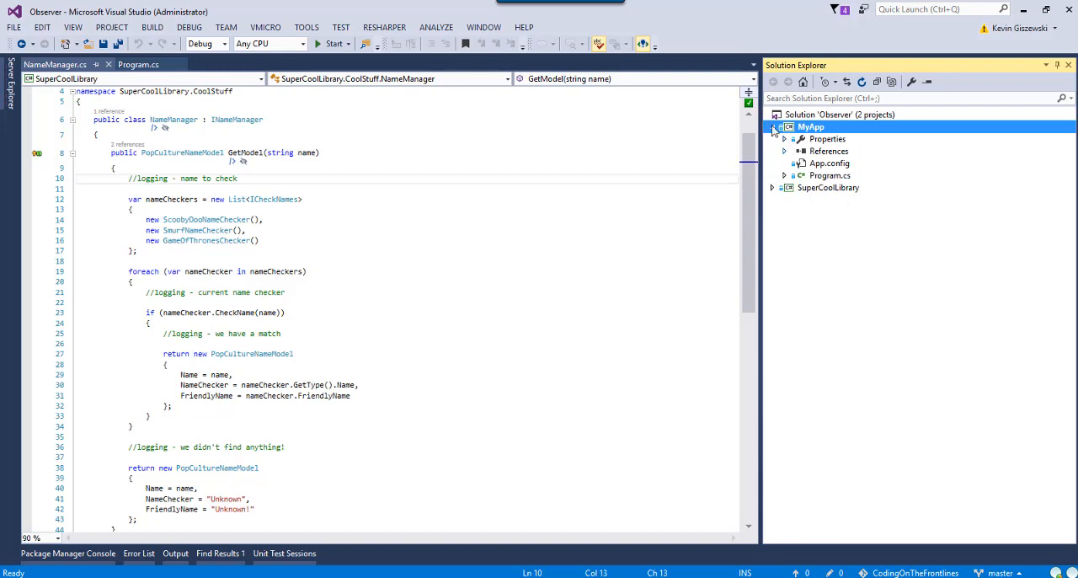
{"action": "left_click", "coordinate": [771, 127]}
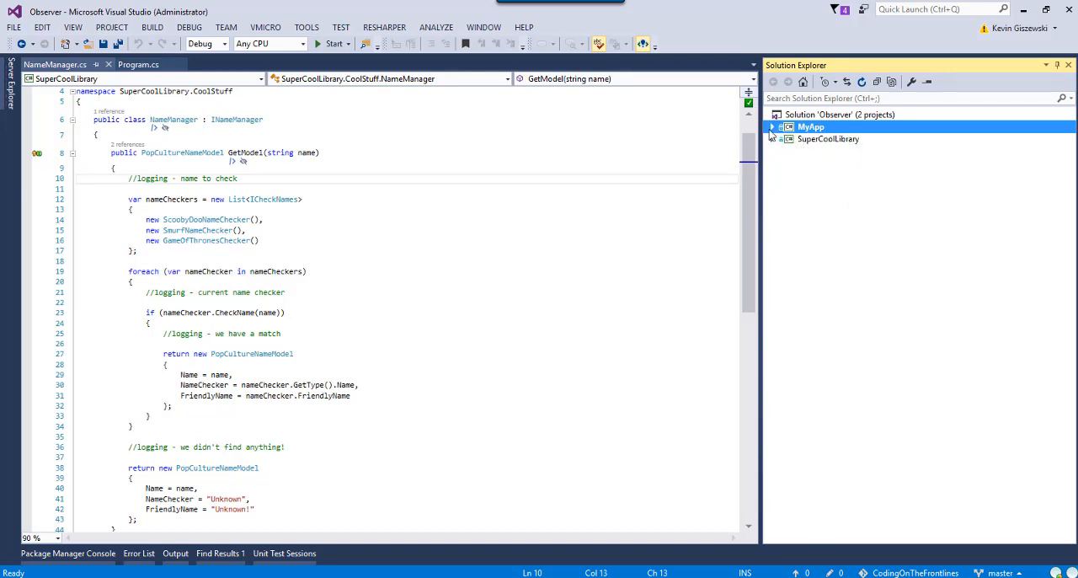
{"action": "left_click", "coordinate": [771, 126]}
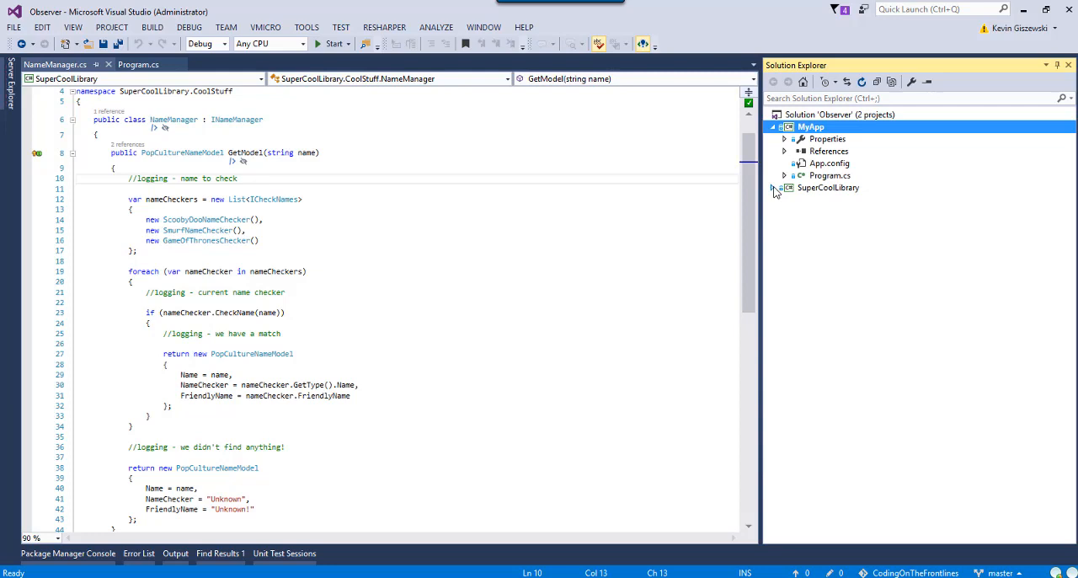
{"action": "left_click", "coordinate": [775, 187]}
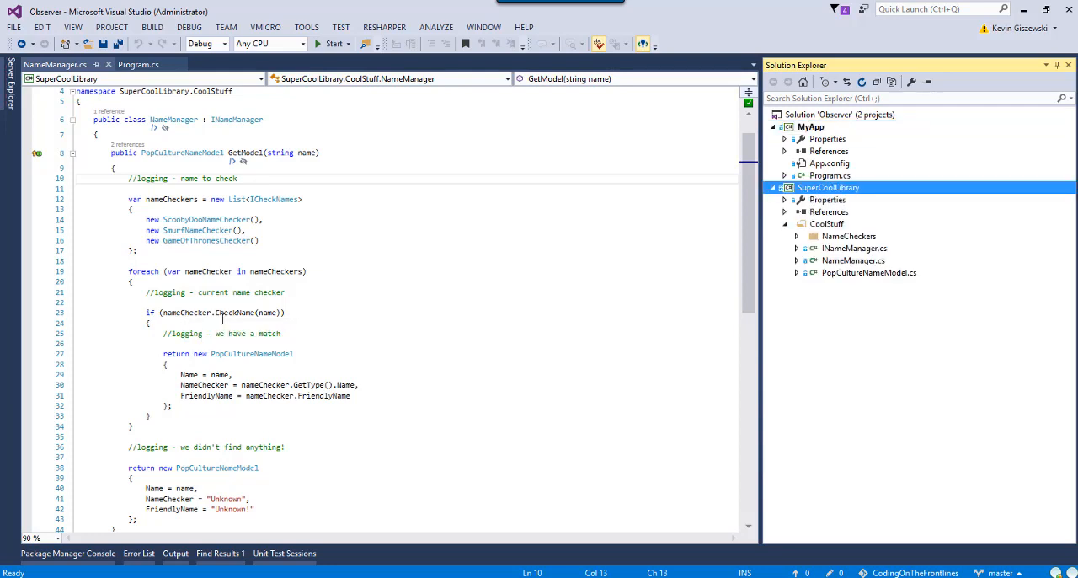
{"action": "mouse_move", "coordinate": [502, 240]}
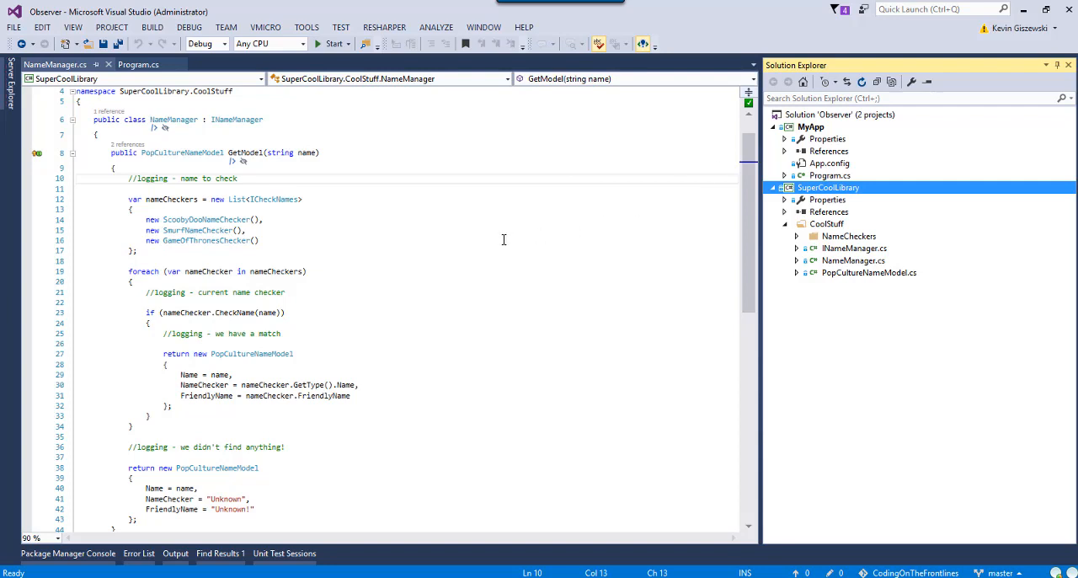
{"action": "mouse_move", "coordinate": [464, 251]}
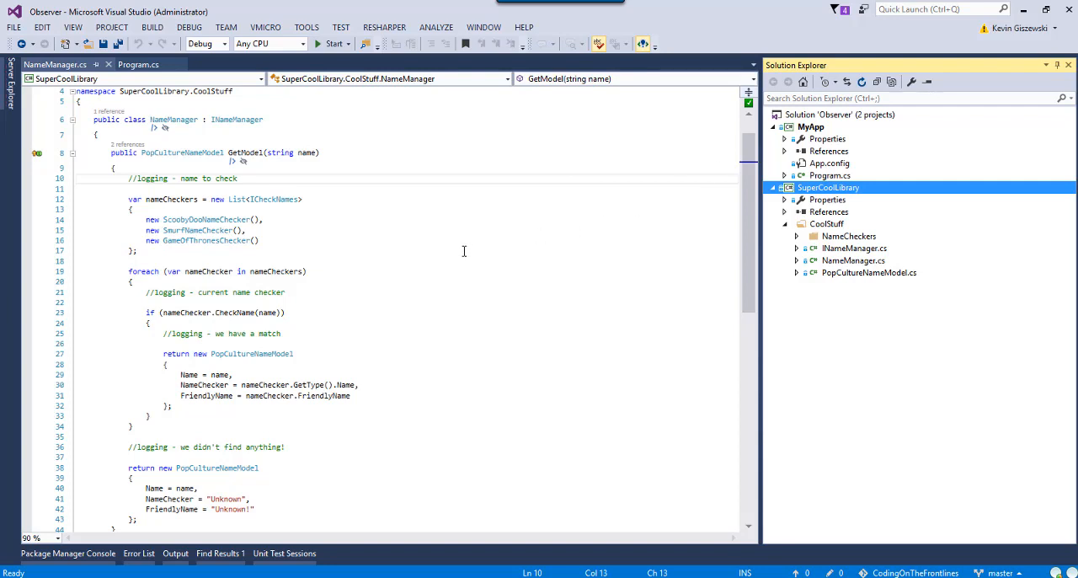
{"action": "mouse_move", "coordinate": [443, 256]}
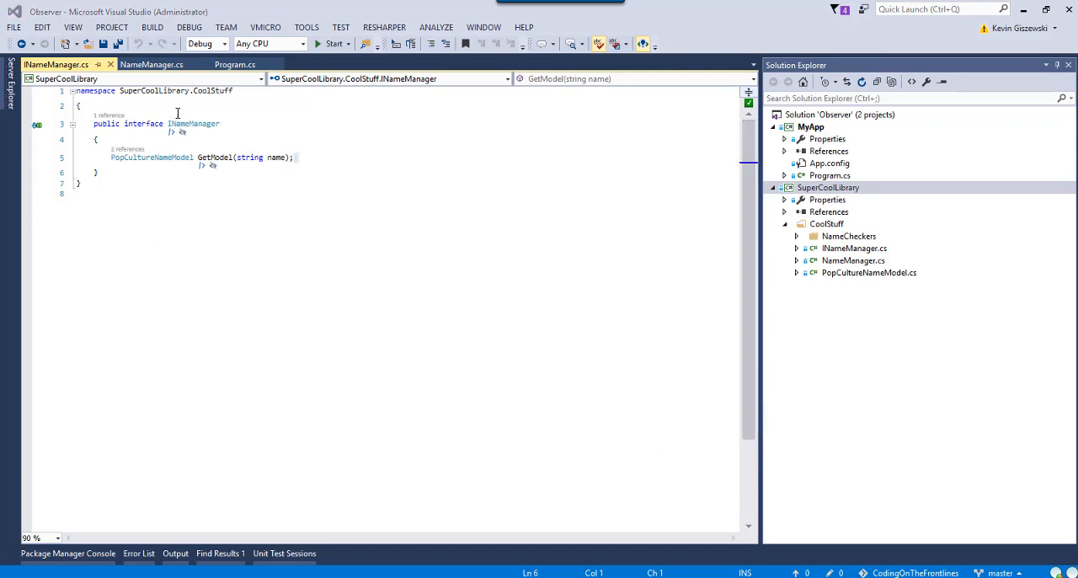
Declare 'public delegate void NotificationHandler' on a new line after the namespace brace
{"action": "left_click", "coordinate": [256, 105]}
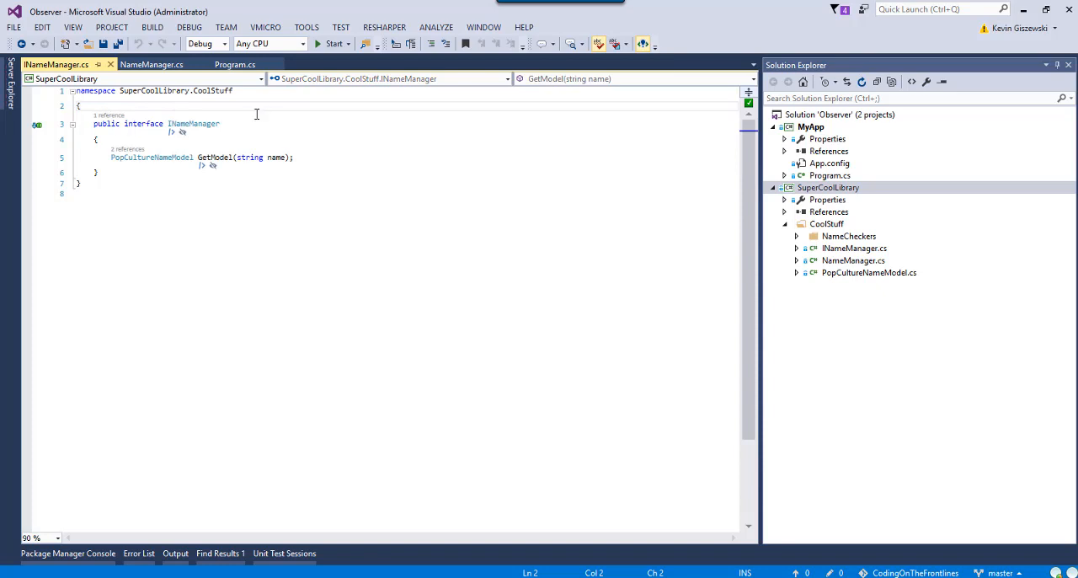
{"action": "key", "text": "enter"}
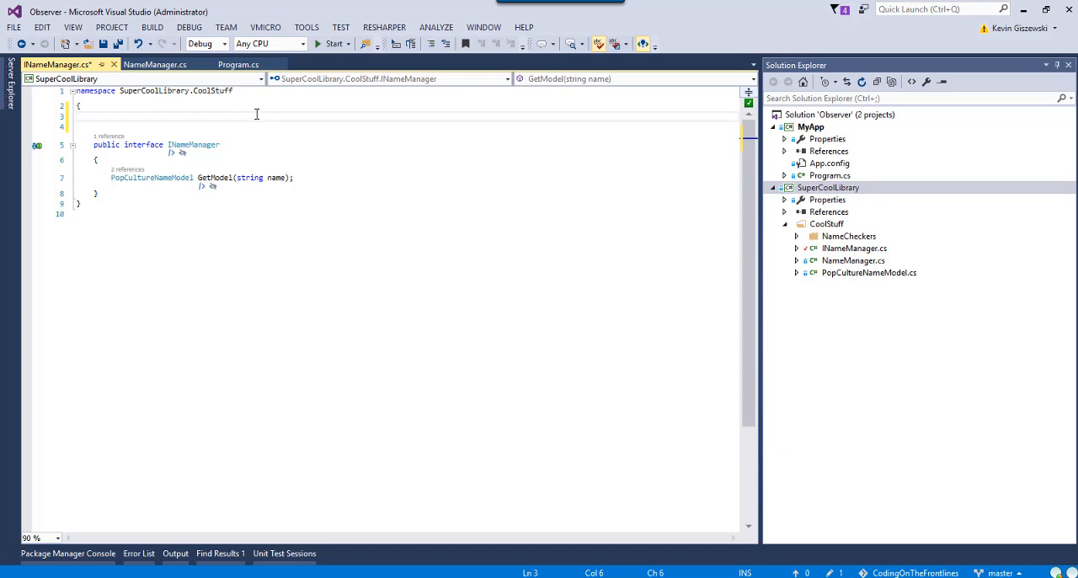
{"action": "type", "text": "public delegate"}
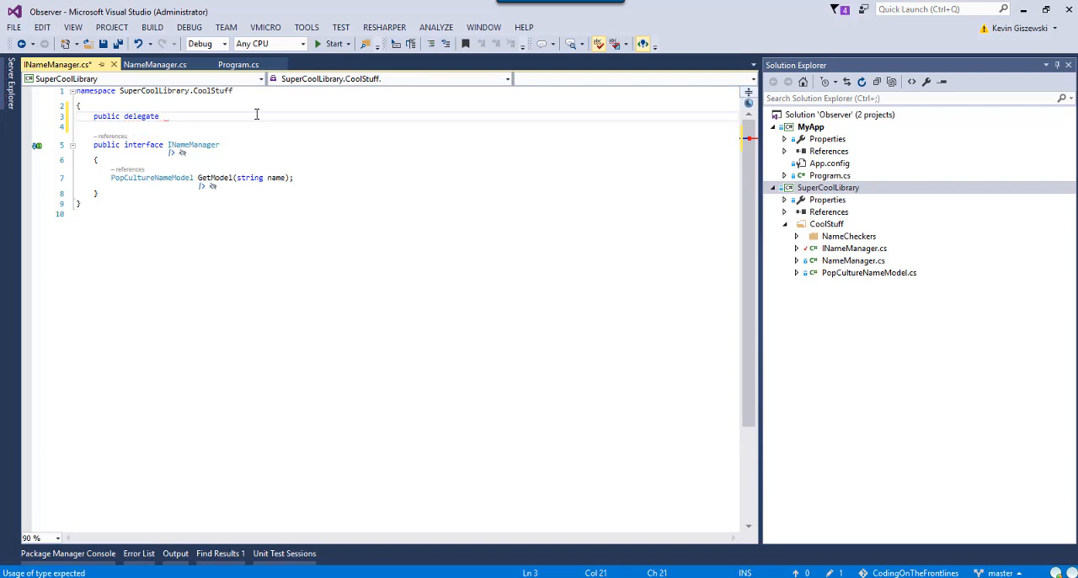
{"action": "type", "text": "vo"}
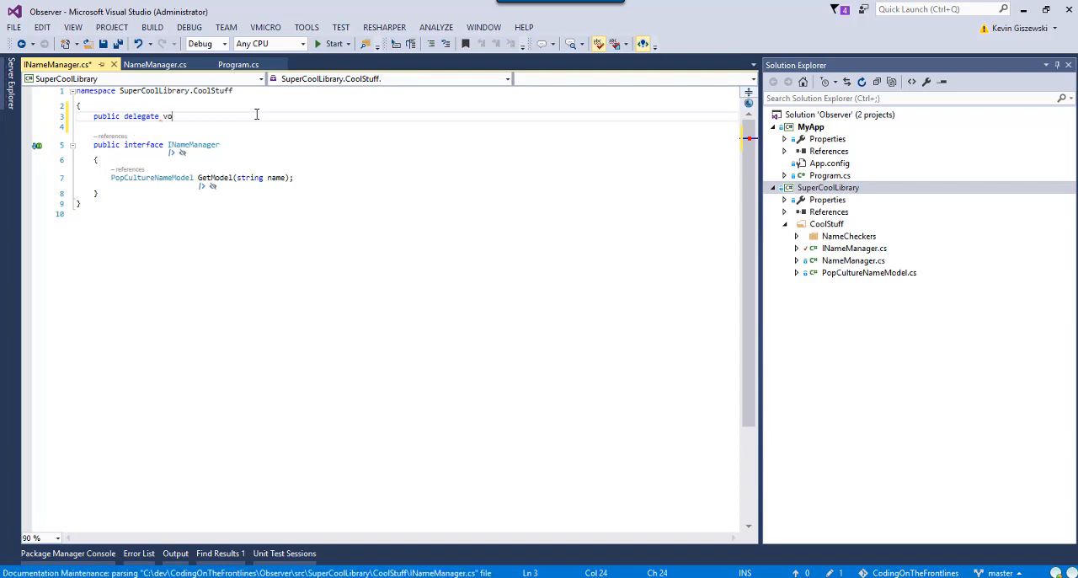
{"action": "type", "text": "i"}
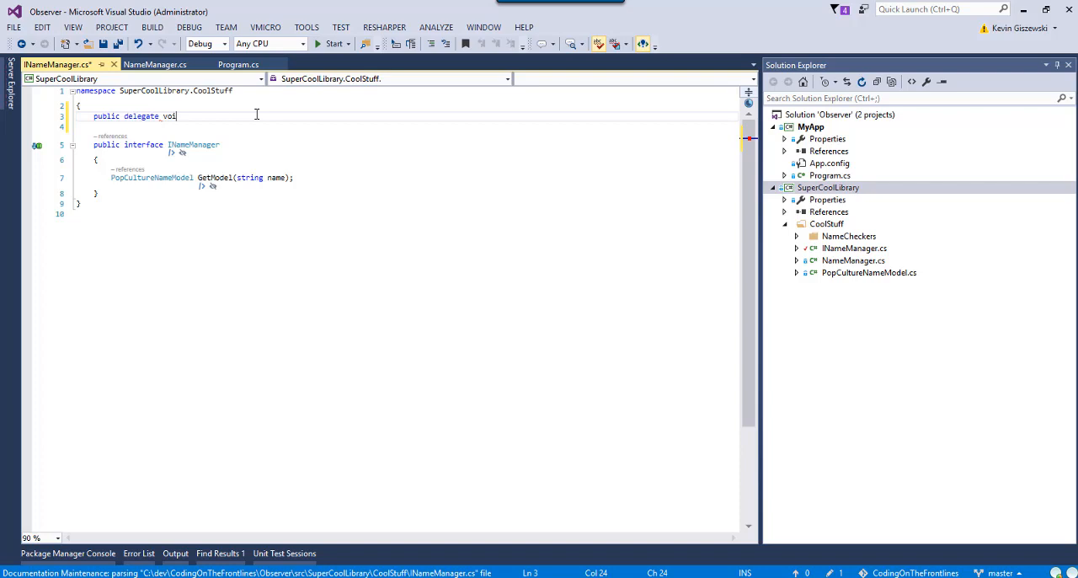
{"action": "type", "text": "d"}
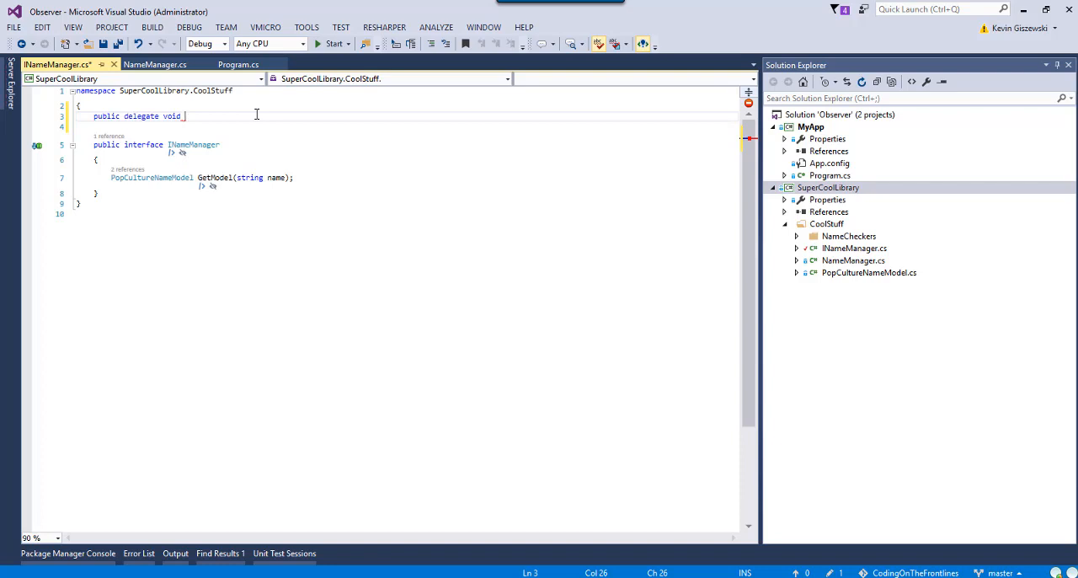
{"action": "type", "text": "Notify"}
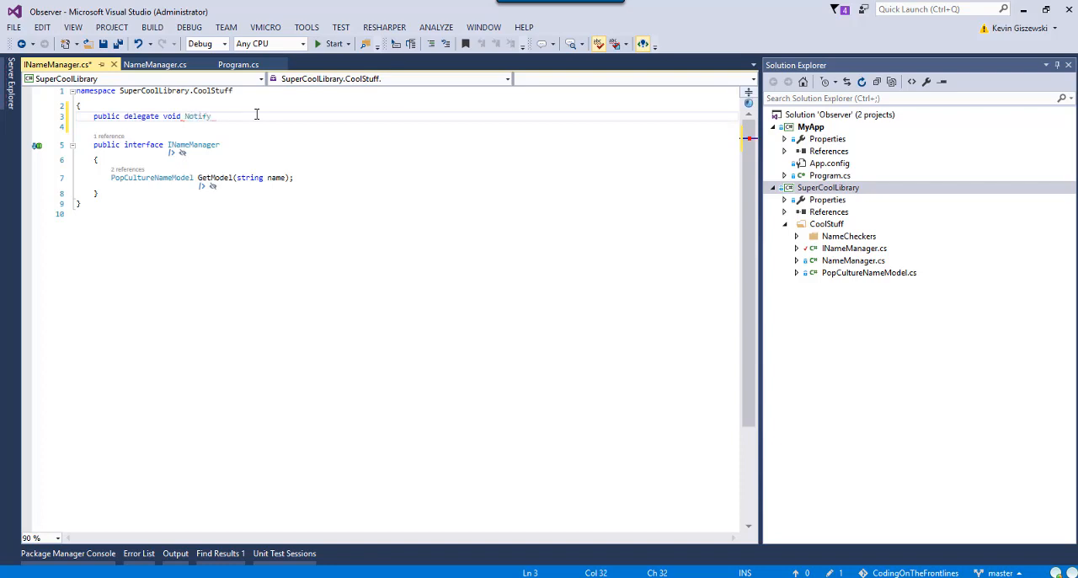
{"action": "double_click", "coordinate": [197, 114]}
{"action": "type", "text": "icationHandler(objec"}
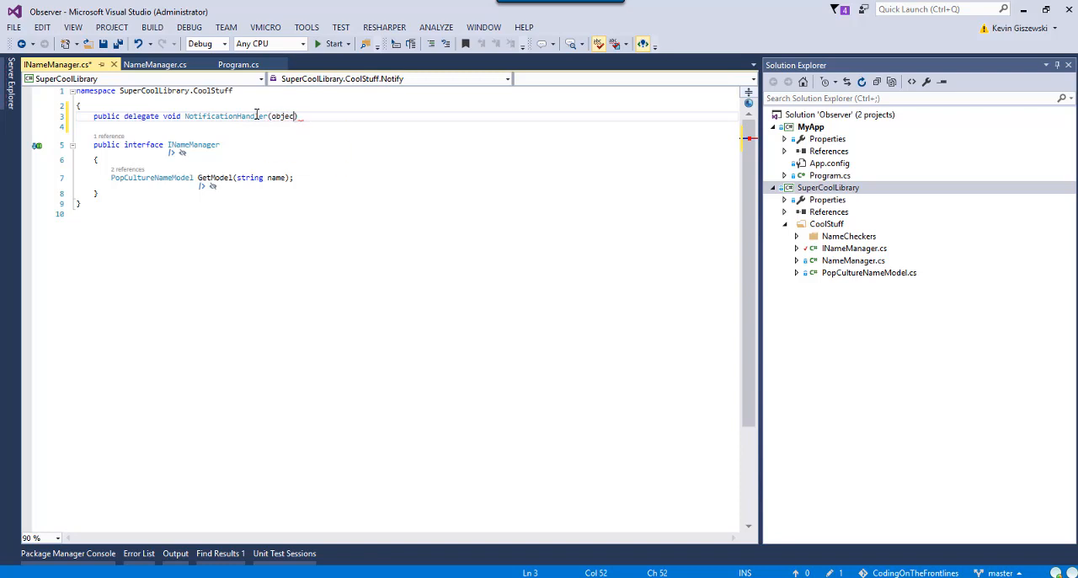
Give the delegate parameters (object sender, EventArgs e), adding using System
{"action": "type", "text": "sender,"}
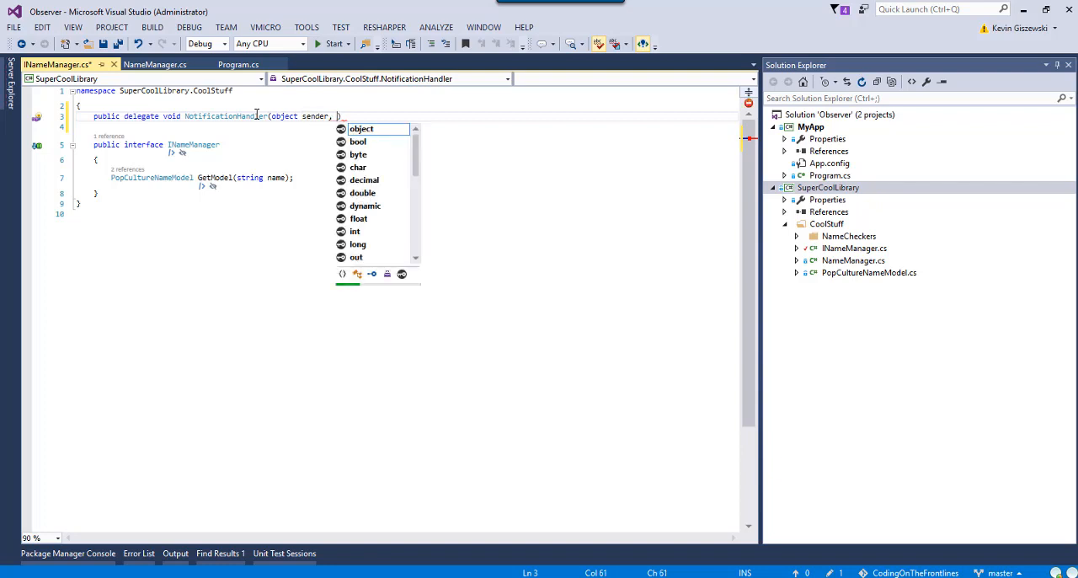
{"action": "type", "text": "EventArgs e"}
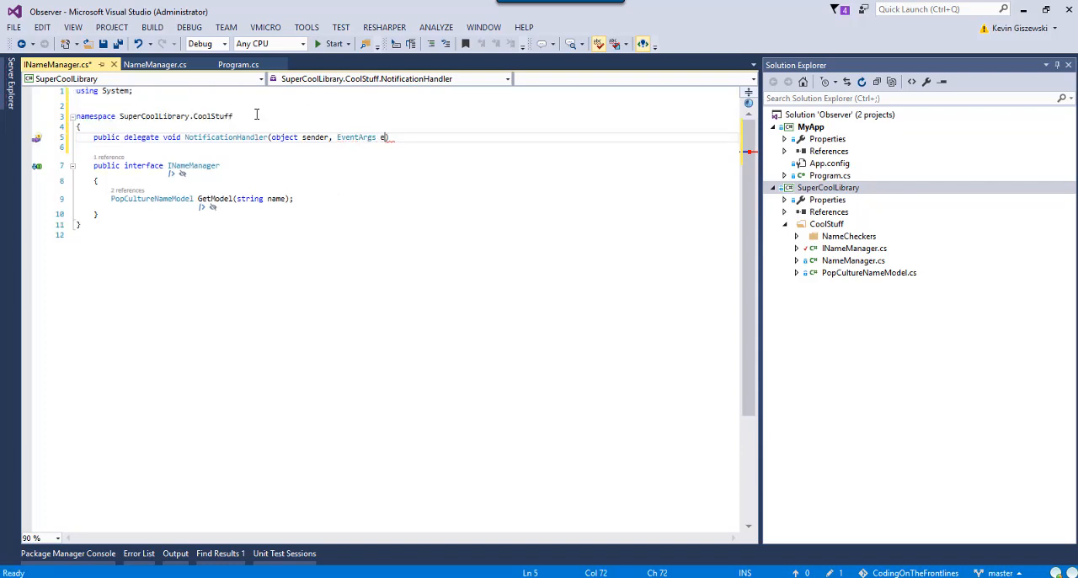
{"action": "type", "text": ";"}
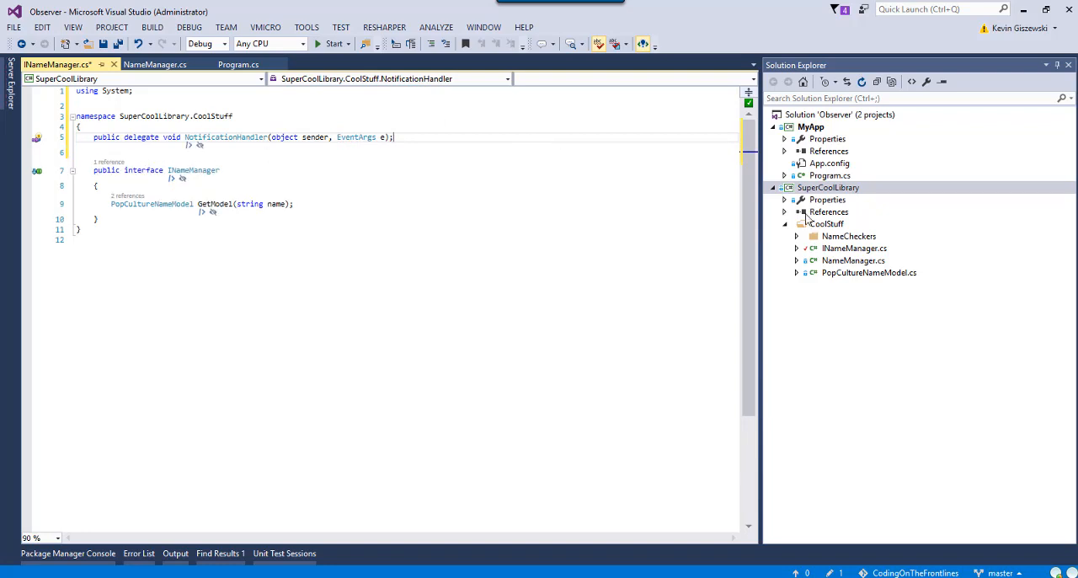
Collapse MyApp and bring up the context actions for the CoolStuff folder
{"action": "left_click", "coordinate": [785, 126]}
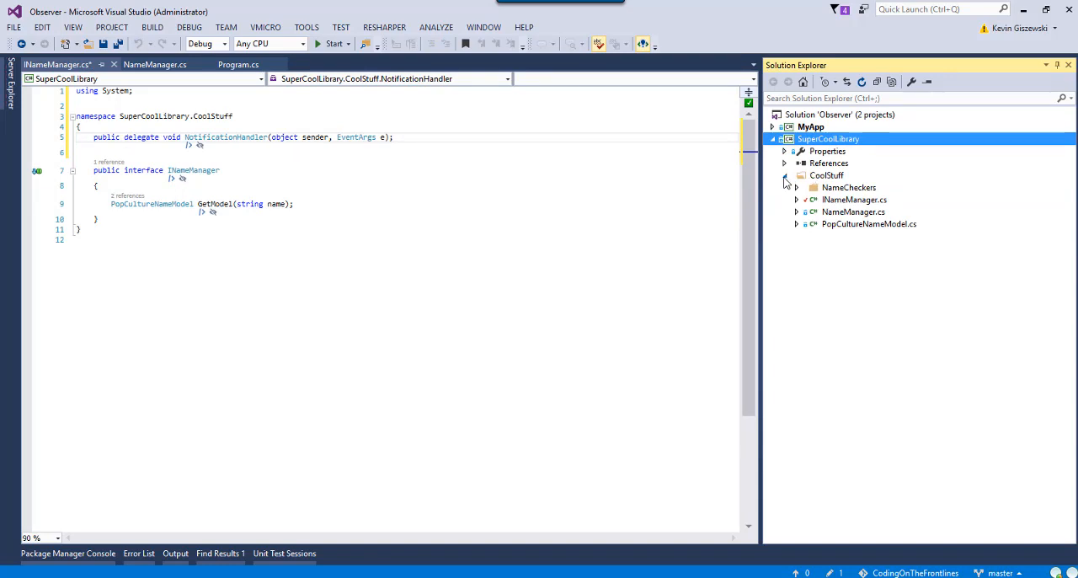
{"action": "left_click", "coordinate": [827, 175]}
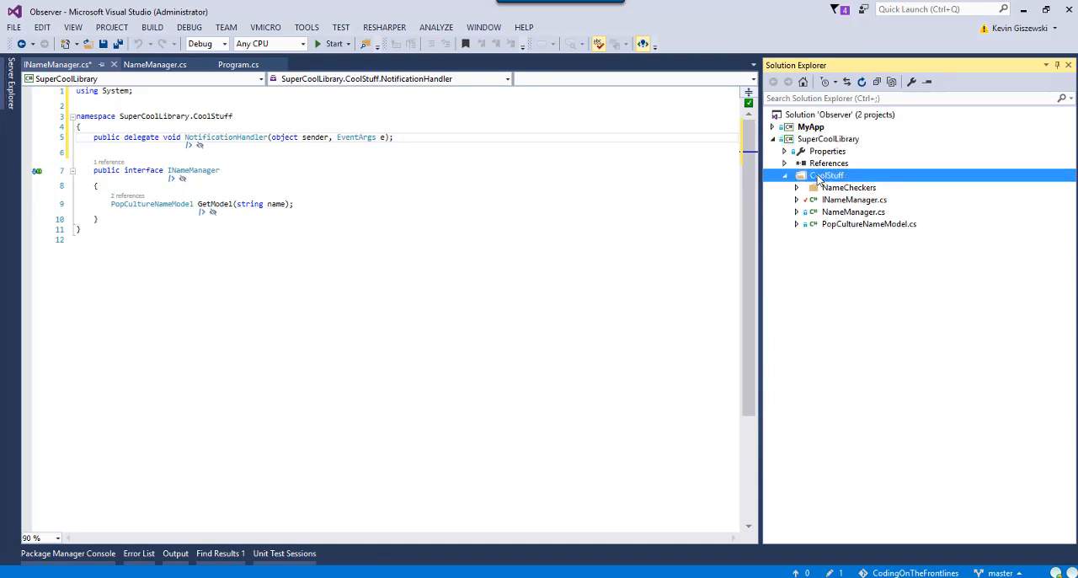
{"action": "right_click", "coordinate": [827, 175]}
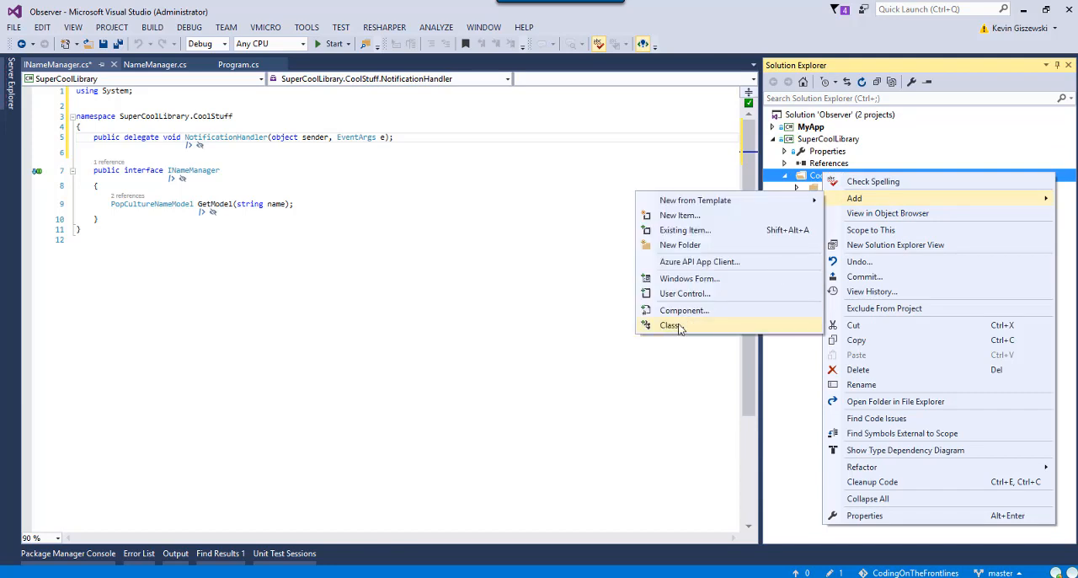
Add a new class file named NotificationEventArg.cs to the CoolStuff folder
{"action": "left_click", "coordinate": [670, 327]}
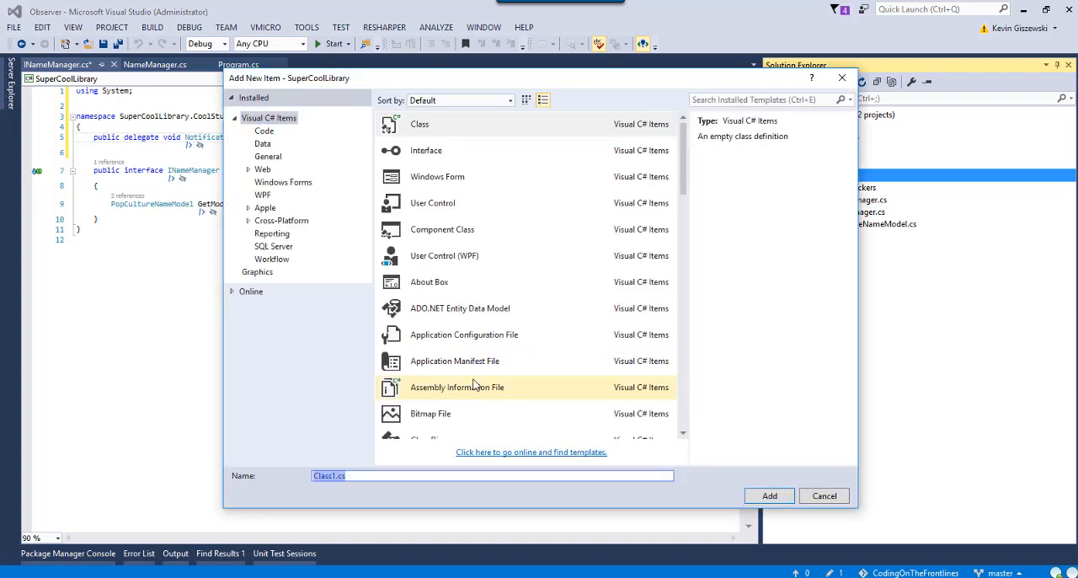
{"action": "type", "text": "Notification"}
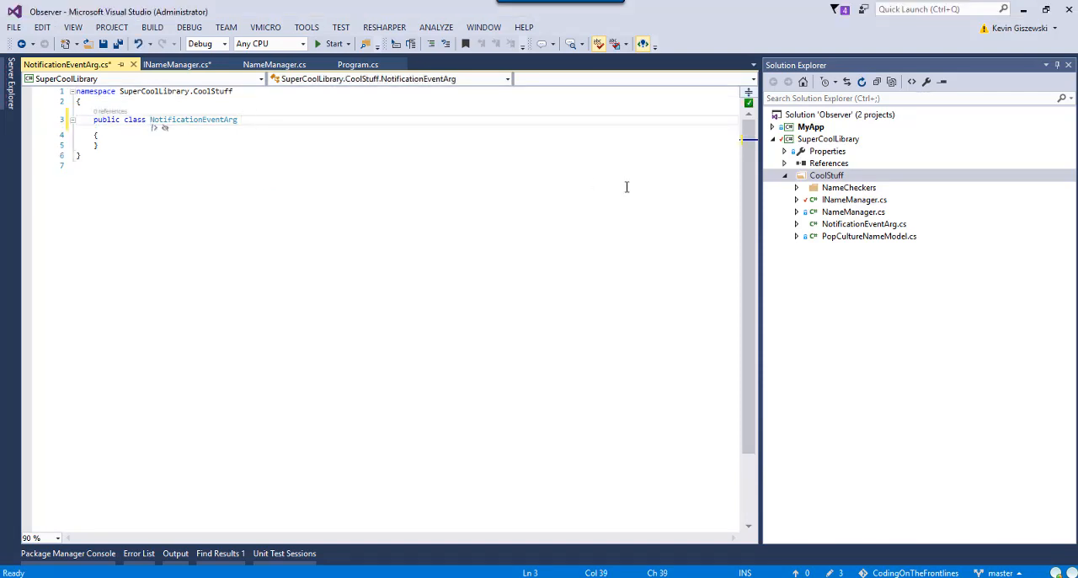
Make NotificationEventArg inherit EventArgs and add 'public string Message { get; set; }'
{"action": "type", "text": ": EventArgs"}
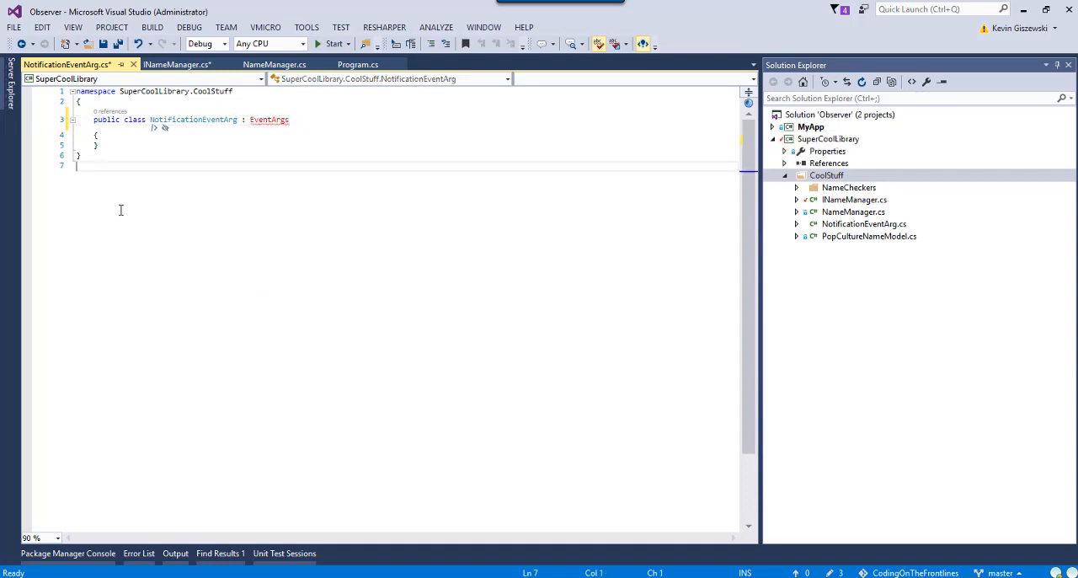
{"action": "type", "text": "using System;"}
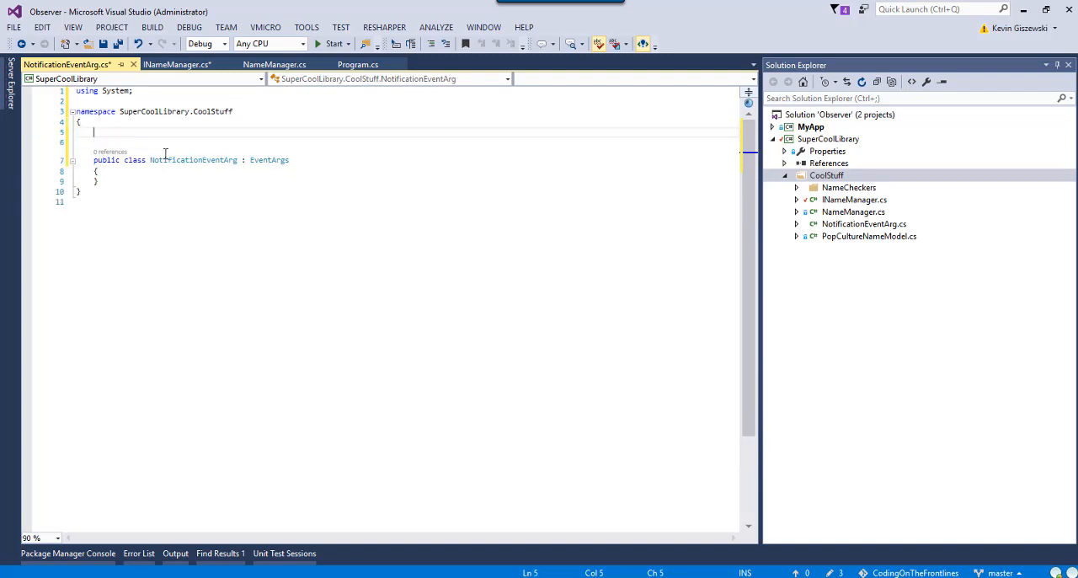
{"action": "type", "text": "public string Message {"}
{"action": "type", "text": "get;se"}
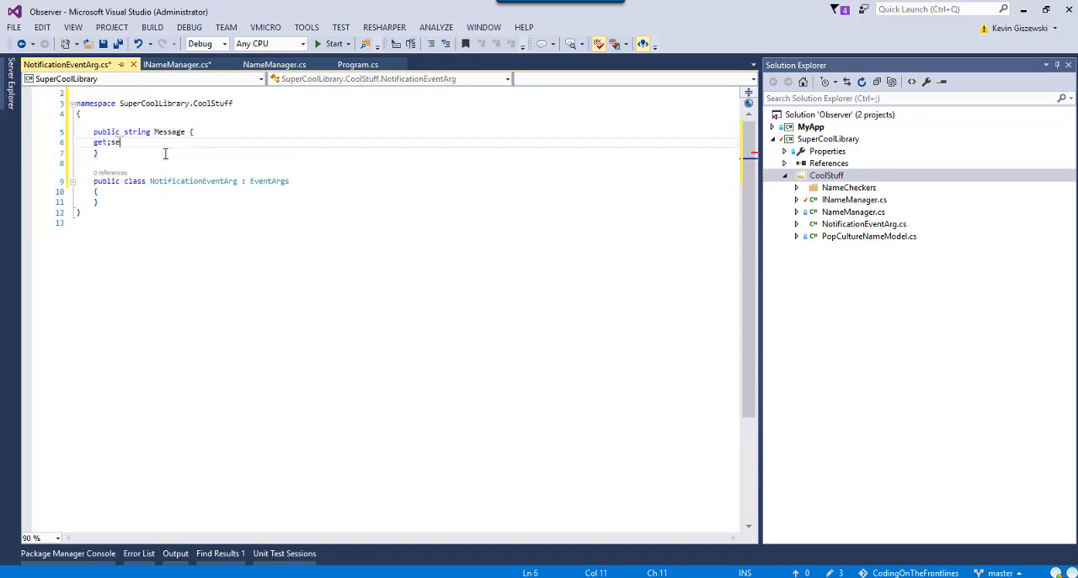
{"action": "key", "text": "Backspace"}
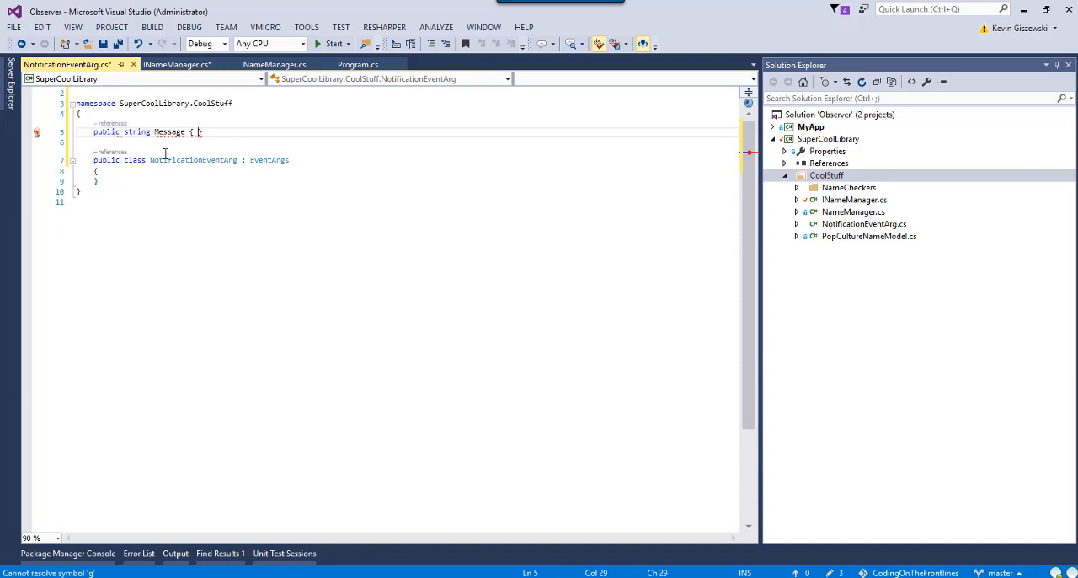
{"action": "type", "text": "get; set;"}
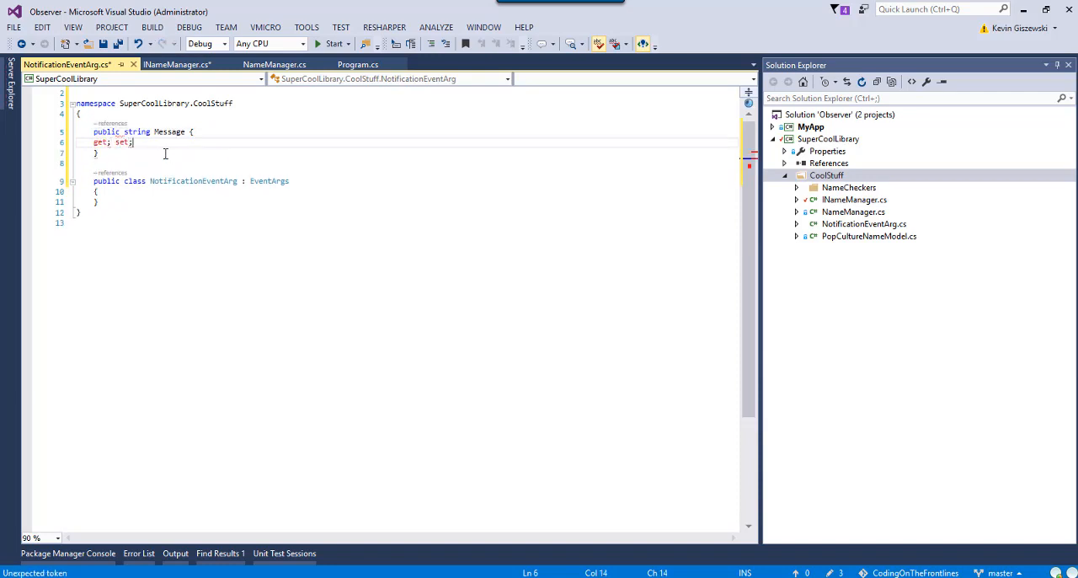
{"action": "mouse_move", "coordinate": [125, 141]}
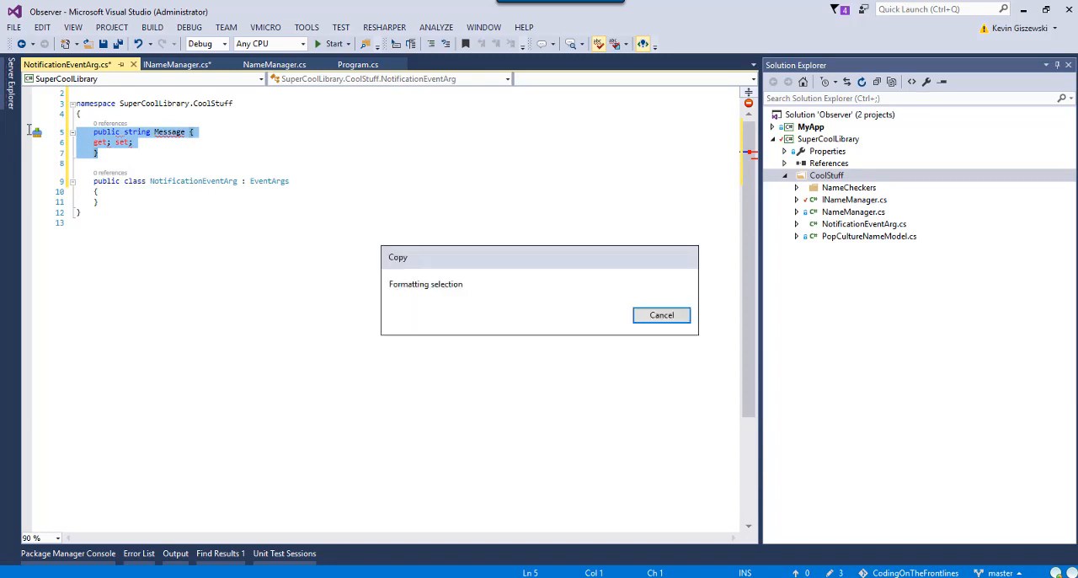
{"action": "mouse_move", "coordinate": [278, 229]}
{"action": "type", "text": "c"}
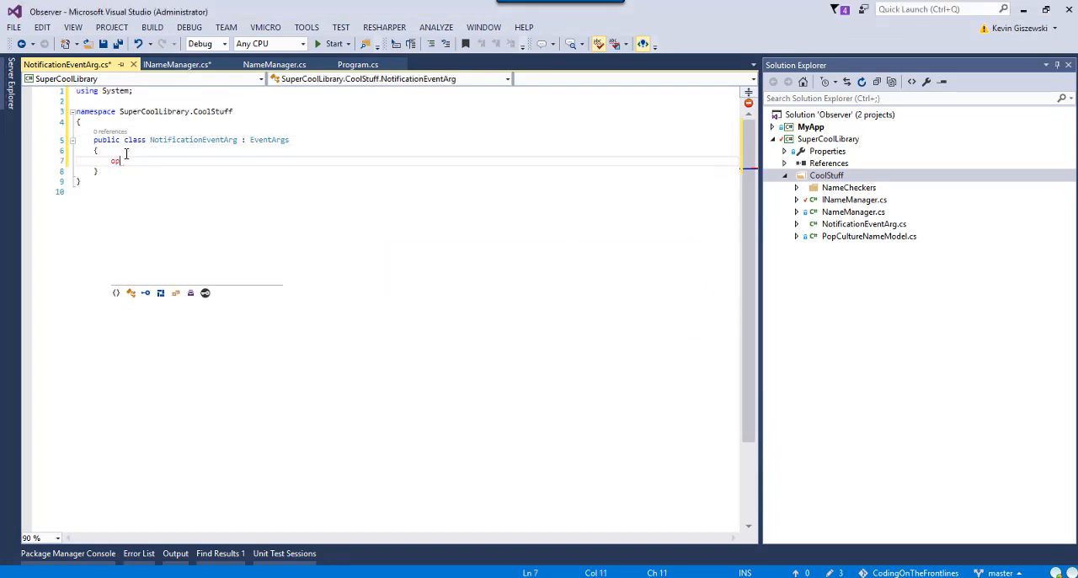
{"action": "type", "text": "pu"}
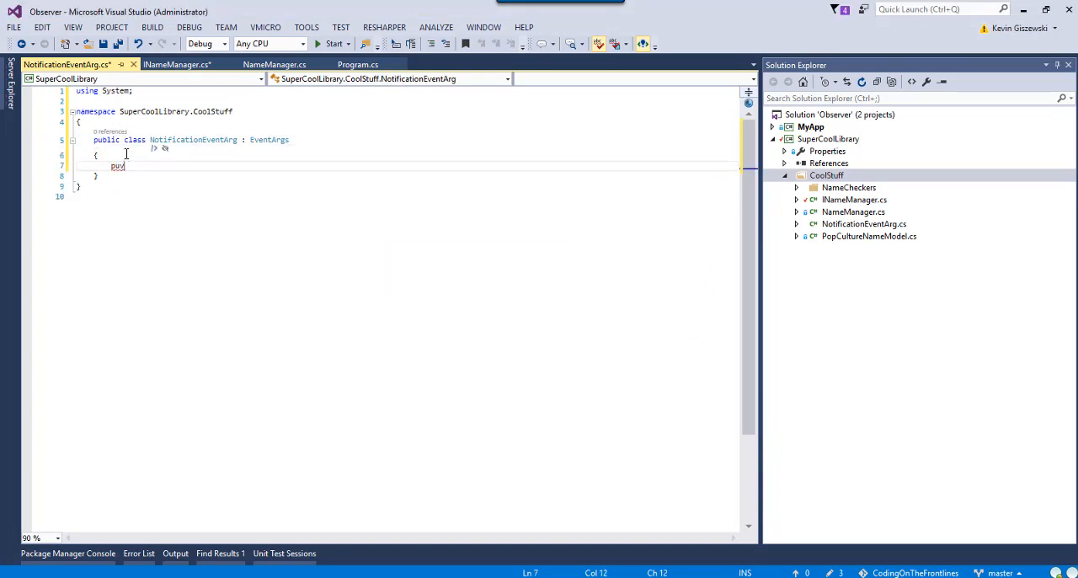
{"action": "type", "text": "blic string Message { get; set;"}
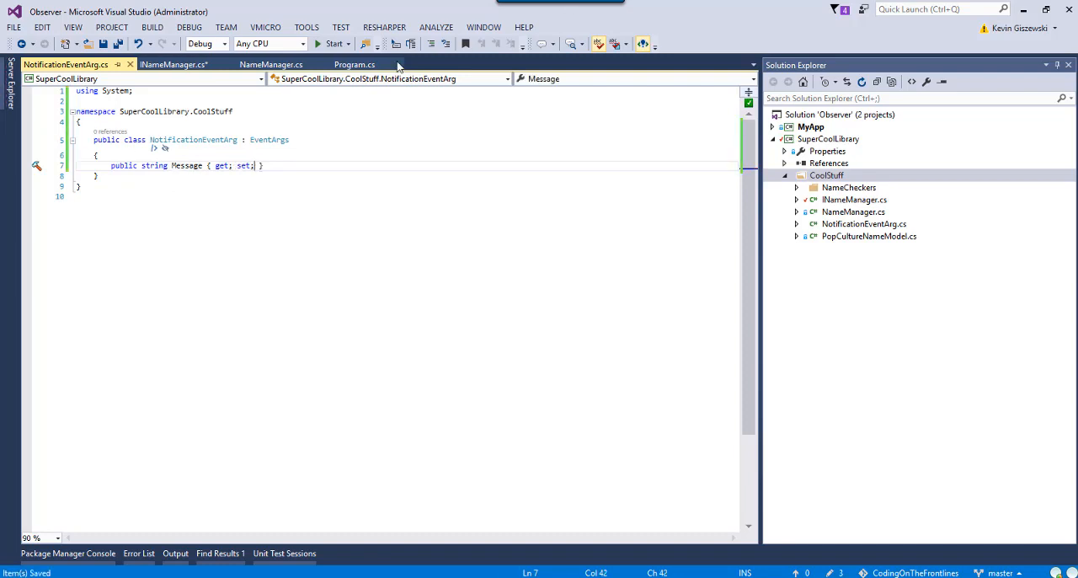
Change the delegate's e parameter type from EventArgs to NotificationEventArg
{"action": "left_click", "coordinate": [172, 64]}
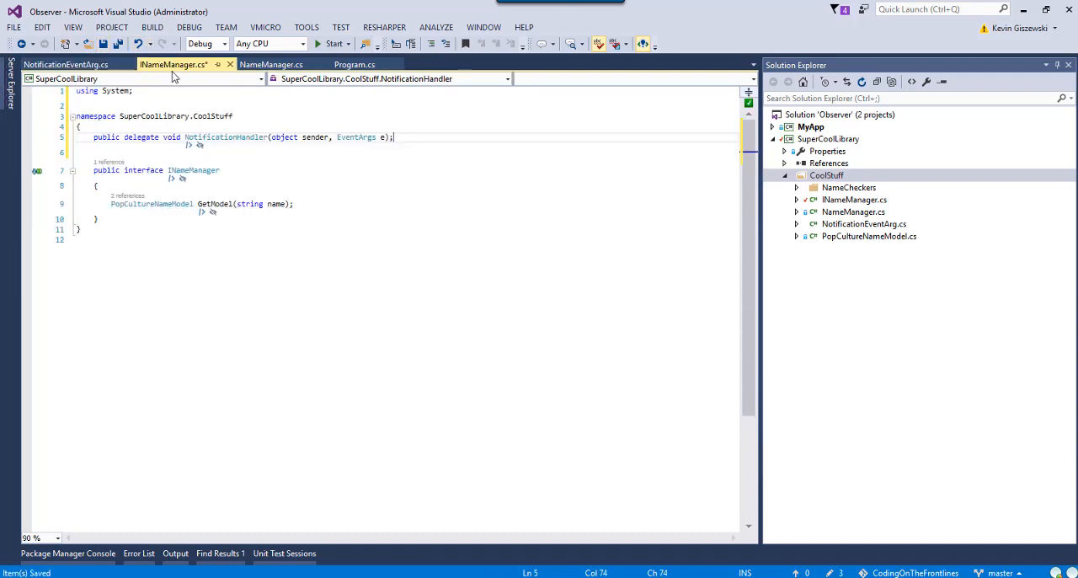
{"action": "double_click", "coordinate": [355, 136]}
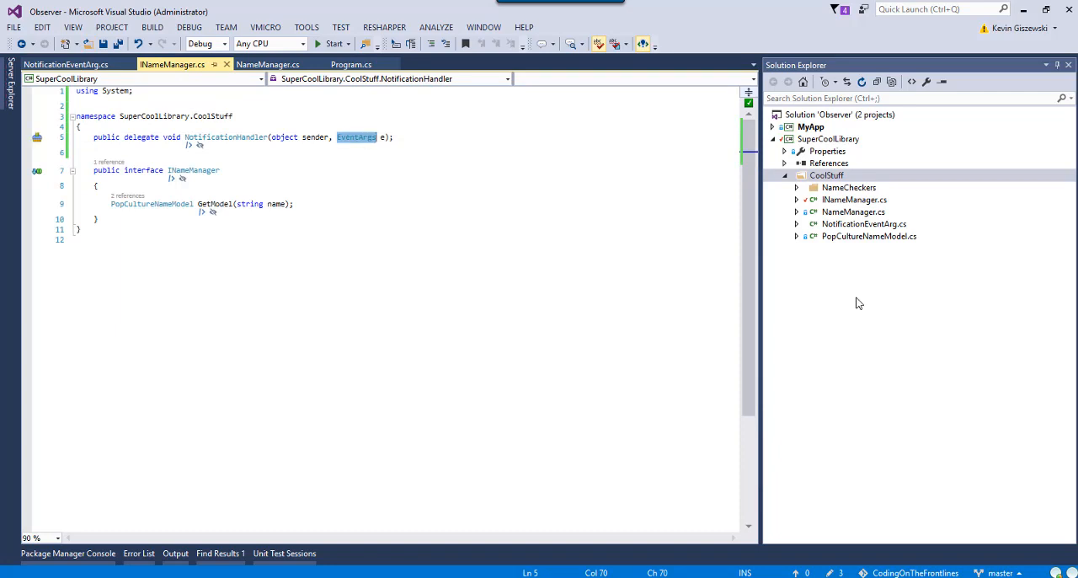
{"action": "type", "text": "Notification"}
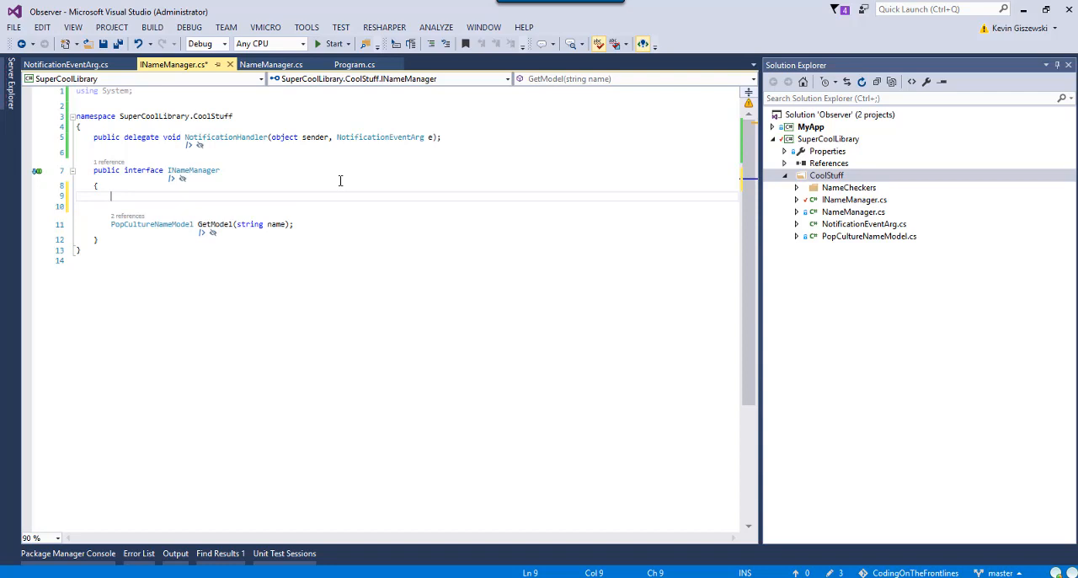
Declare 'event NotificationHandler OnNotification;' inside the INameManager interface
{"action": "type", "text": "event"}
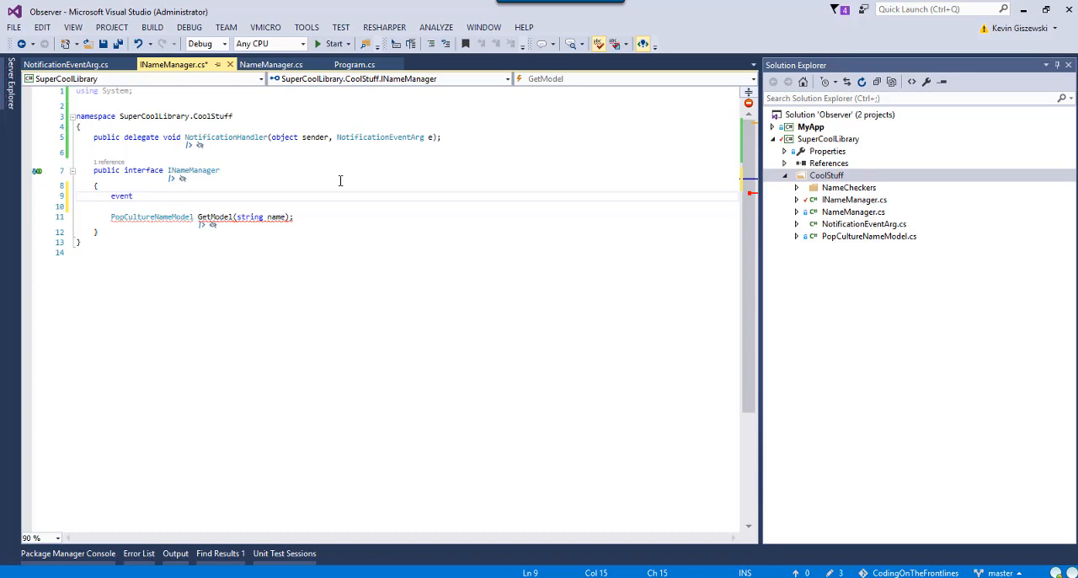
{"action": "type", "text": "N"}
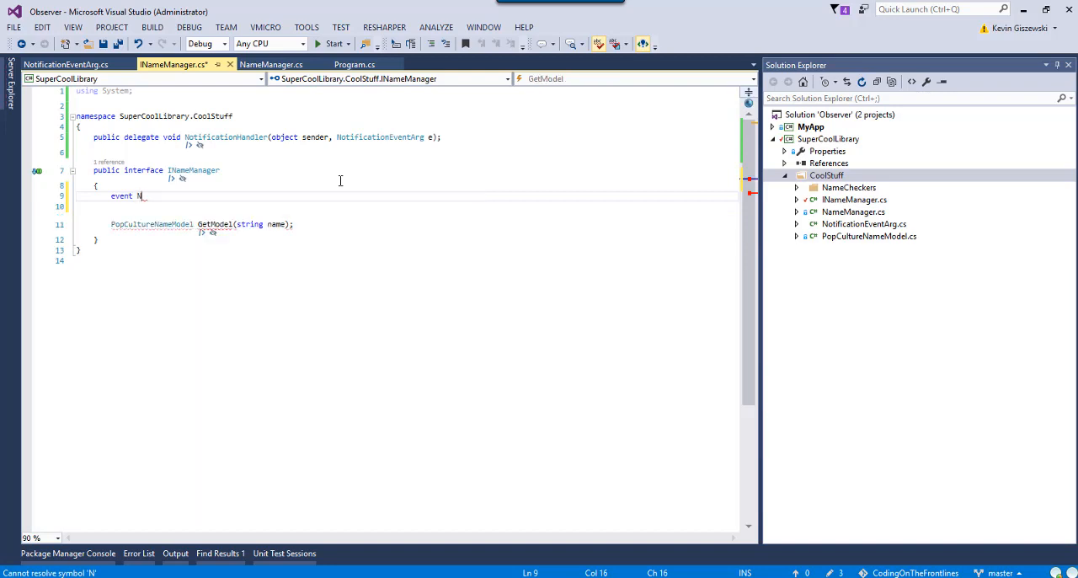
{"action": "type", "text": "tofici"}
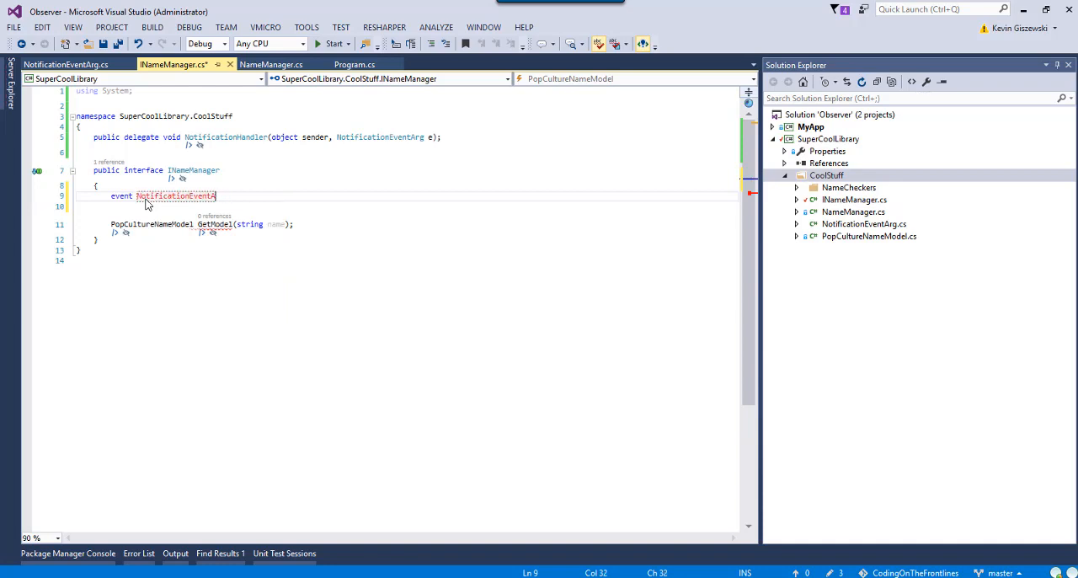
{"action": "key", "text": "Backspace"}
{"action": "type", "text": "Handler"}
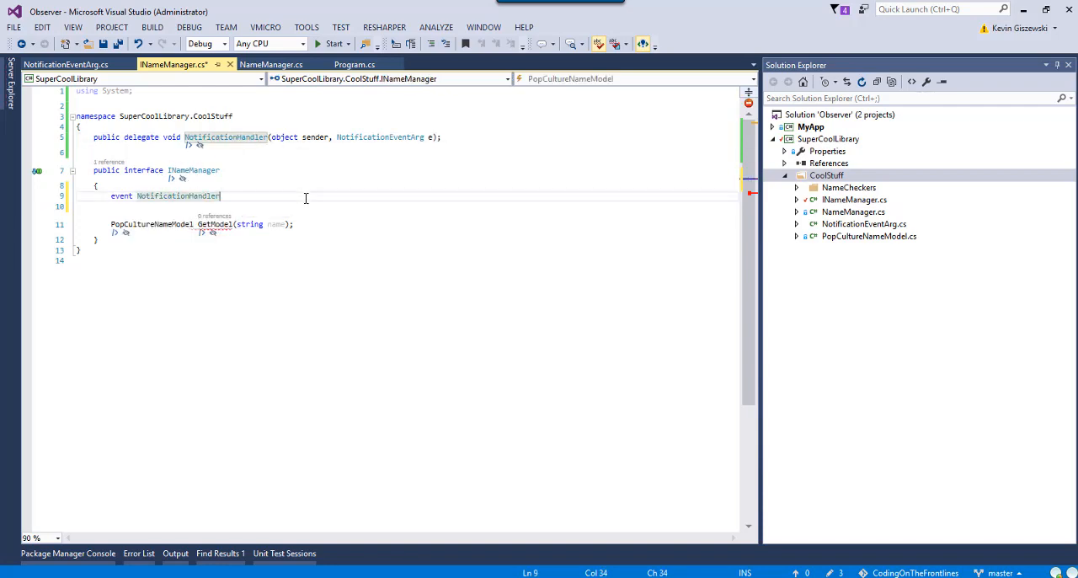
{"action": "type", "text": "OnNotification"}
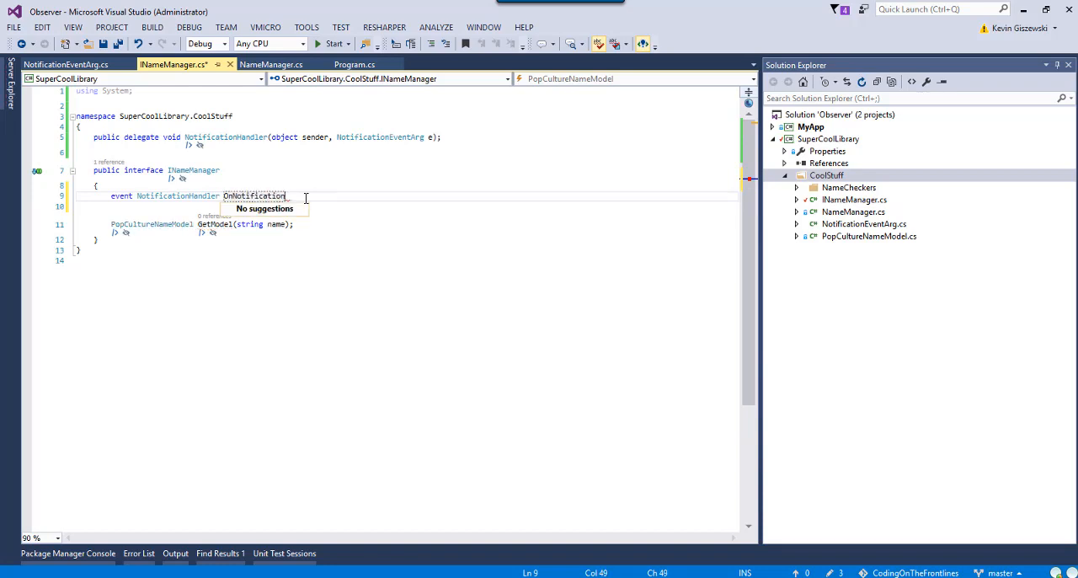
{"action": "type", "text": ";"}
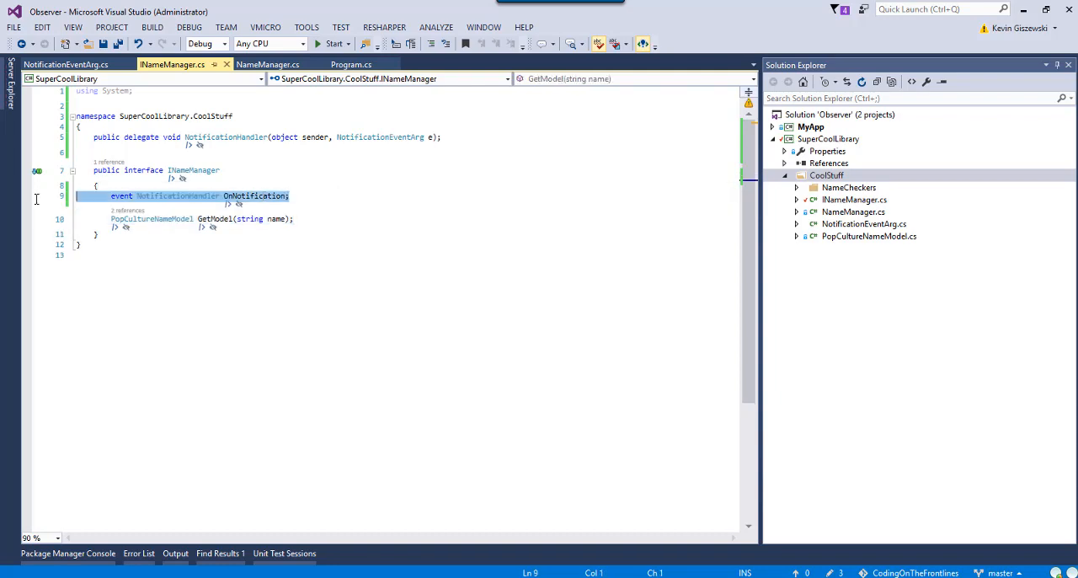
{"action": "left_click", "coordinate": [381, 171]}
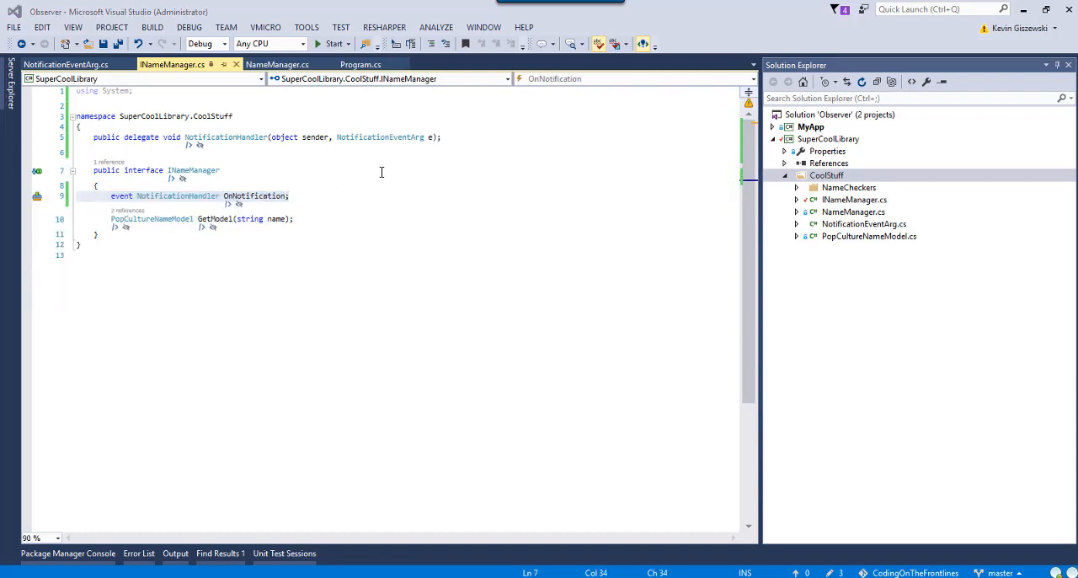
{"action": "double_click", "coordinate": [192, 169]}
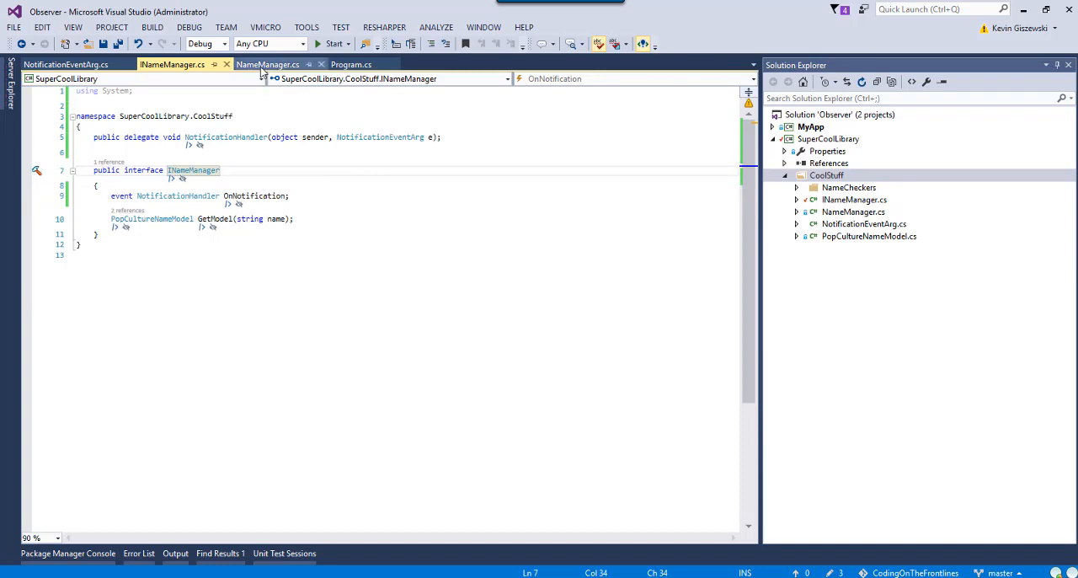
In NameManager.GetModel, invoke OnNotification with a NotificationEventArg whose Message is $"Checking name: {name}..."
{"action": "left_click", "coordinate": [266, 64]}
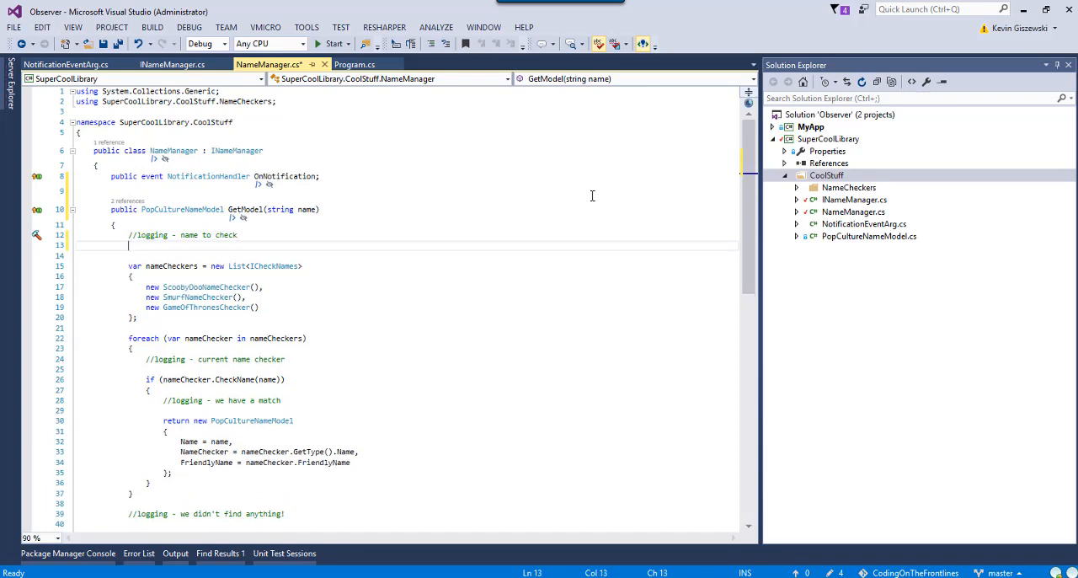
{"action": "type", "text": "OnNotification"}
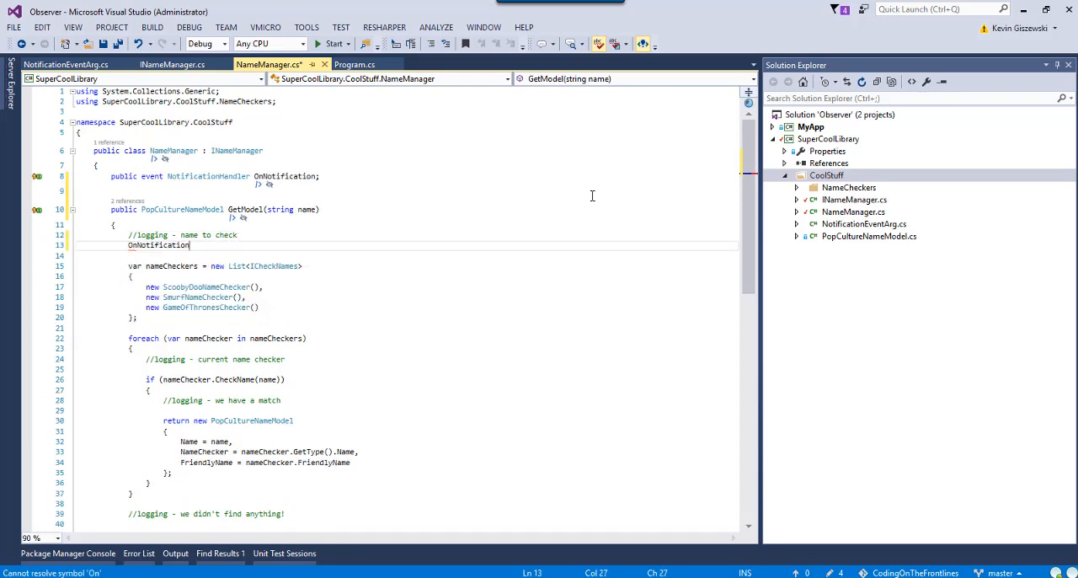
{"action": "type", "text": ".Invoke();"}
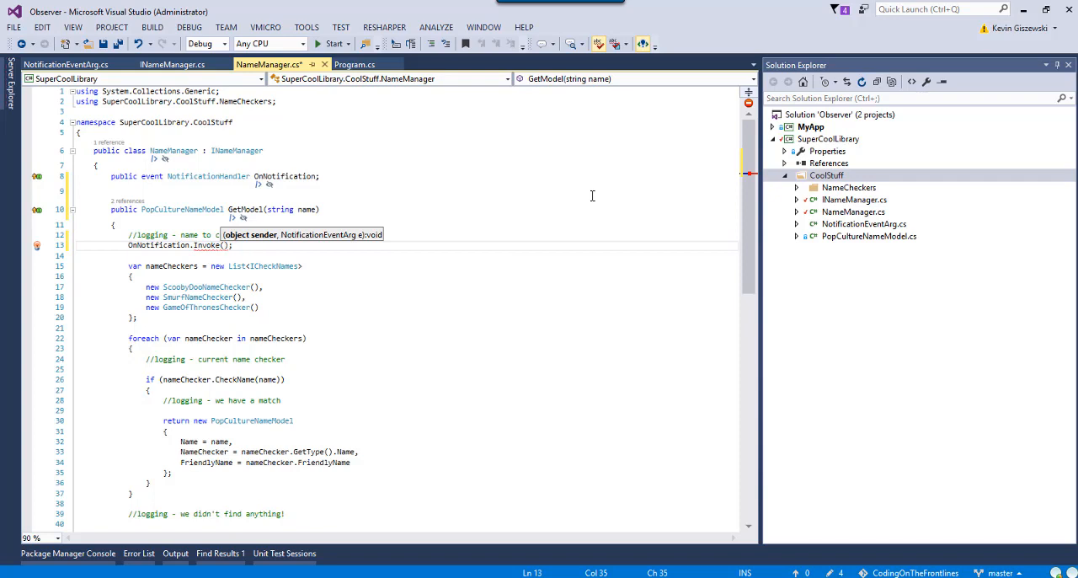
{"action": "type", "text": "this,"}
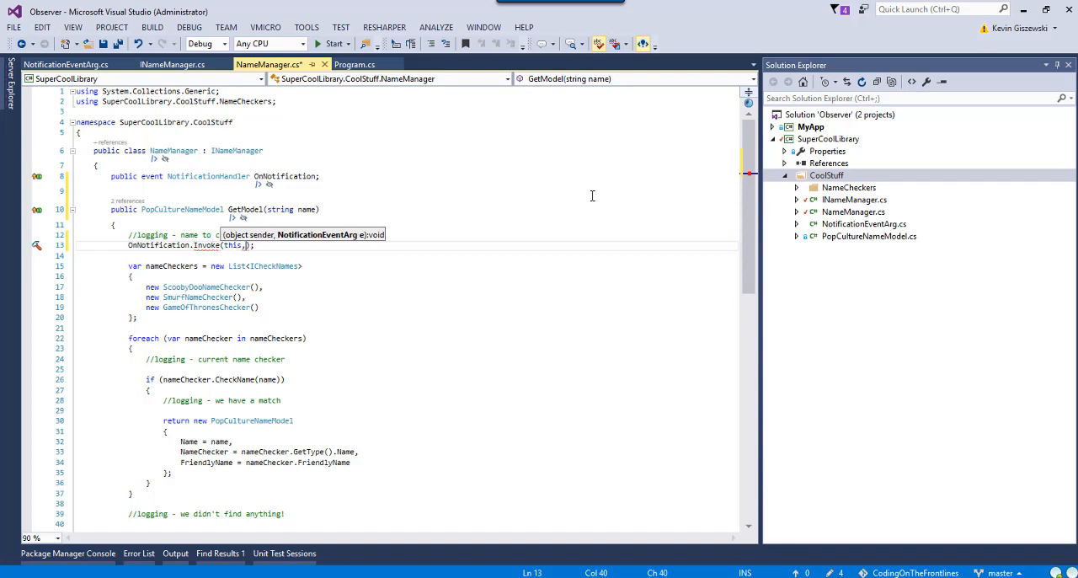
{"action": "type", "text": "new NotificationEventArg"}
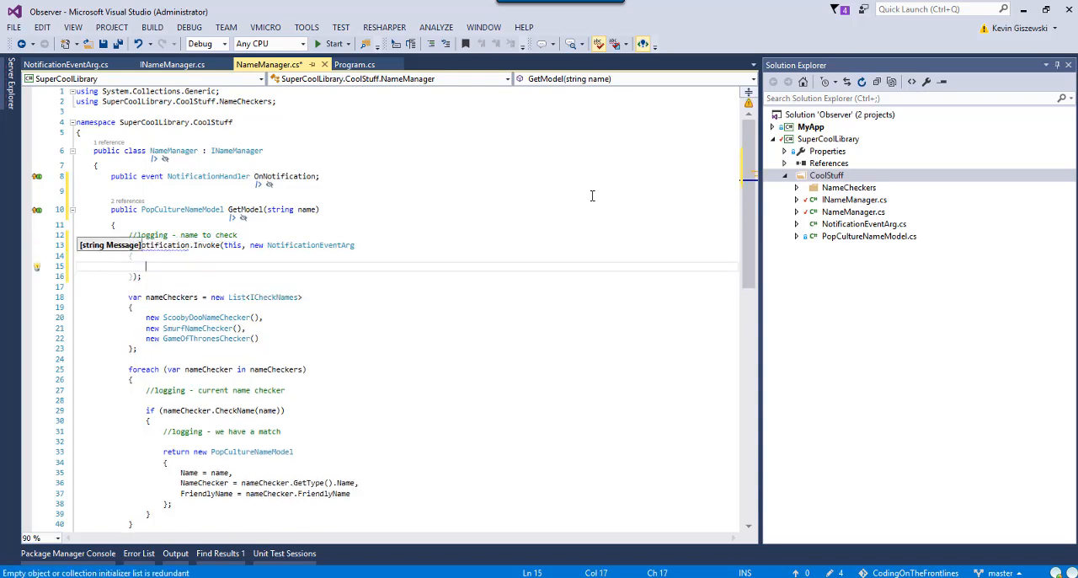
{"action": "type", "text": "Message = $\""}
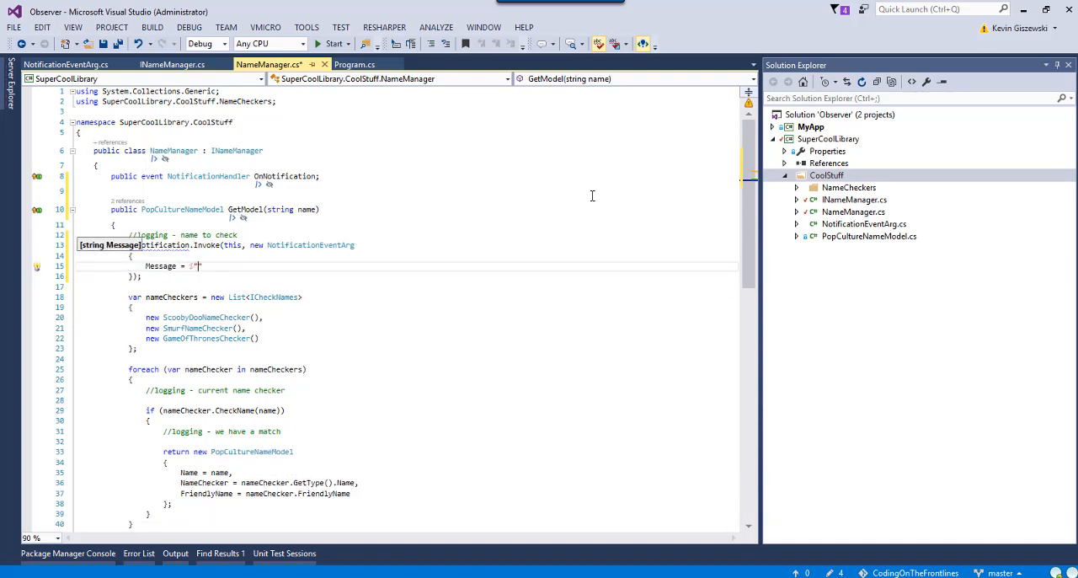
{"action": "type", "text": "Checking name: {name}...\""}
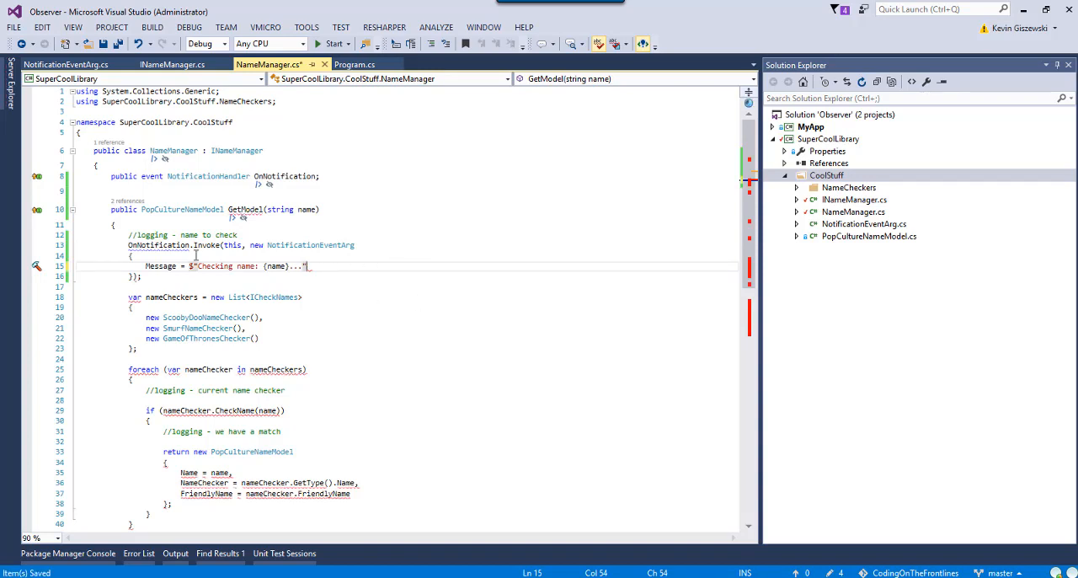
{"action": "mouse_move", "coordinate": [244, 244]}
{"action": "type", "text": "'"}
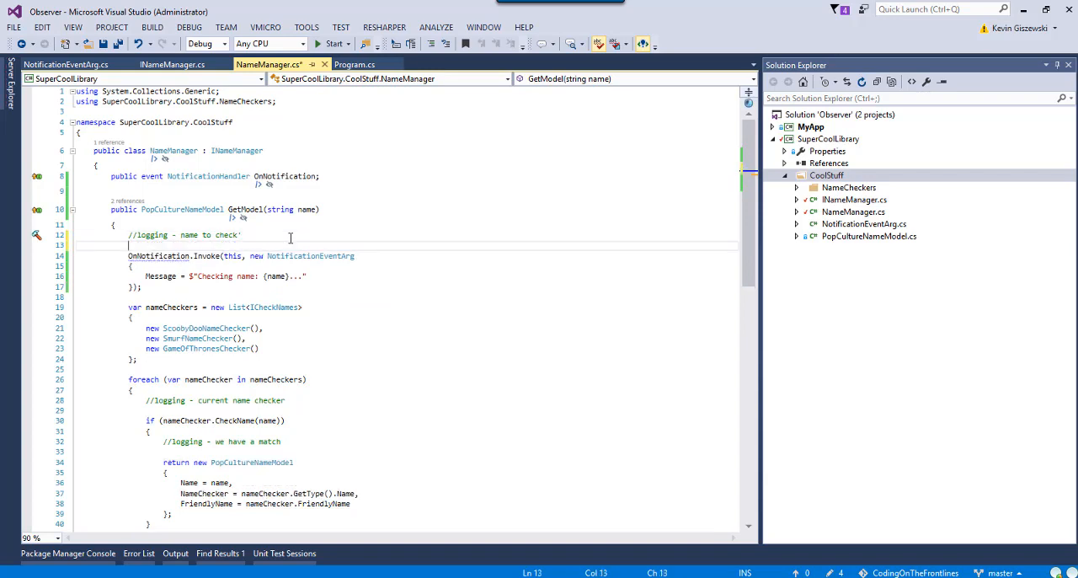
Wrap the OnNotification.Invoke call in an if (OnNotification != null) check and save
{"action": "type", "text": "if("}
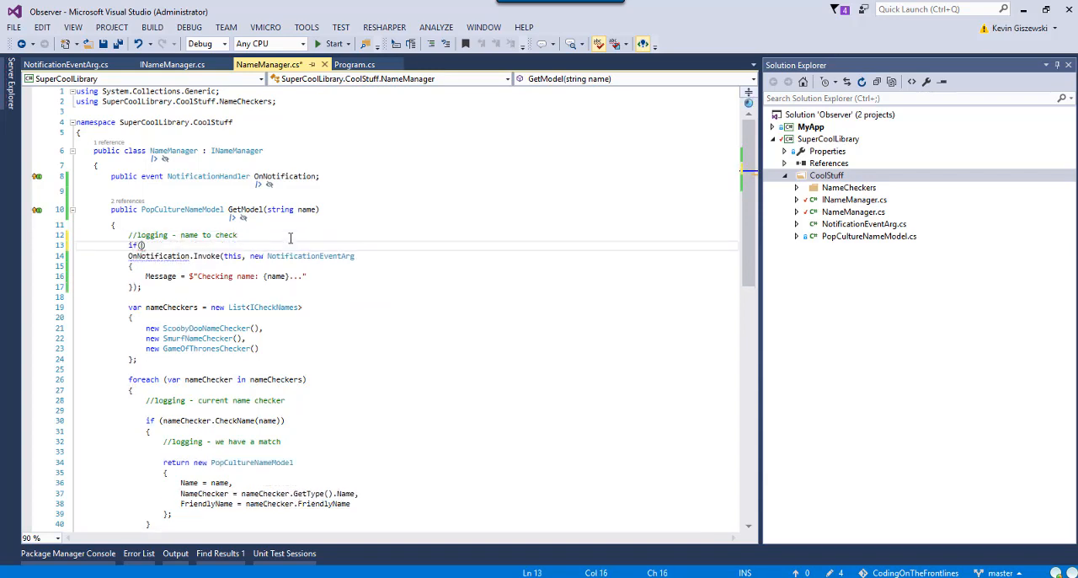
{"action": "type", "text": "OnNotification != n"}
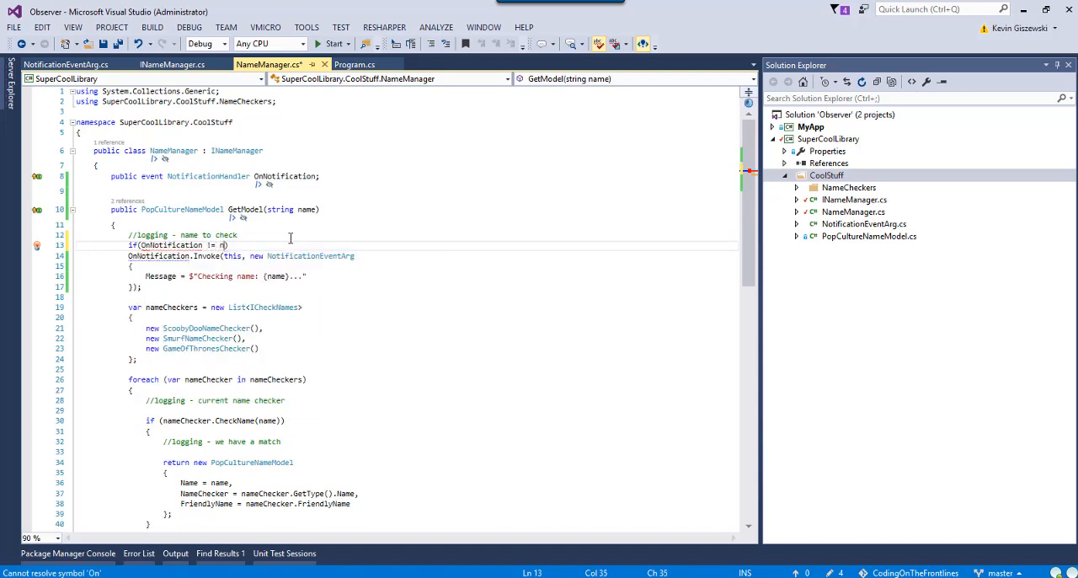
{"action": "type", "text": "ull"}
{"action": "key", "text": "Return"}
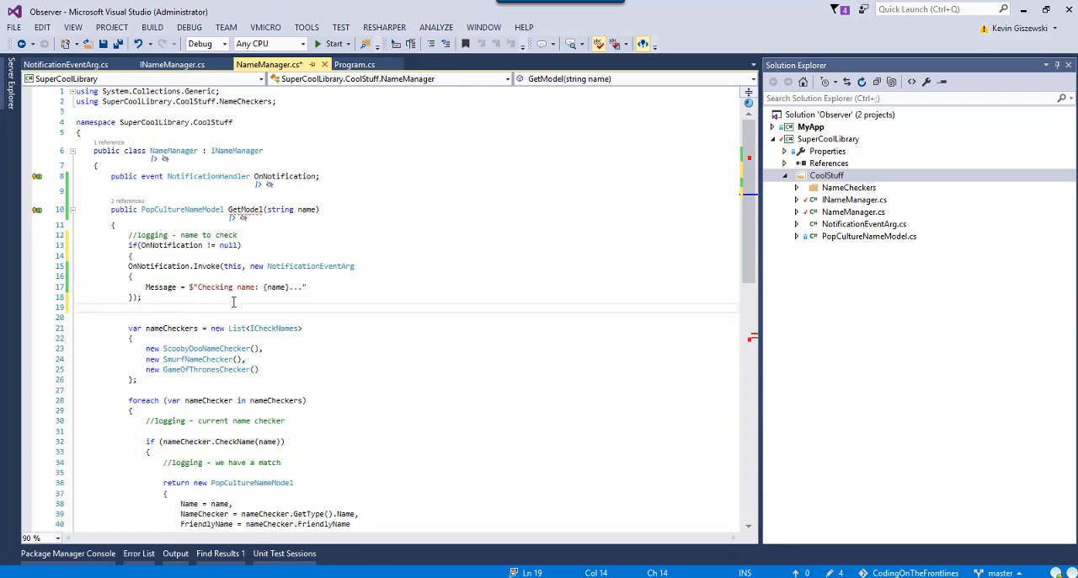
{"action": "key", "text": "ctrl+s"}
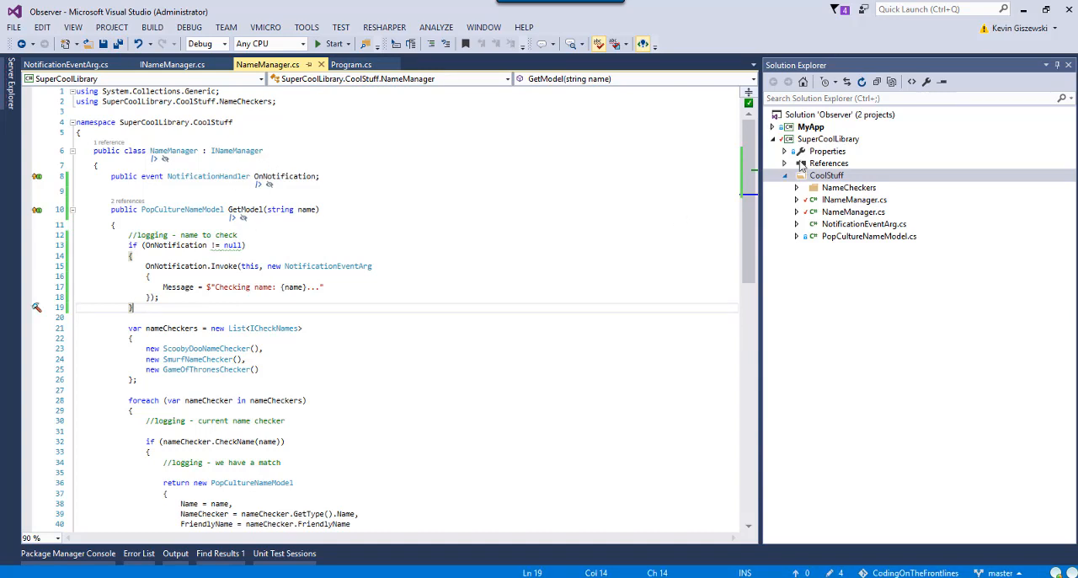
Build the solution containing SuperCoolLibrary, then bring up MyApp's Program.cs
{"action": "left_click", "coordinate": [836, 114]}
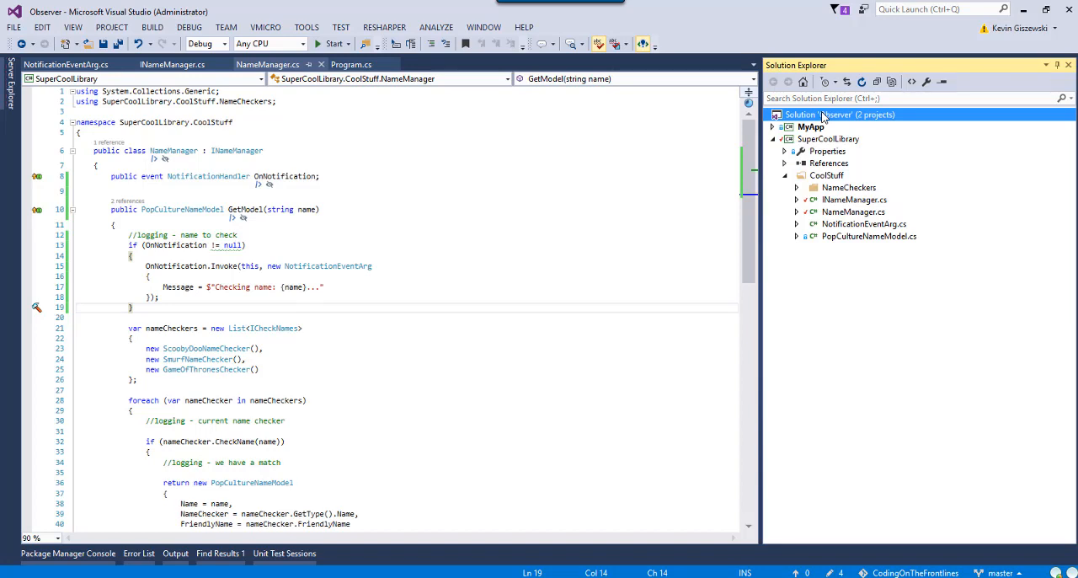
{"action": "mouse_move", "coordinate": [838, 155]}
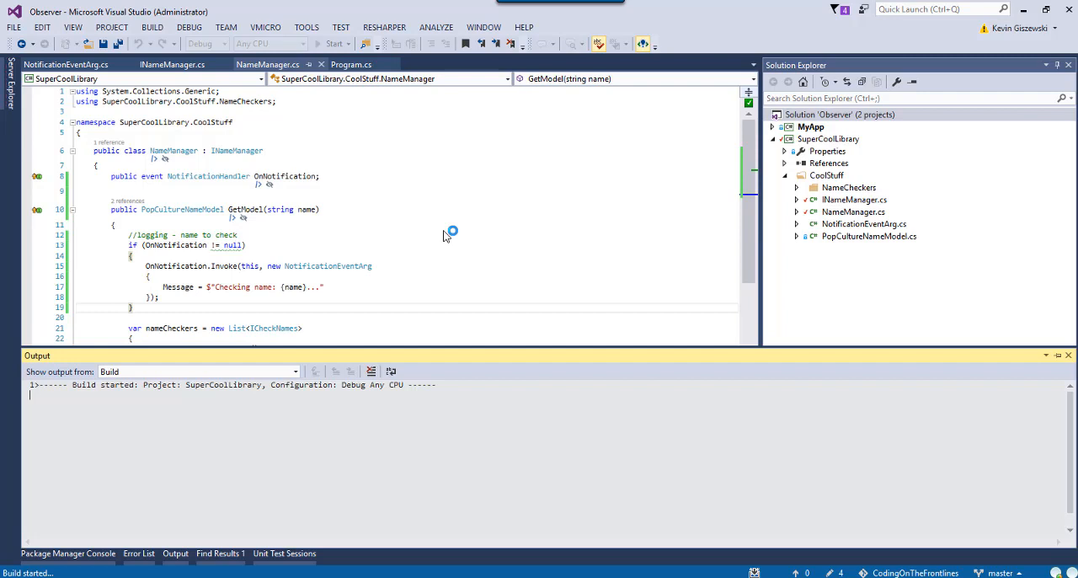
{"action": "mouse_move", "coordinate": [357, 259]}
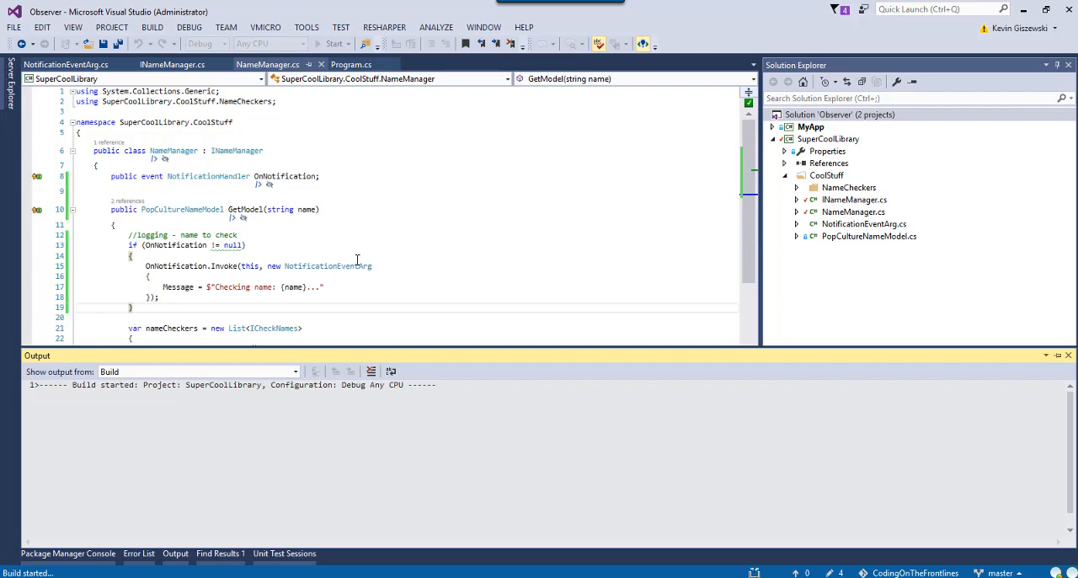
{"action": "mouse_move", "coordinate": [439, 280]}
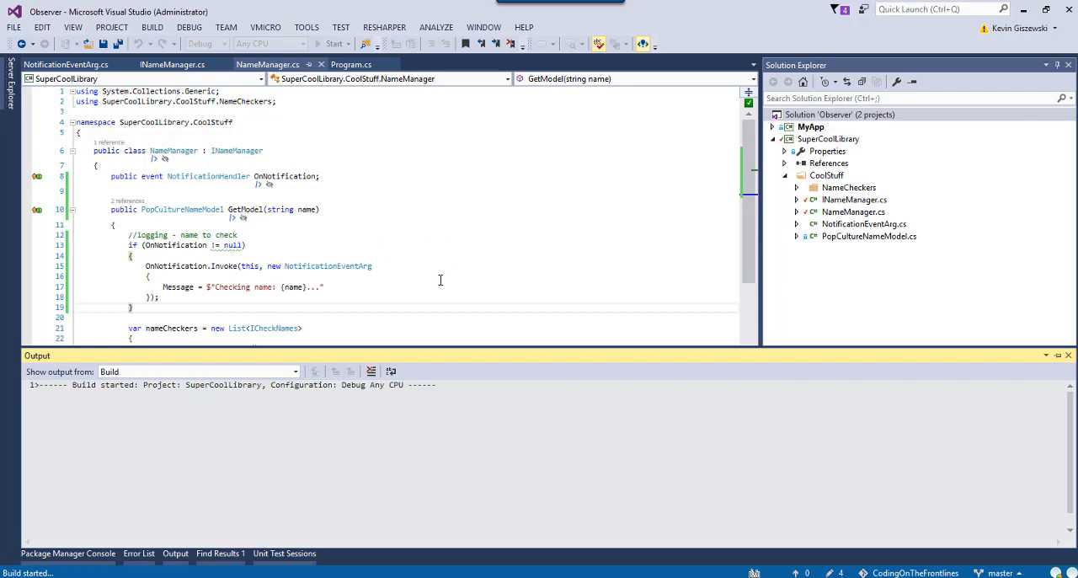
{"action": "mouse_move", "coordinate": [424, 279]}
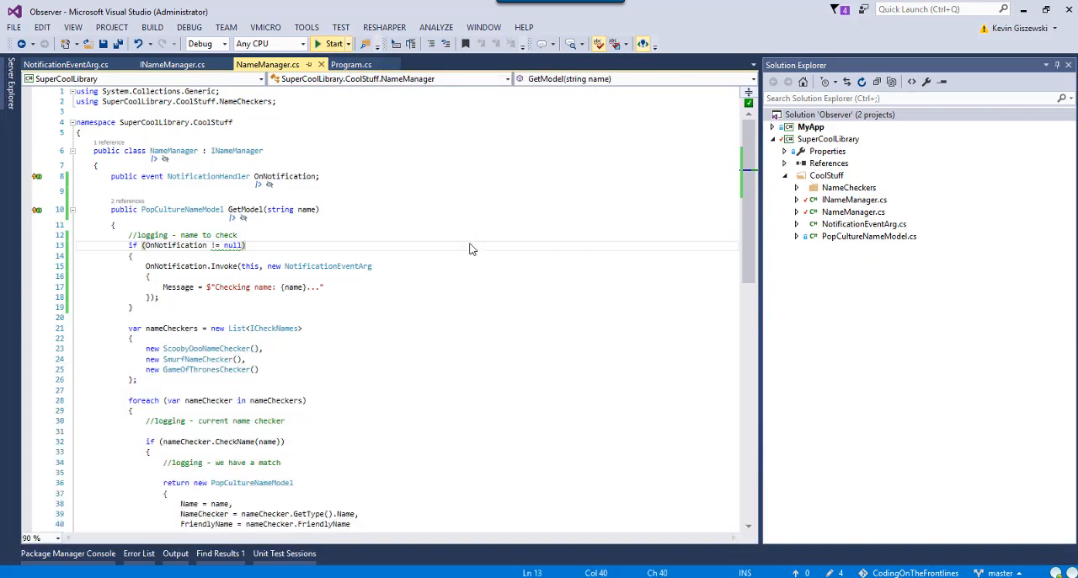
{"action": "left_click", "coordinate": [330, 44]}
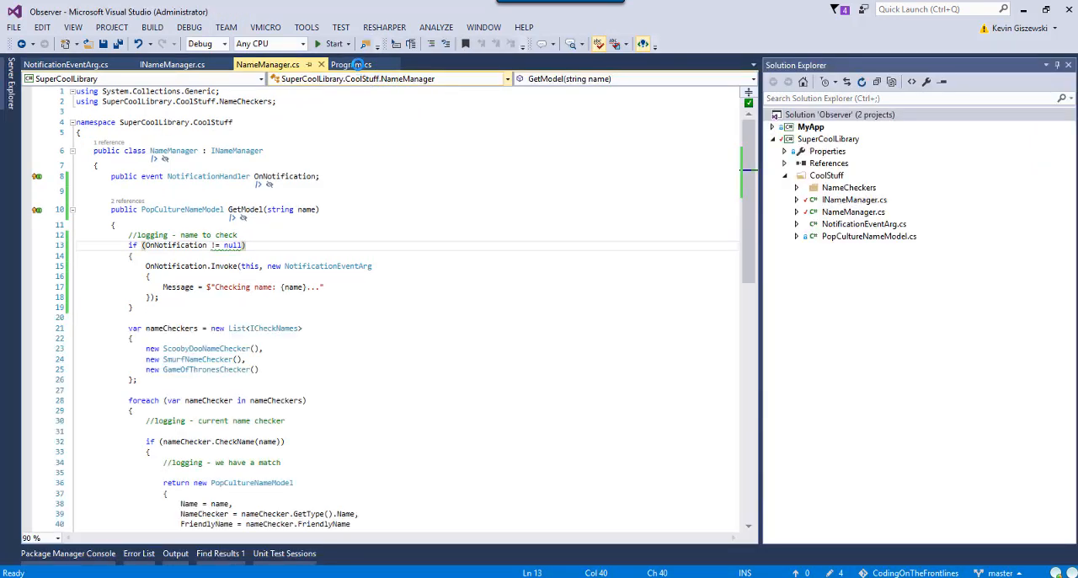
{"action": "left_click", "coordinate": [351, 64]}
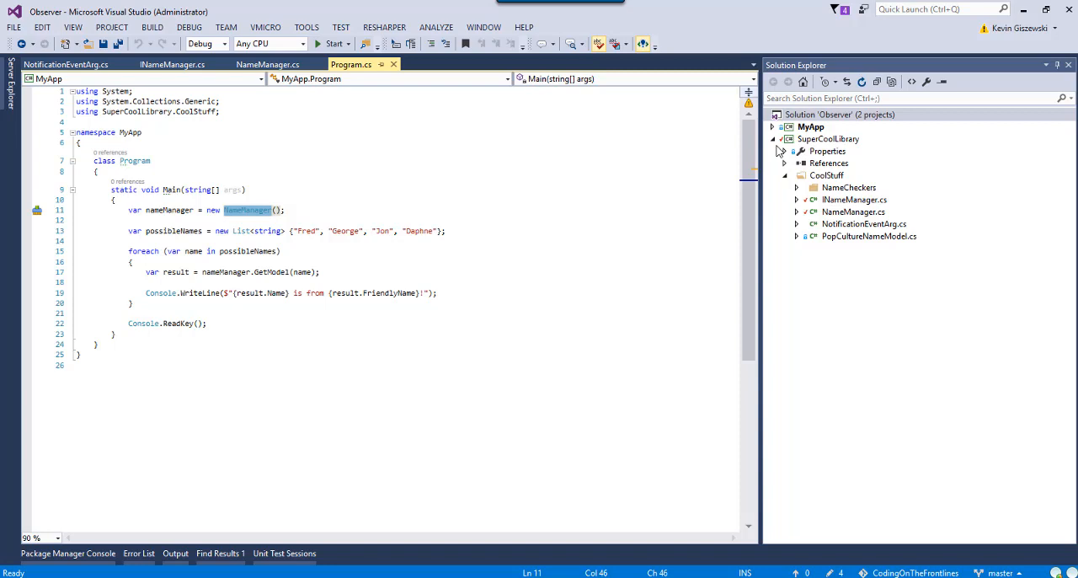
In Main, subscribe nameManager.OnNotification to a generated NameManagerOnOnNotification handler
{"action": "left_click", "coordinate": [772, 138]}
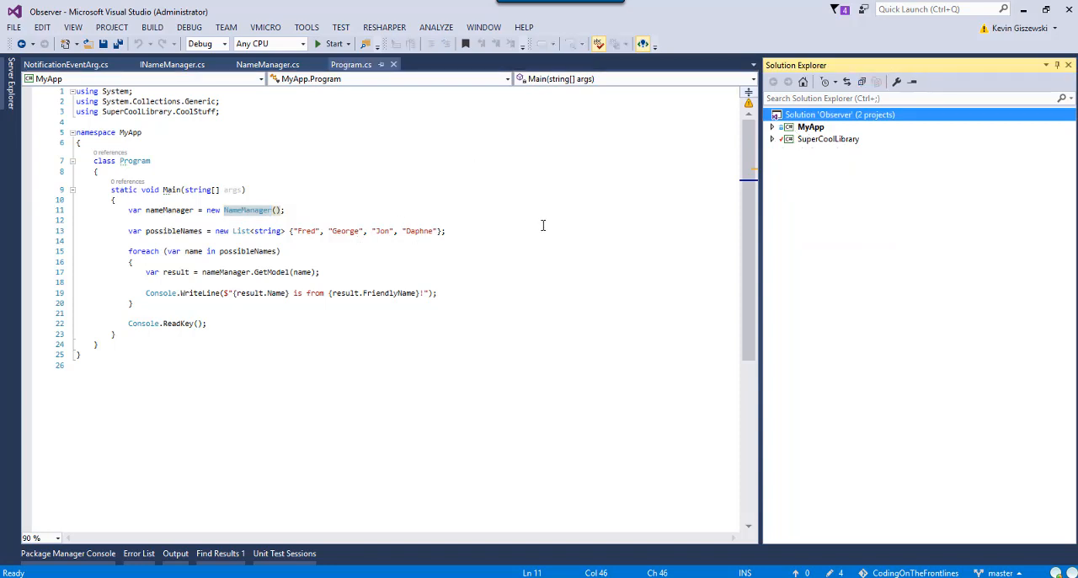
{"action": "mouse_move", "coordinate": [465, 263]}
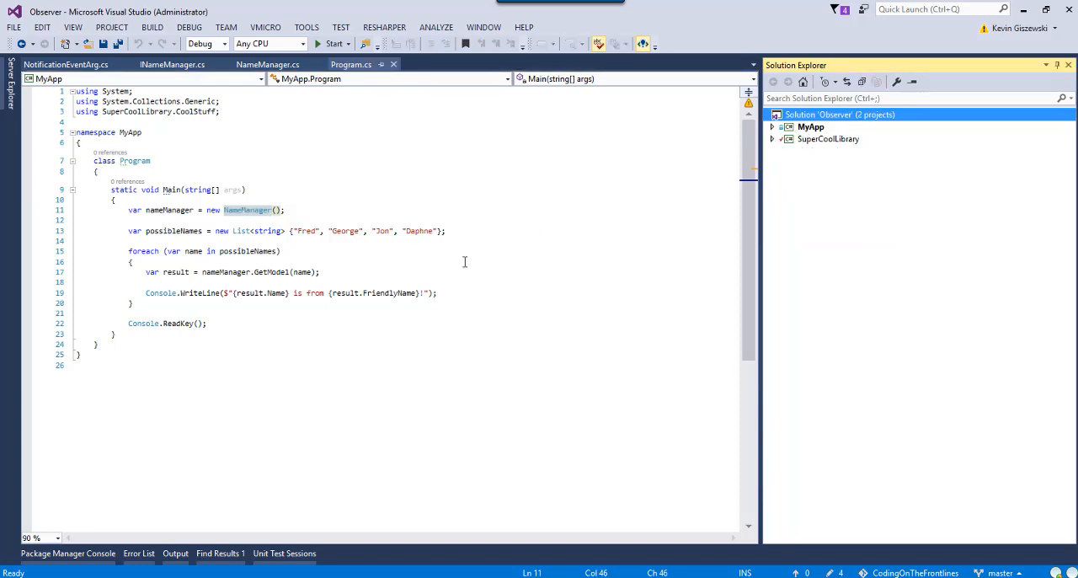
{"action": "left_click", "coordinate": [171, 209]}
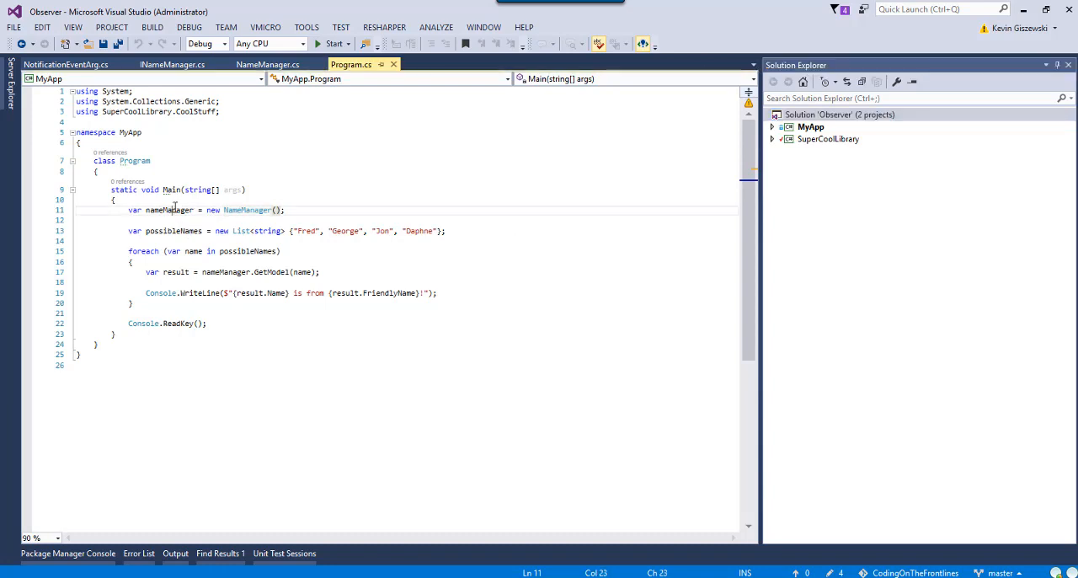
{"action": "left_click", "coordinate": [468, 209]}
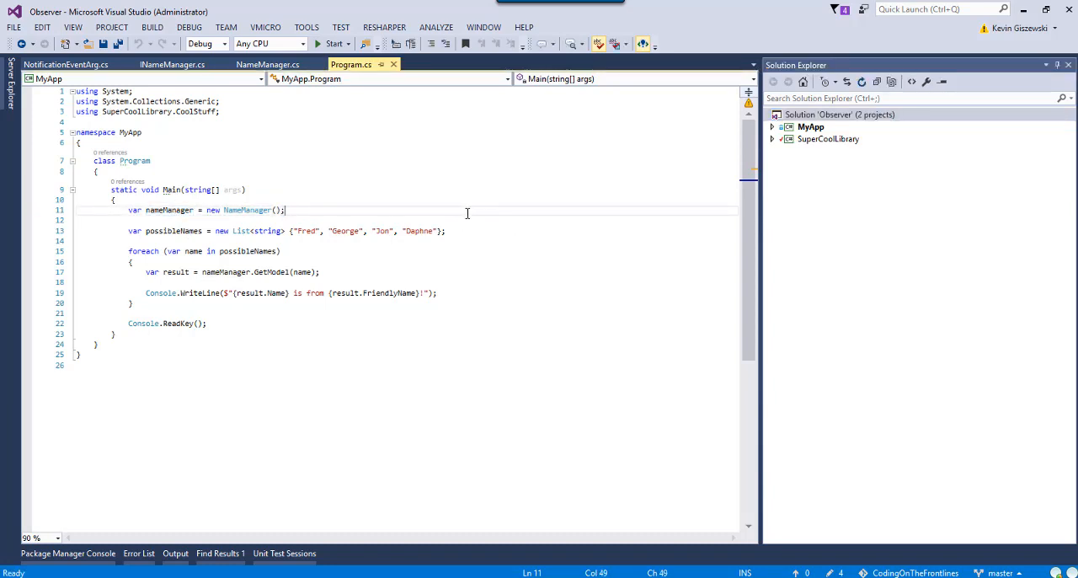
{"action": "type", "text": "nameManager"}
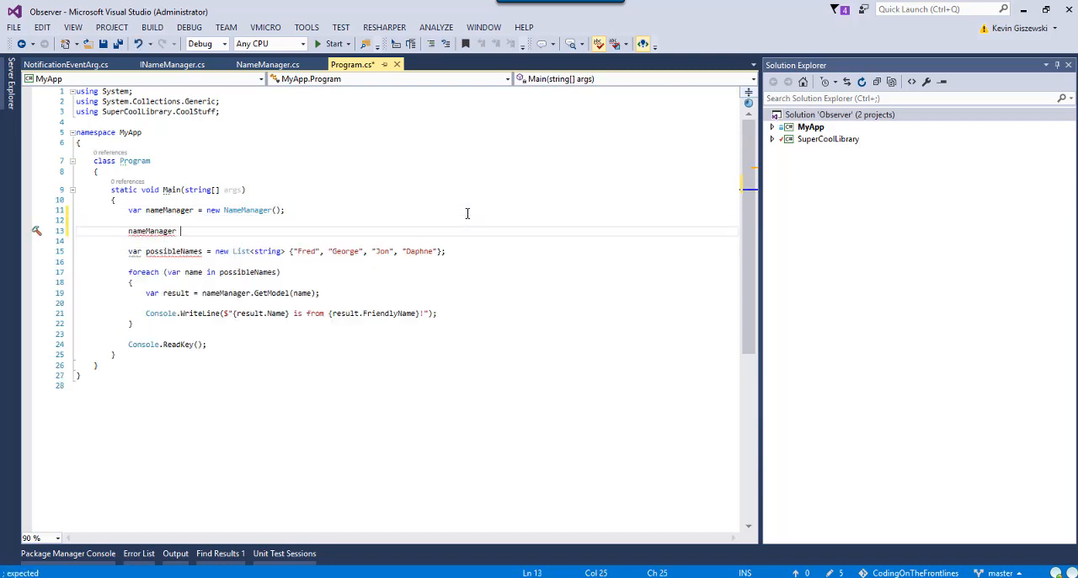
{"action": "type", "text": ".on"}
{"action": "type", "text": "//ll"}
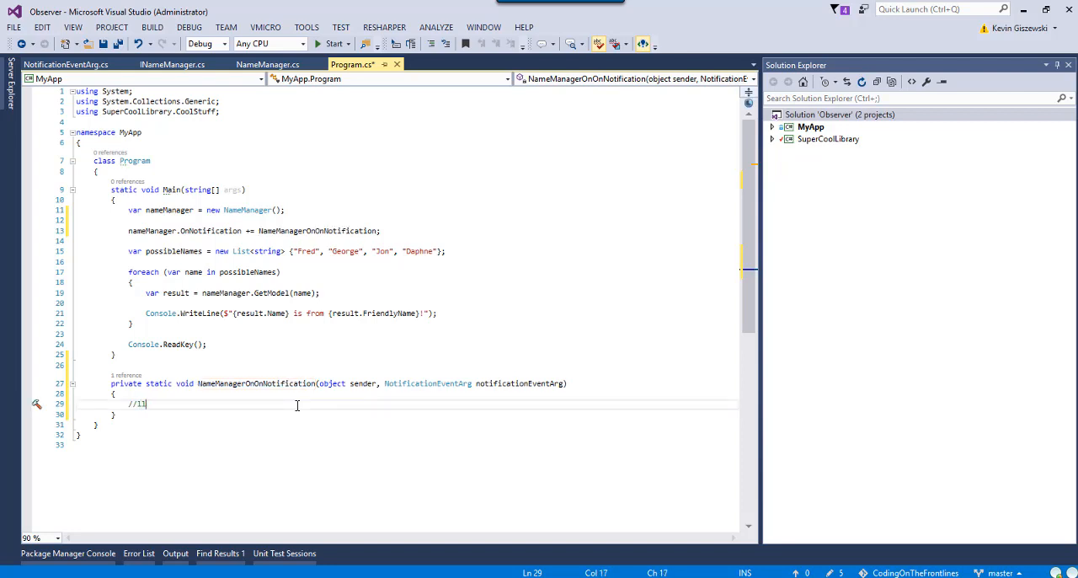
In the handler, write notificationEventArg.Message to the console, then build and run MyApp
{"action": "type", "text": "og the message"}
{"action": "type", "text": "Console."}
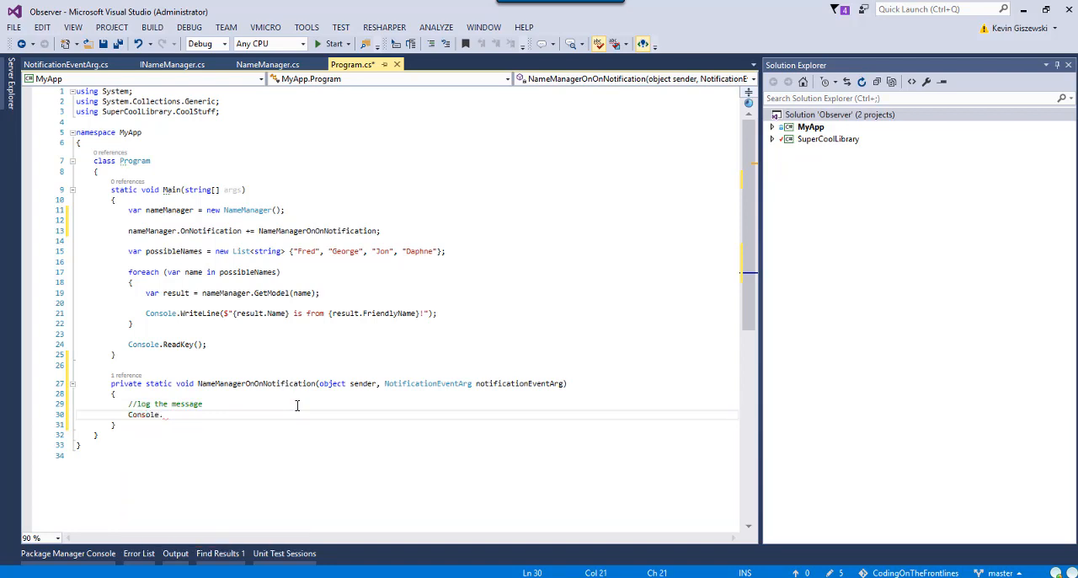
{"action": "type", "text": "WriteLine(n);"}
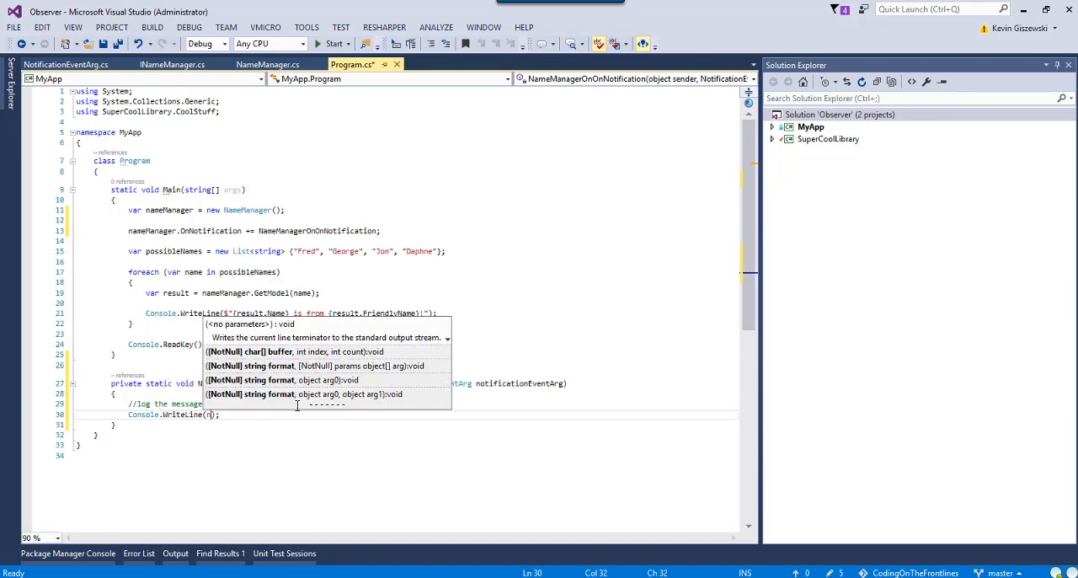
{"action": "type", "text": "essage"}
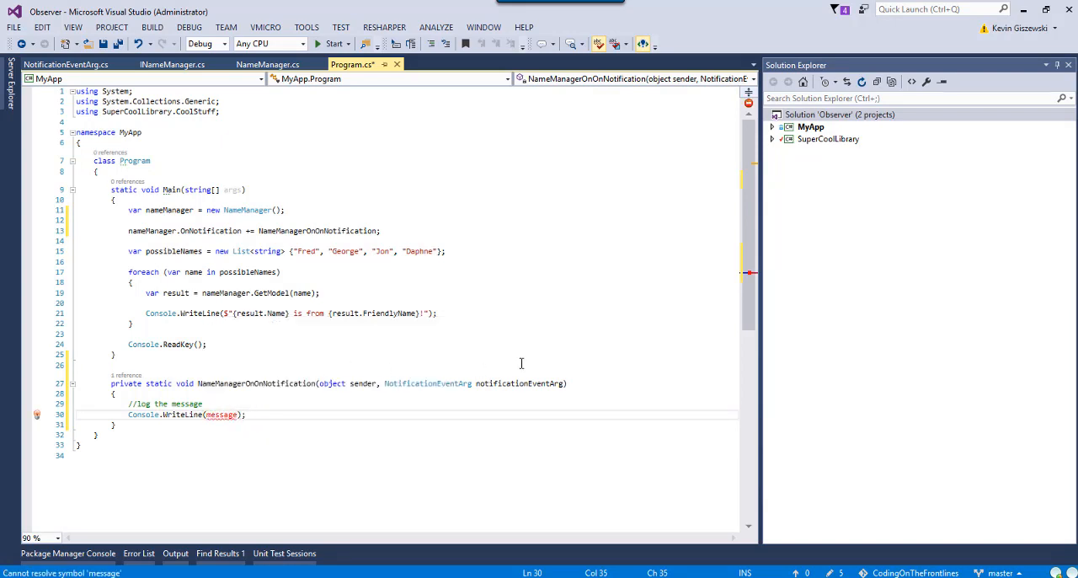
{"action": "type", "text": "notificationEventArg"}
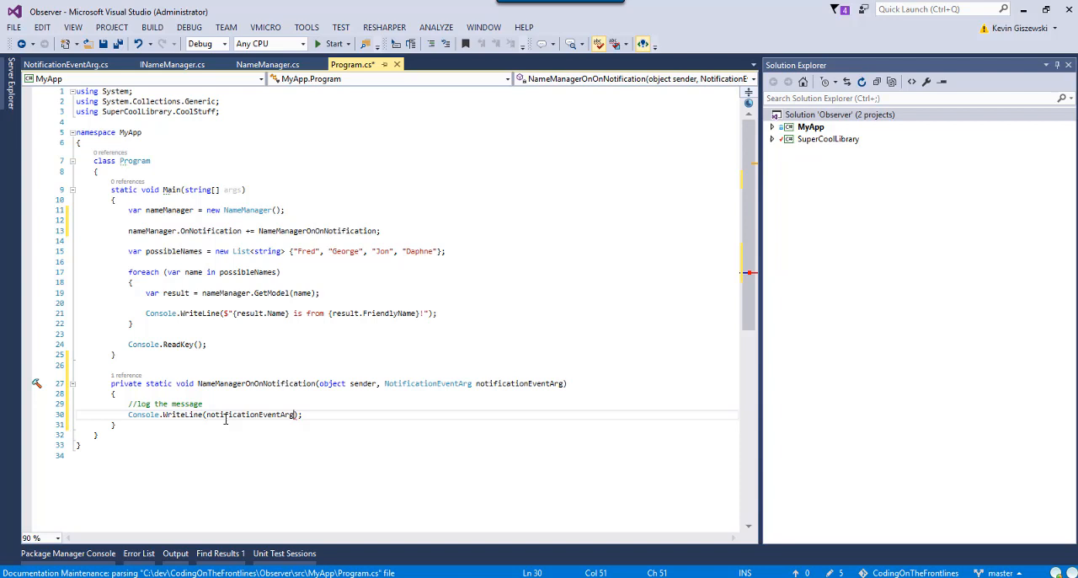
{"action": "type", "text": ".Message"}
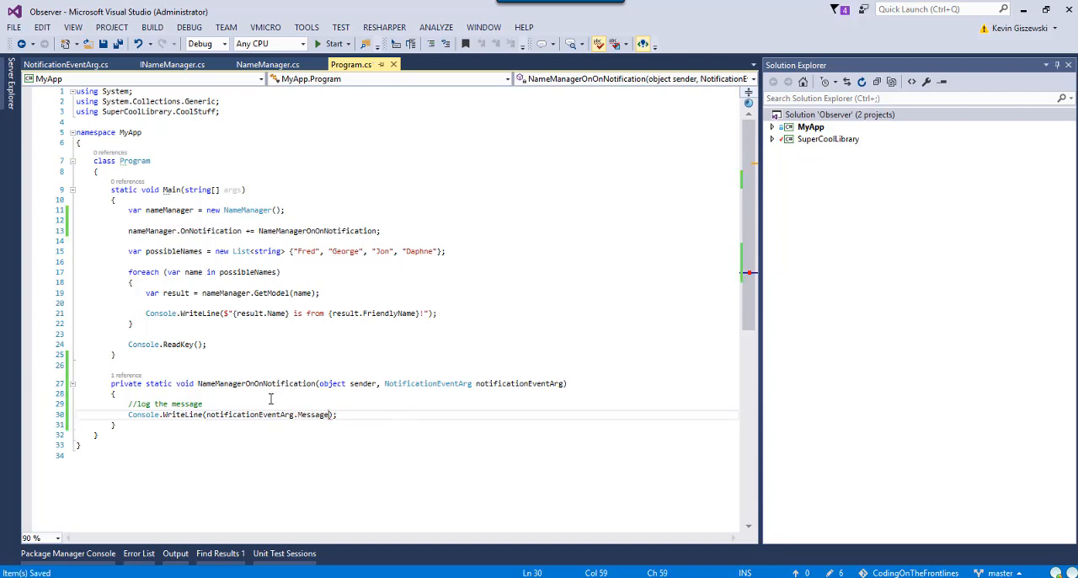
{"action": "left_click", "coordinate": [330, 43]}
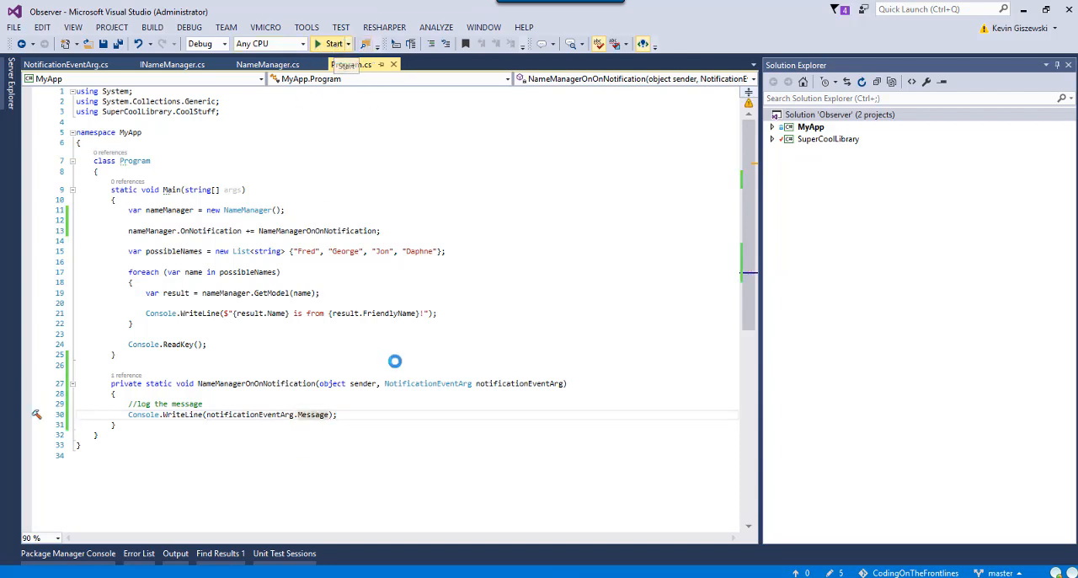
{"action": "left_click", "coordinate": [330, 44]}
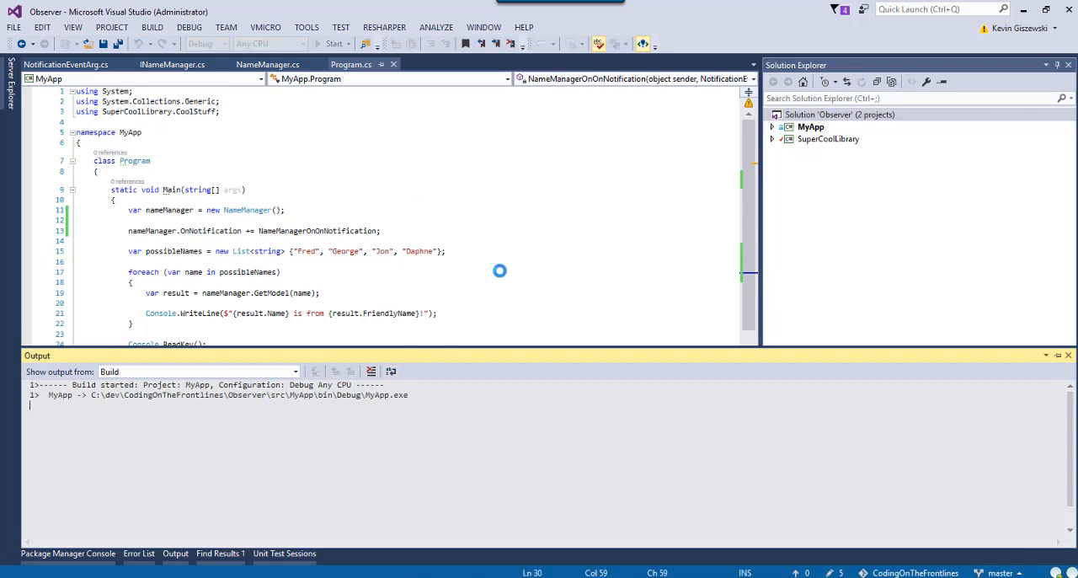
{"action": "left_click", "coordinate": [334, 44]}
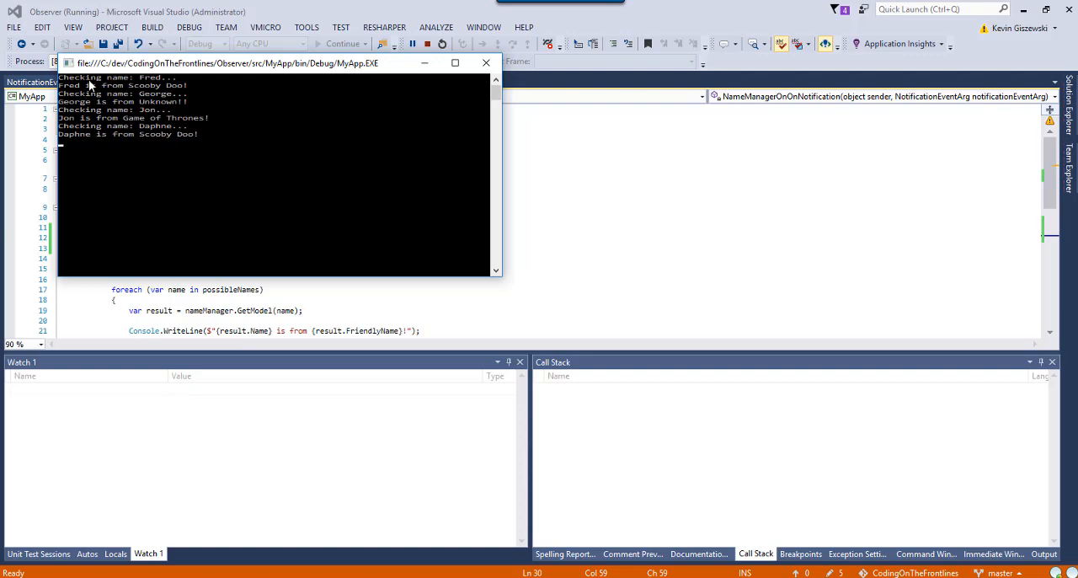
{"action": "mouse_move", "coordinate": [179, 99]}
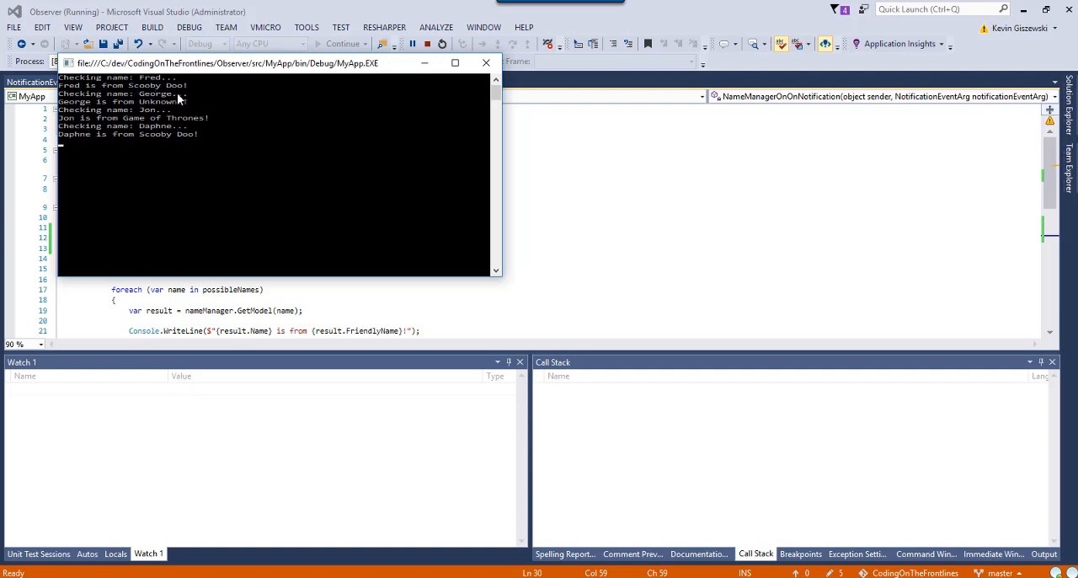
{"action": "mouse_move", "coordinate": [150, 143]}
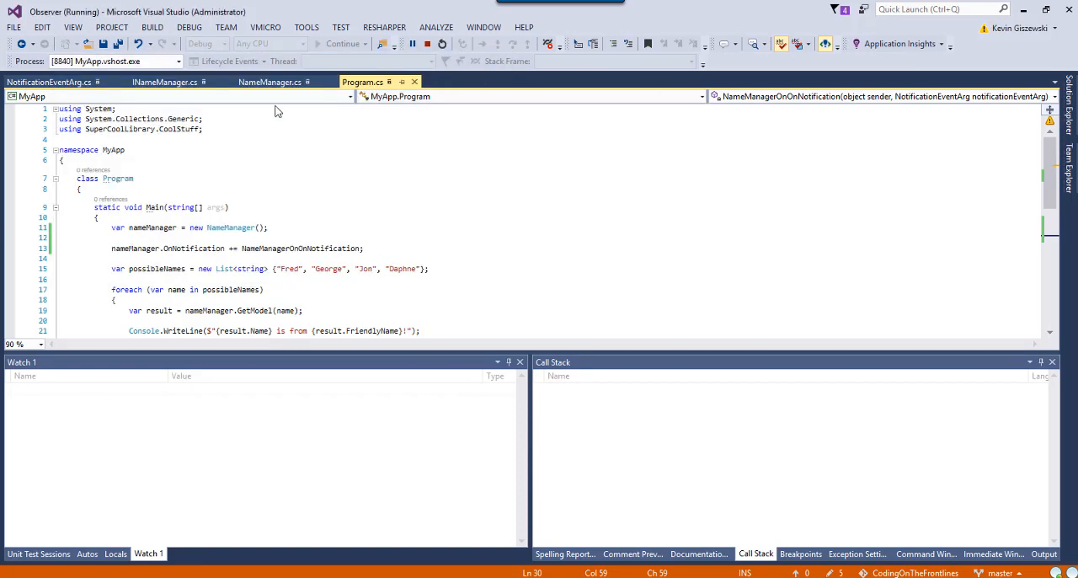
{"action": "mouse_move", "coordinate": [333, 91]}
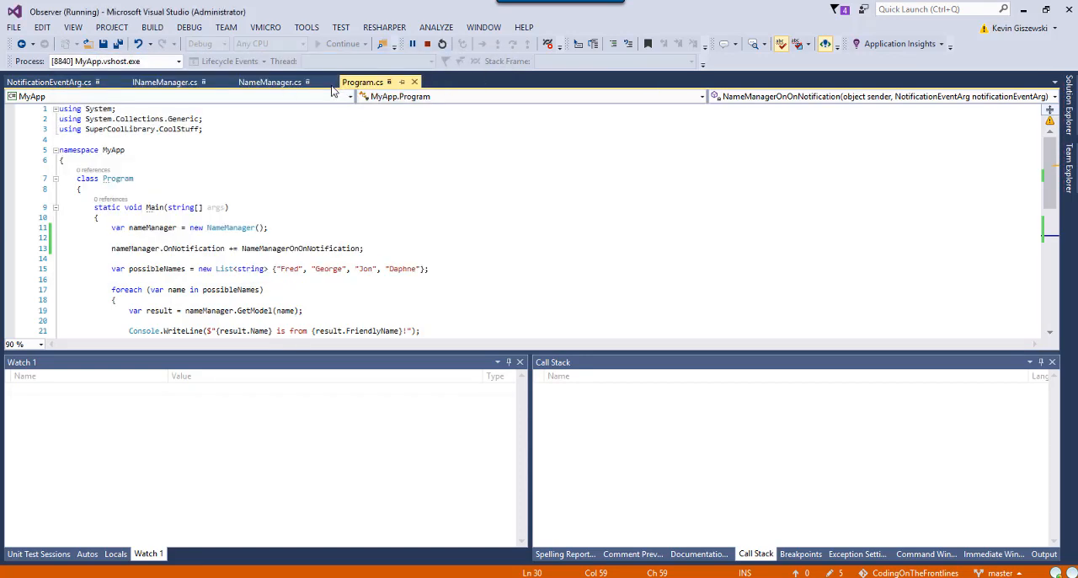
{"action": "mouse_move", "coordinate": [767, 121]}
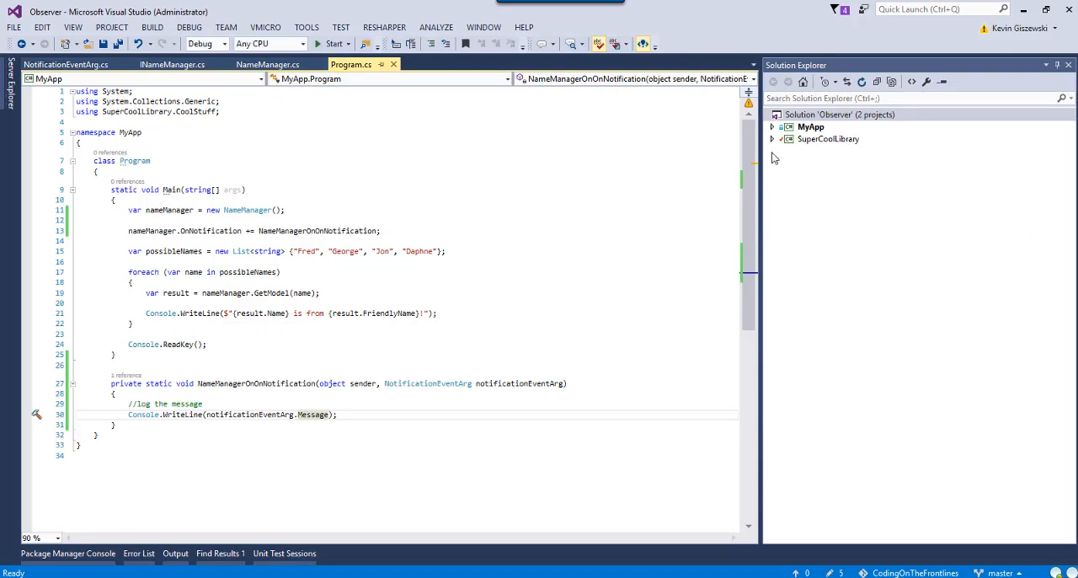
Move the OnNotification null-check block into private void _notify(string message) sending Message = message
{"action": "left_click", "coordinate": [771, 139]}
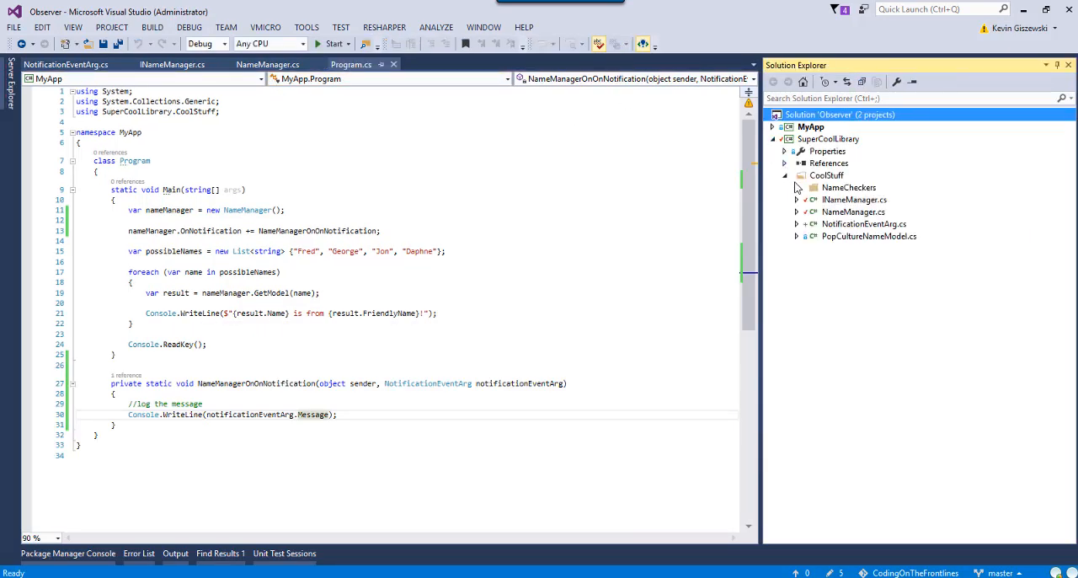
{"action": "left_click", "coordinate": [795, 187]}
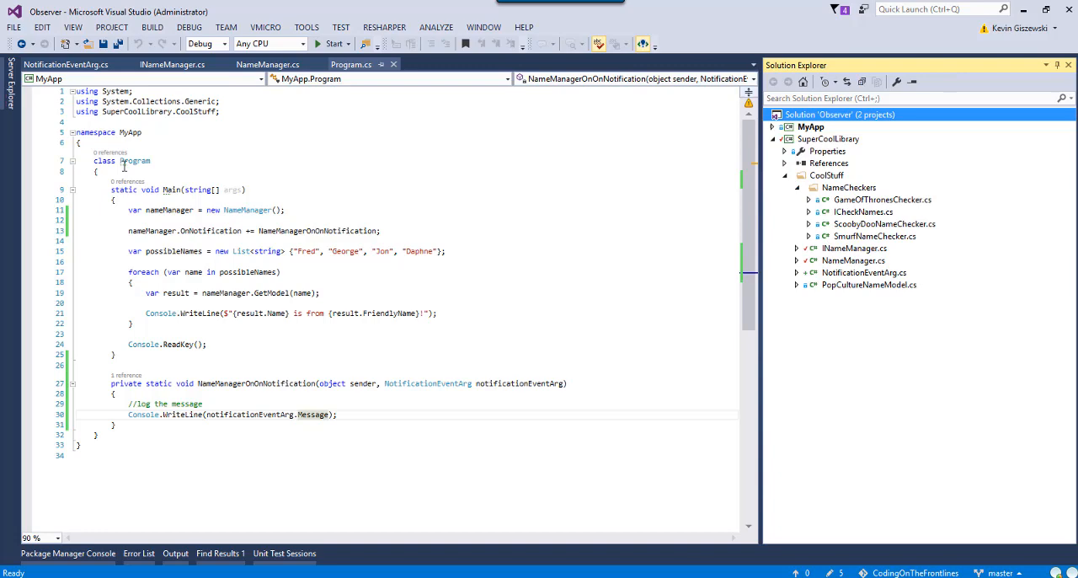
{"action": "left_click", "coordinate": [268, 64]}
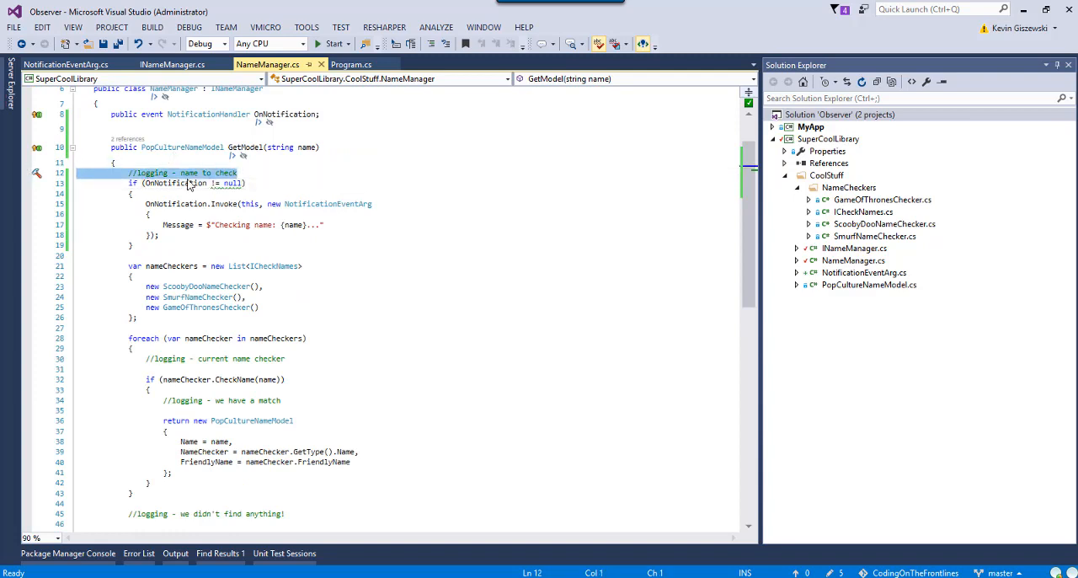
{"action": "mouse_move", "coordinate": [430, 167]}
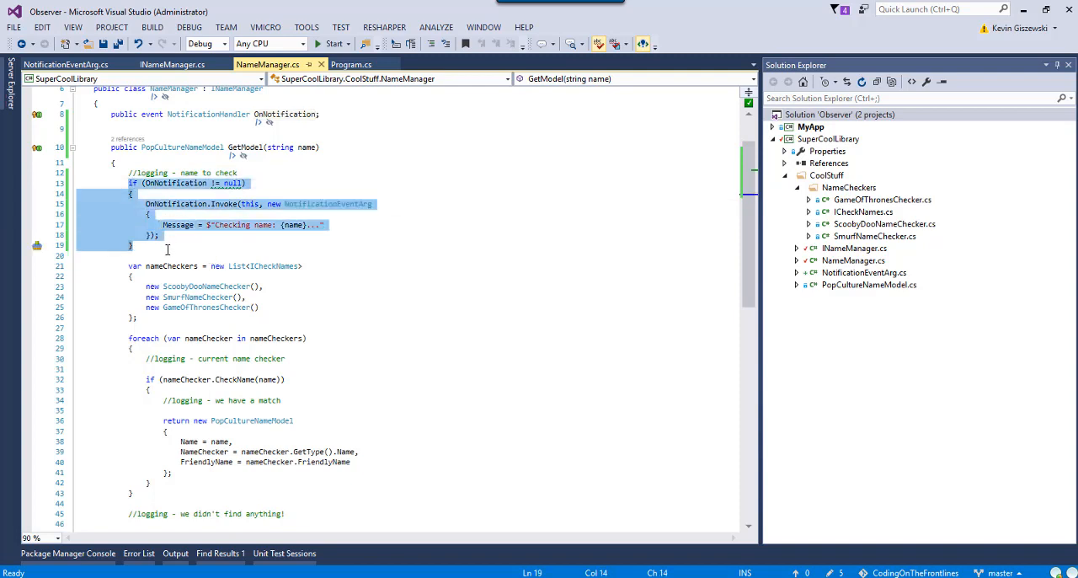
{"action": "scroll", "scroll_direction": "down", "scroll_amount": 3}
{"action": "type", "text": "private void _notify(string message)"}
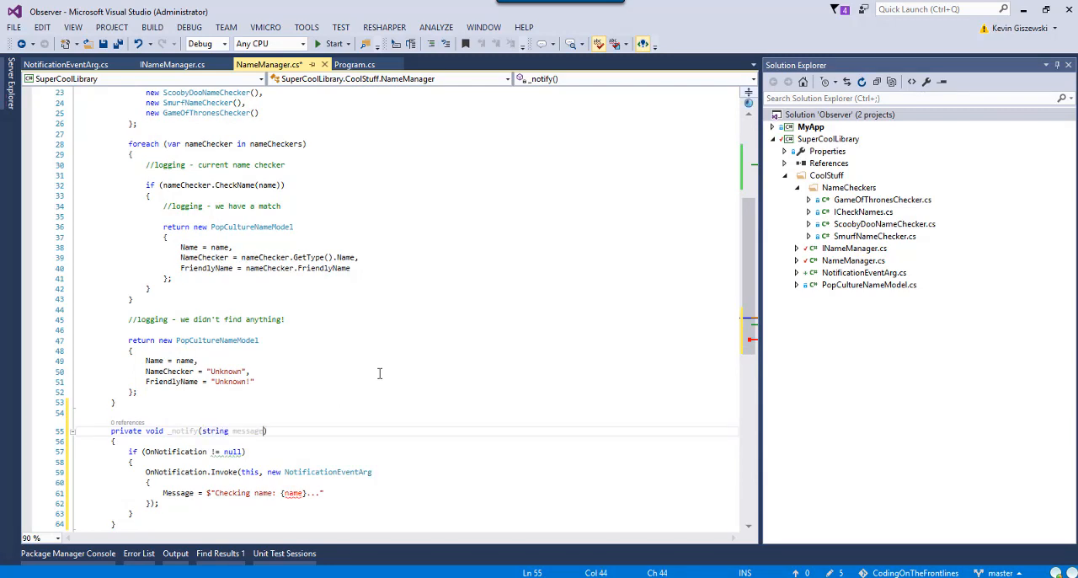
{"action": "double_click", "coordinate": [247, 431]}
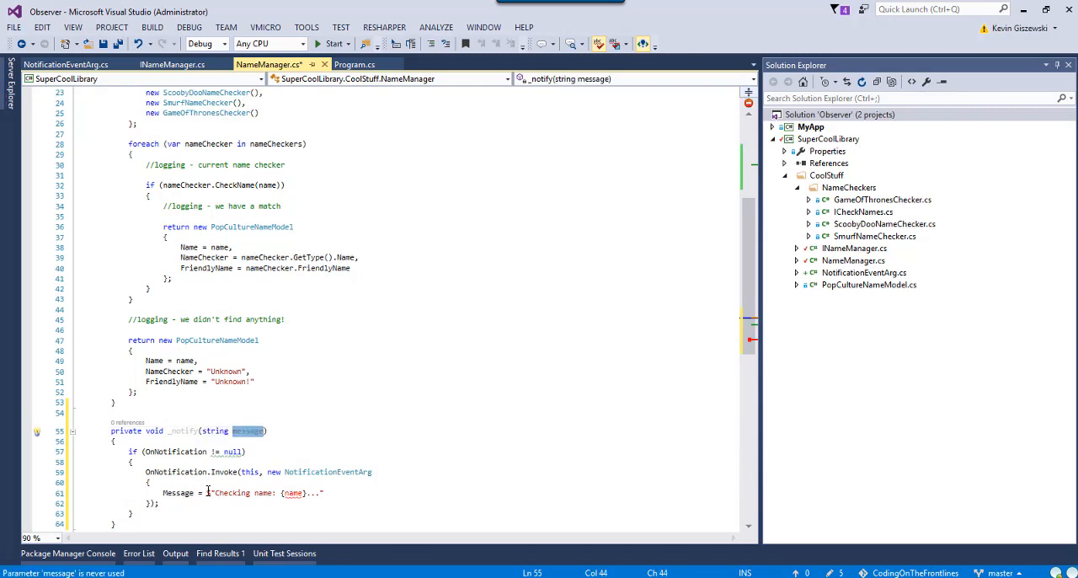
{"action": "type", "text": "message"}
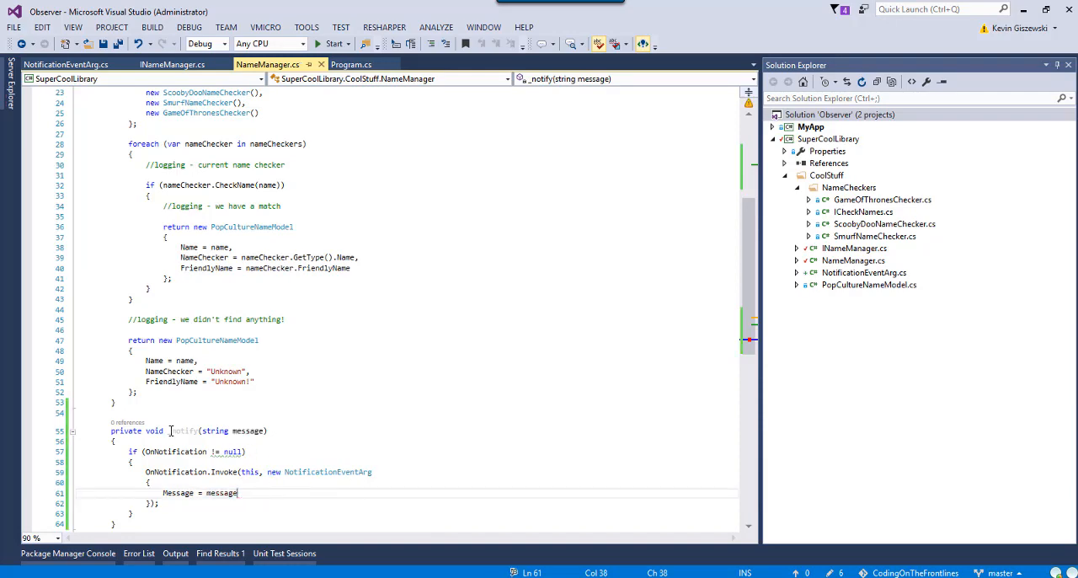
{"action": "scroll", "scroll_direction": "up", "scroll_amount": 3}
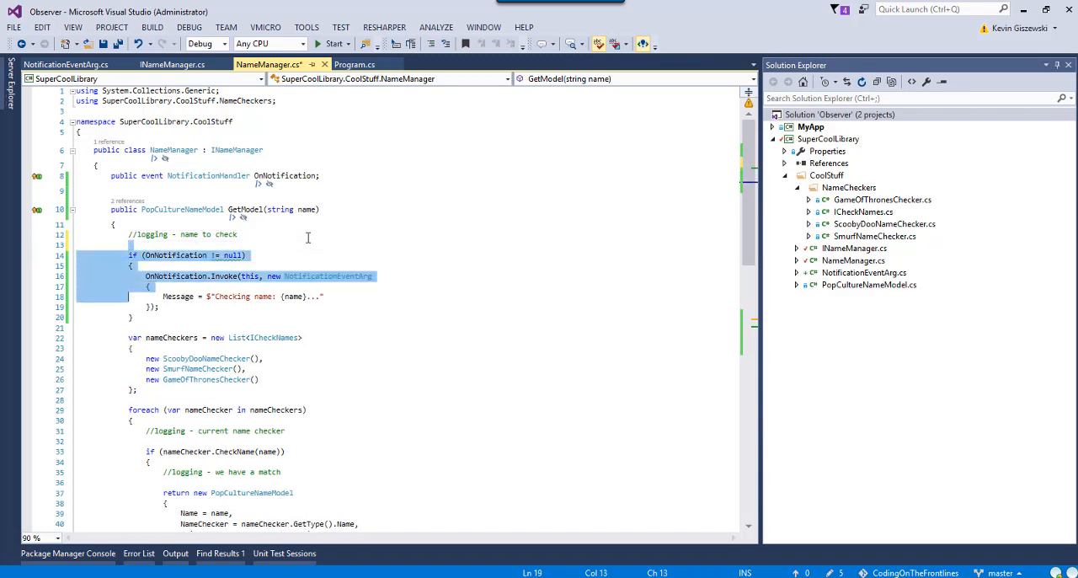
Replace the GetModel block with _notify($"Checking {name}...")
{"action": "type", "text": "_notify($\"{"}
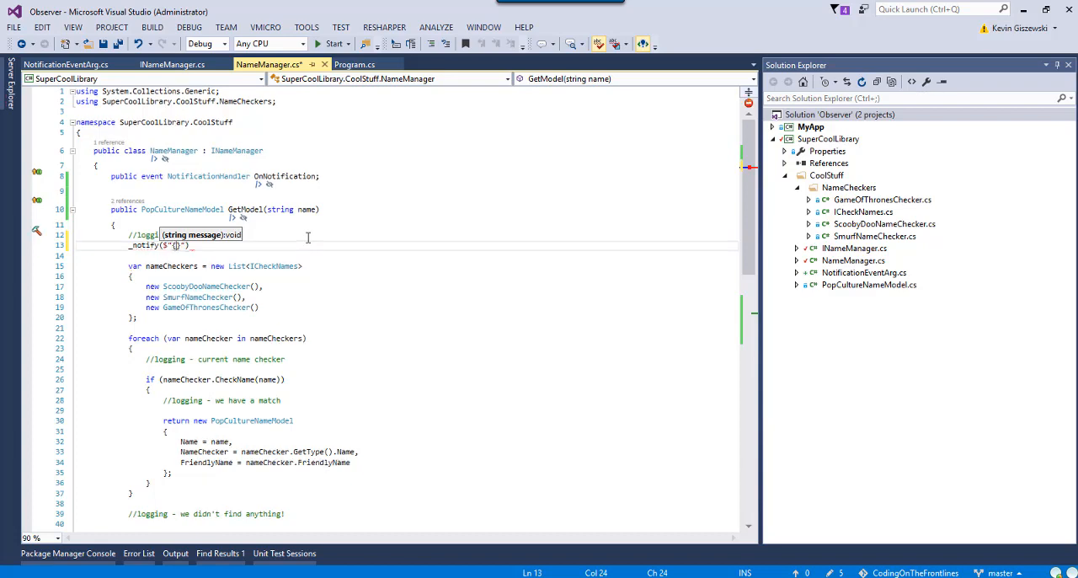
{"action": "type", "text": "Checking"}
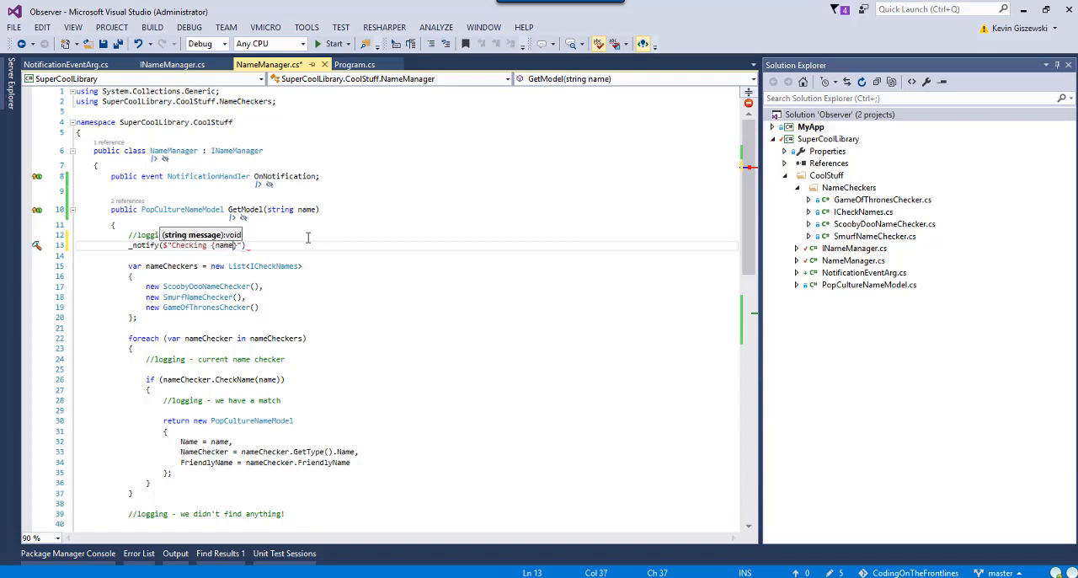
{"action": "type", "text": "..."}
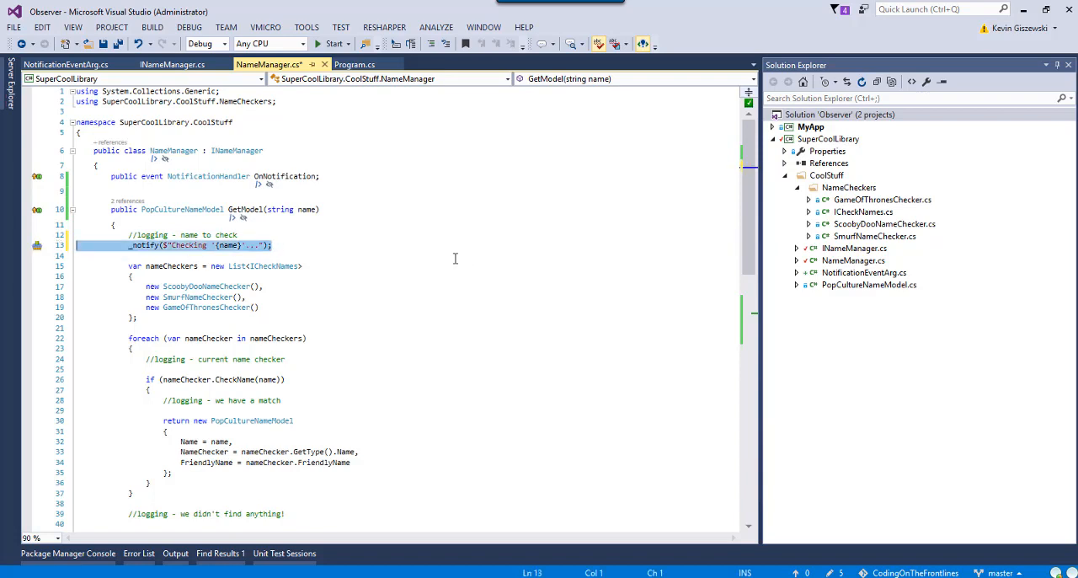
Add _notify($"Using checker '{nameChecker.FriendlyName}'...") inside the foreach over checkers
{"action": "scroll", "scroll_direction": "down", "scroll_amount": 3}
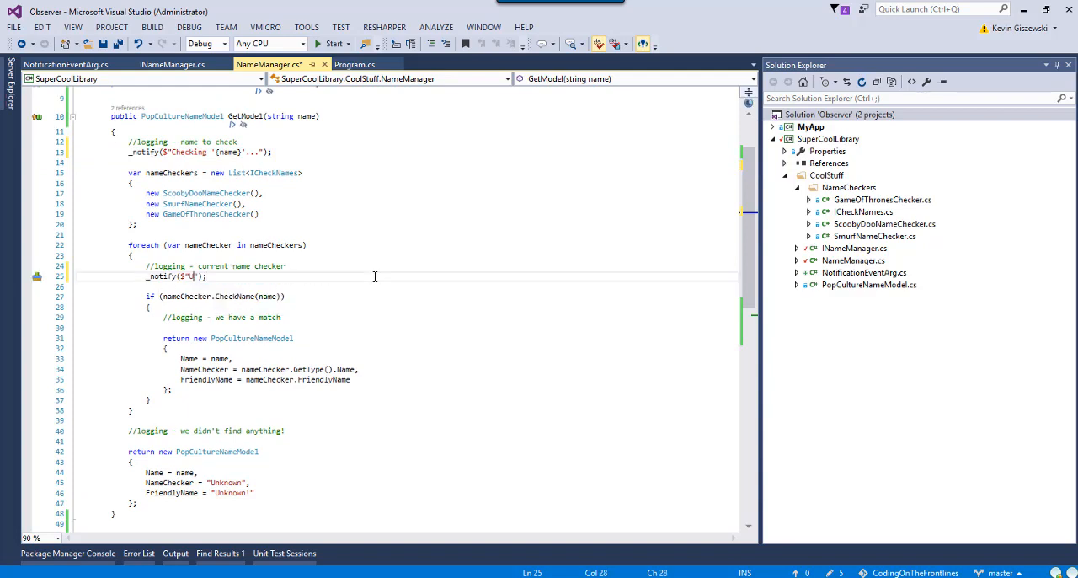
{"action": "type", "text": "Using checker '{nameChecker.get'..."}
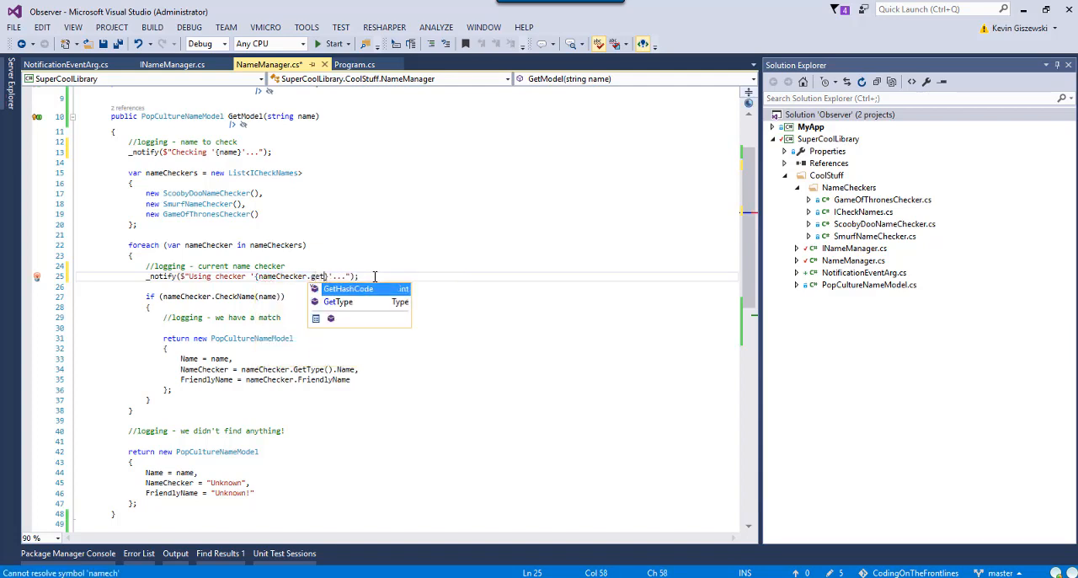
{"action": "type", "text": "f"}
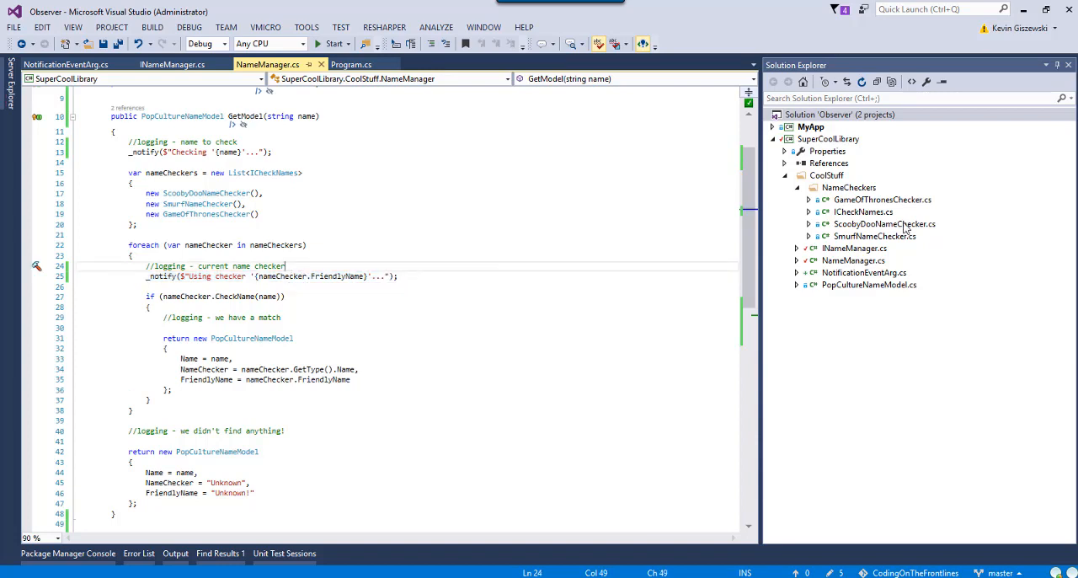
{"action": "left_click", "coordinate": [862, 212]}
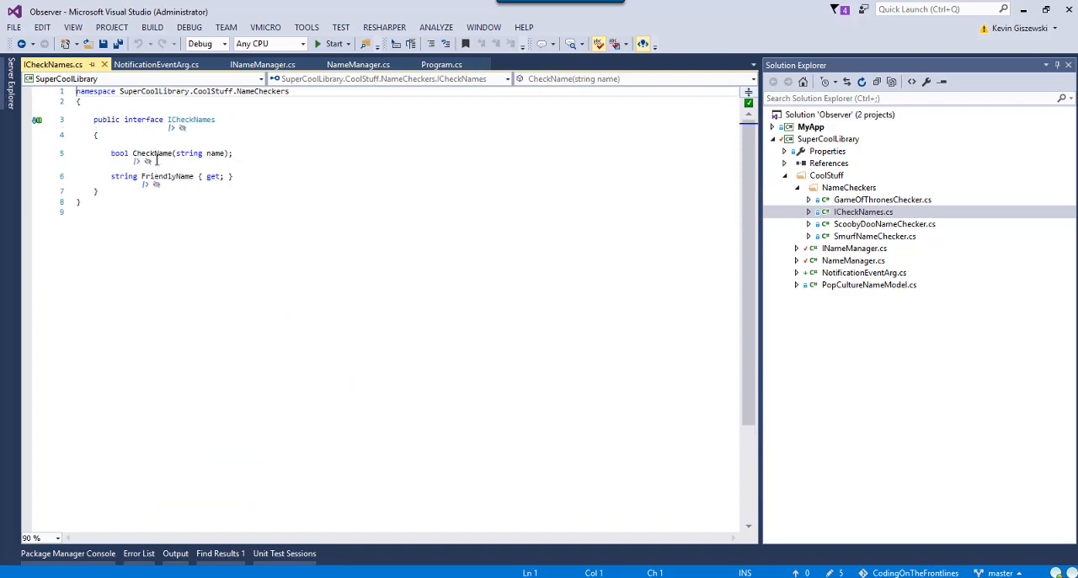
{"action": "mouse_move", "coordinate": [169, 176]}
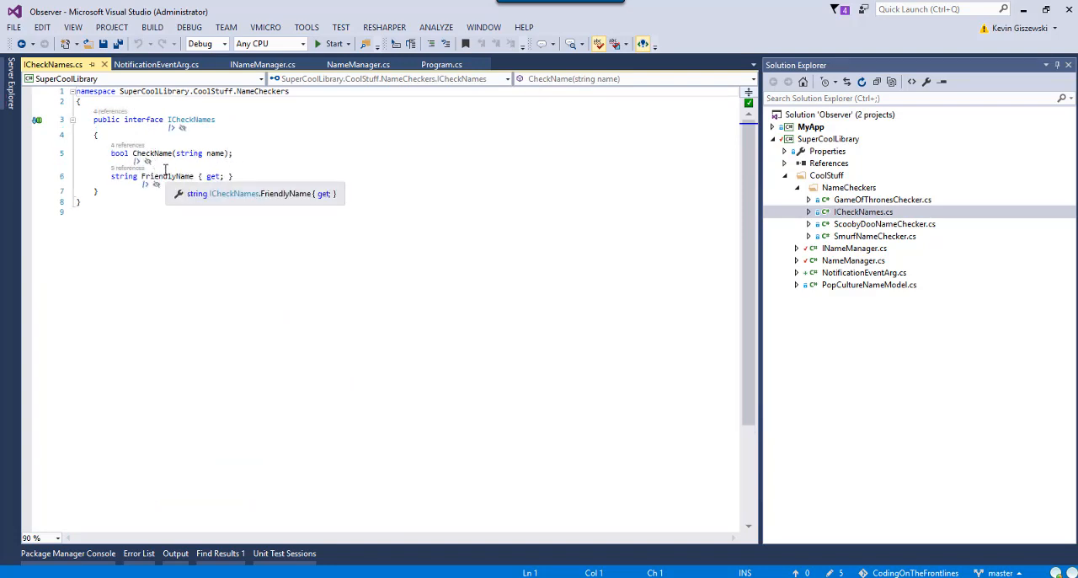
Open ScoobyDooNameChecker.cs from Solution Explorer to view its FriendlyName
{"action": "left_click", "coordinate": [884, 224]}
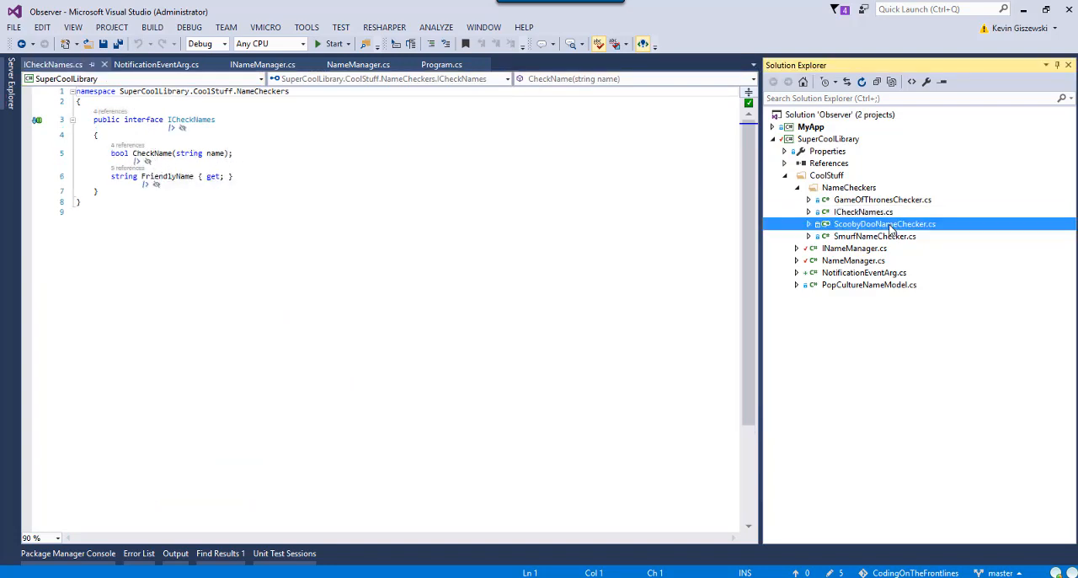
{"action": "double_click", "coordinate": [885, 222]}
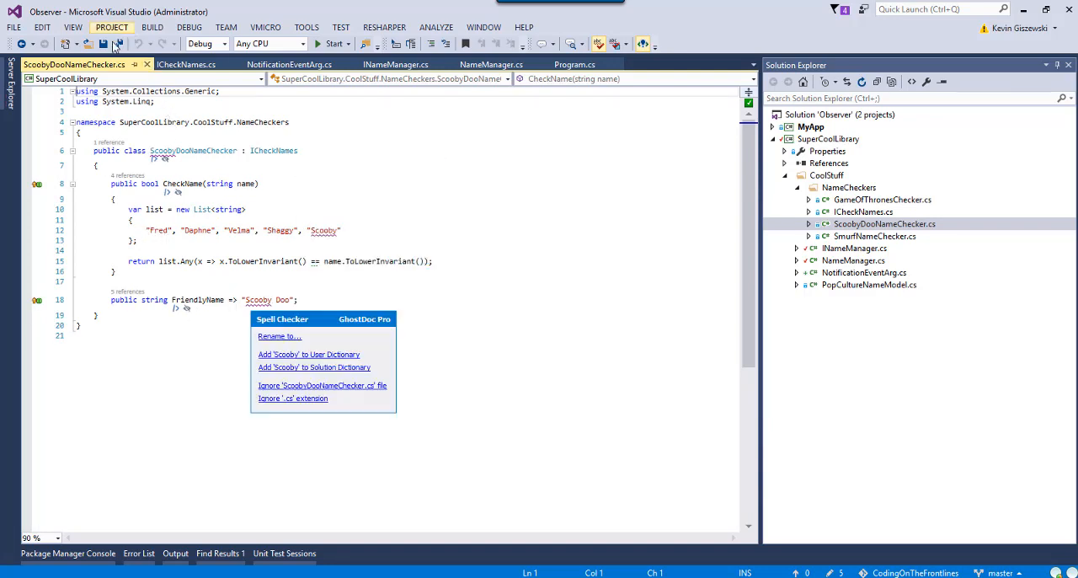
Close the ScoobyDooNameChecker and ICheckNames tabs, glance at NotificationEventArg, and return to NameManager.cs
{"action": "left_click", "coordinate": [185, 64]}
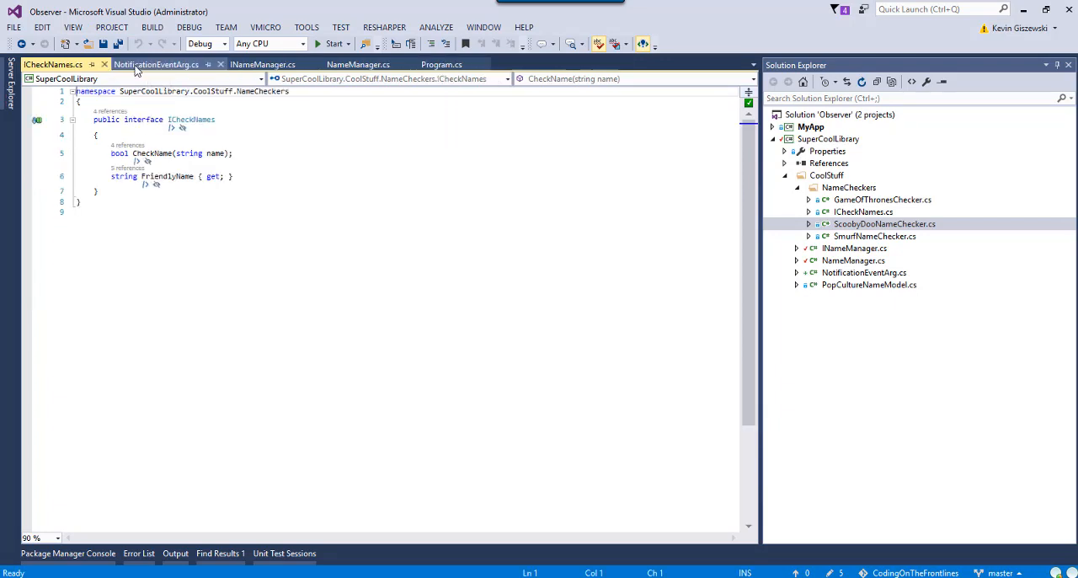
{"action": "left_click", "coordinate": [267, 64]}
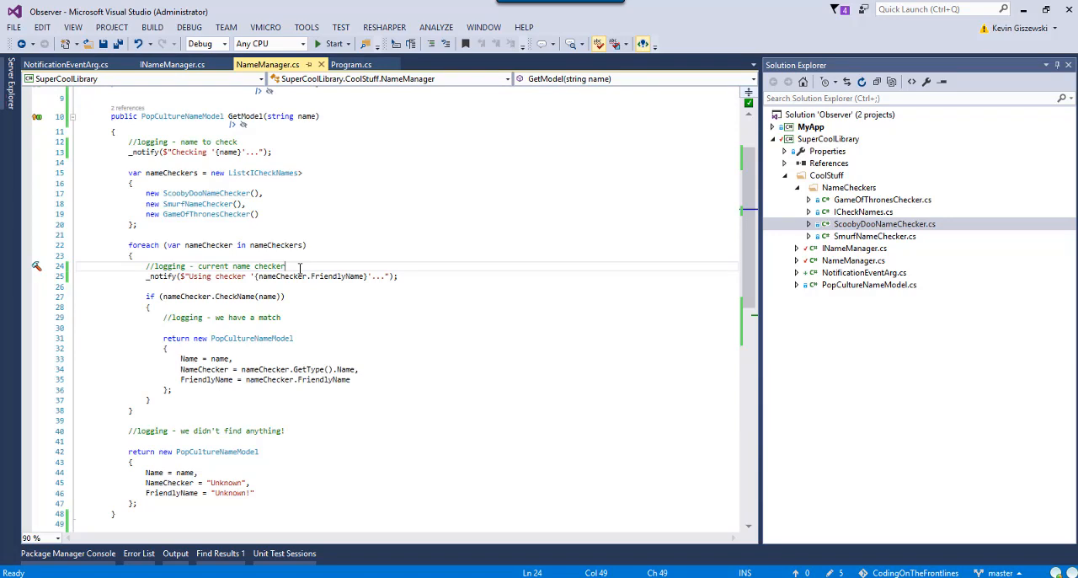
{"action": "mouse_move", "coordinate": [246, 294]}
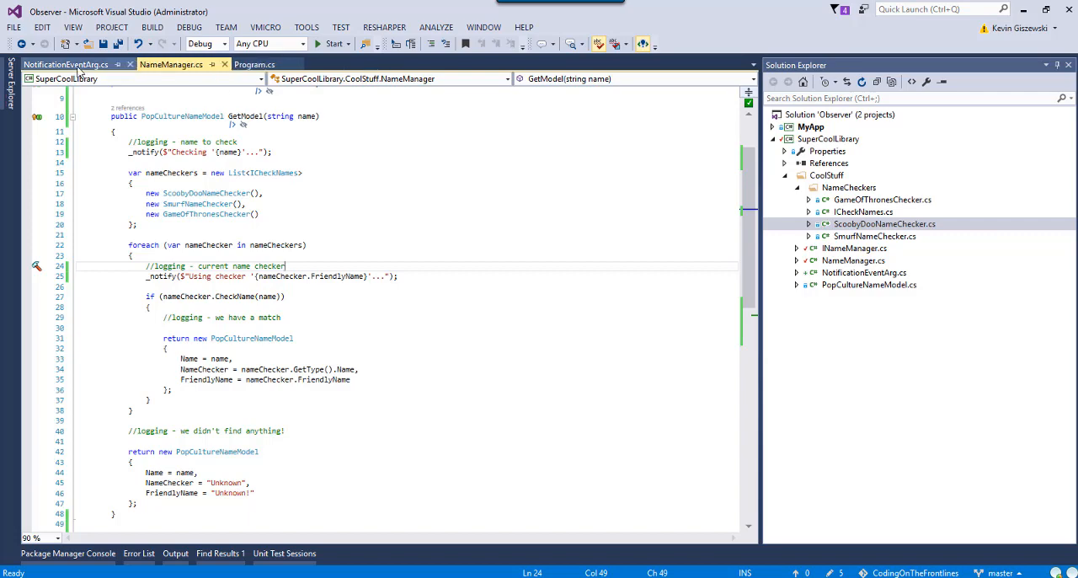
{"action": "left_click", "coordinate": [64, 64]}
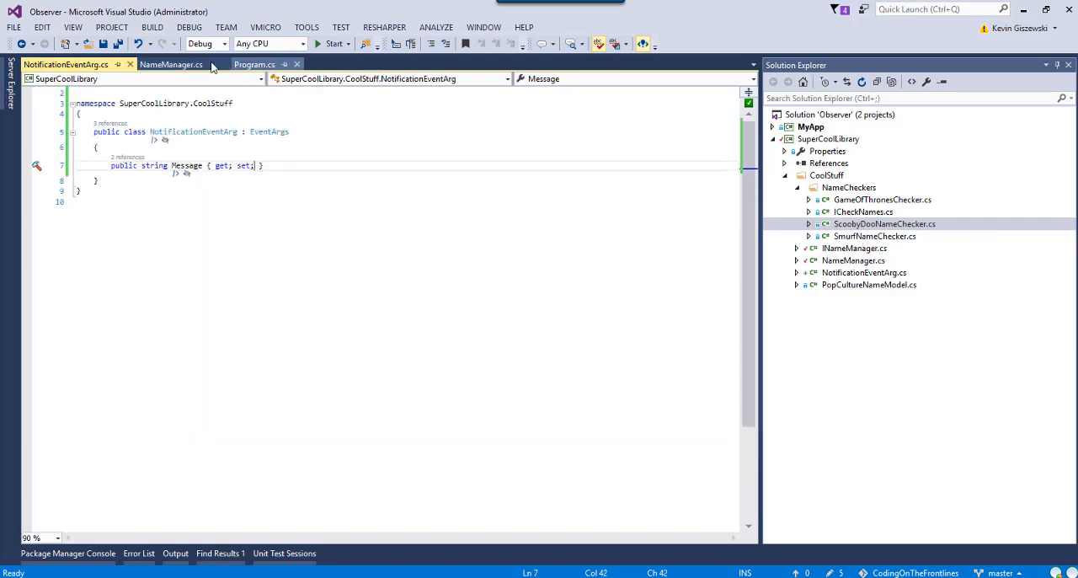
{"action": "left_click", "coordinate": [172, 64]}
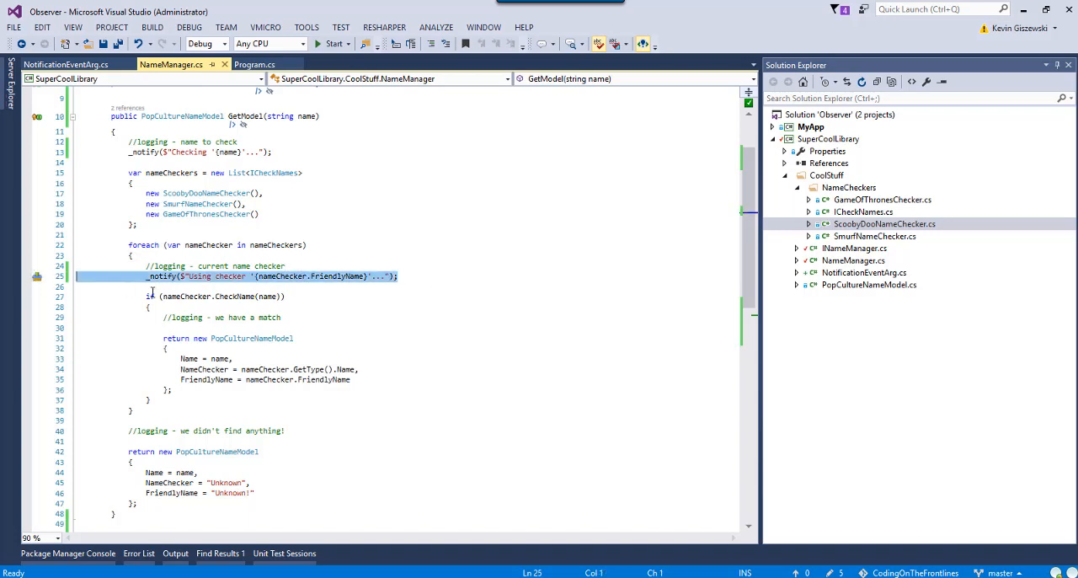
After the match check add _notify("We matched!") and else _notify("We did not match!"), then save
{"action": "left_click", "coordinate": [385, 328]}
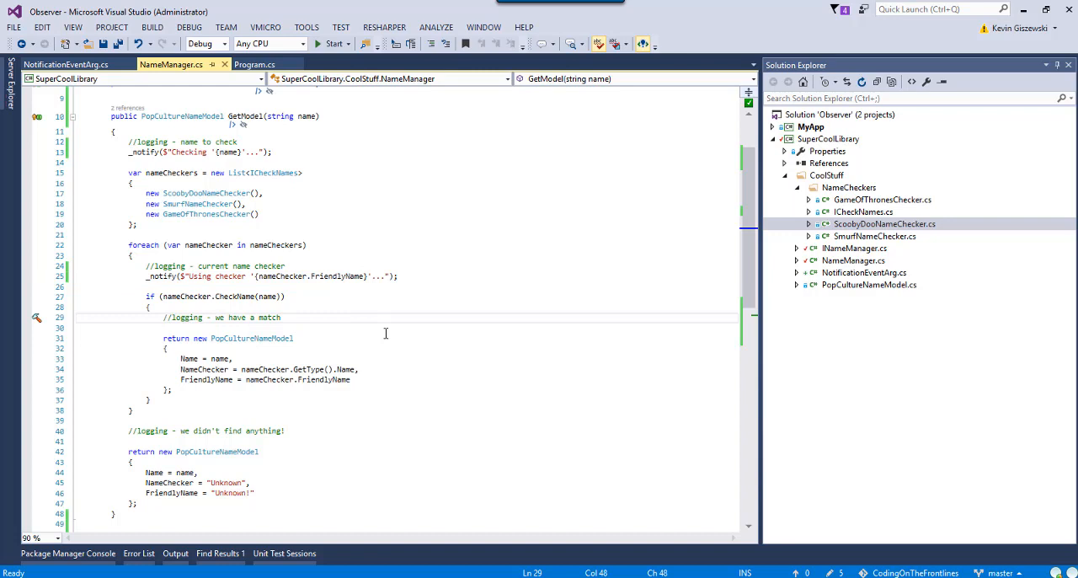
{"action": "type", "text": "_notify($\"Using checker '{nameChecker.FriendlyName}'...\");"}
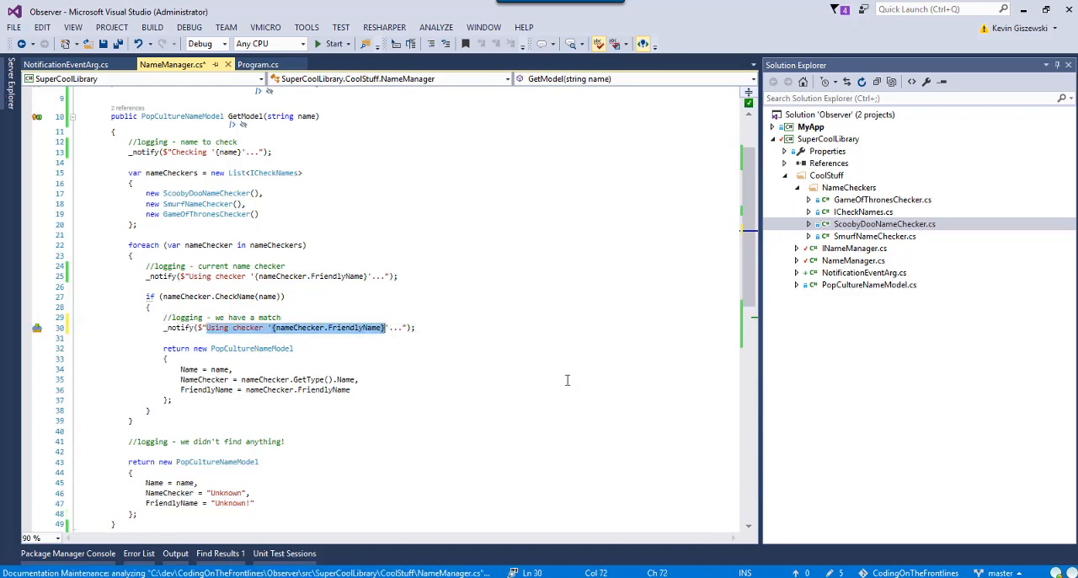
{"action": "type", "text": "We matched!\");"}
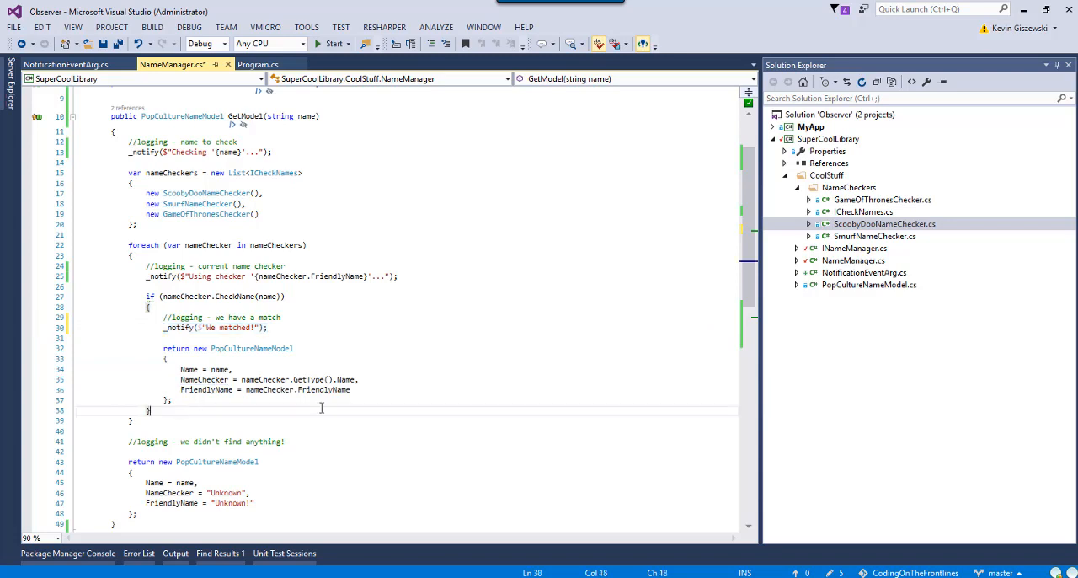
{"action": "type", "text": "e  matched!\");"}
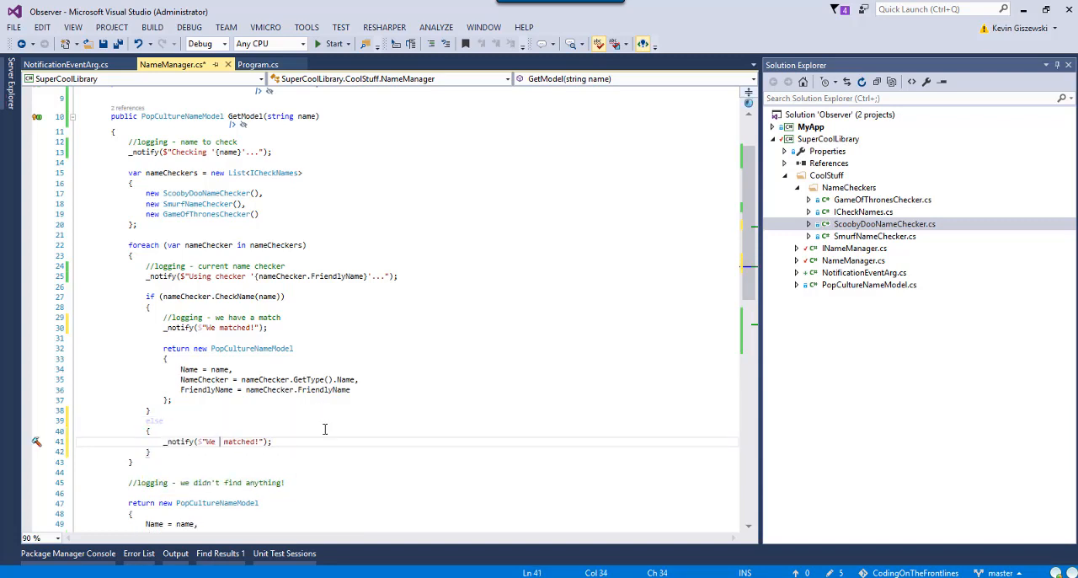
{"action": "type", "text": "did not"}
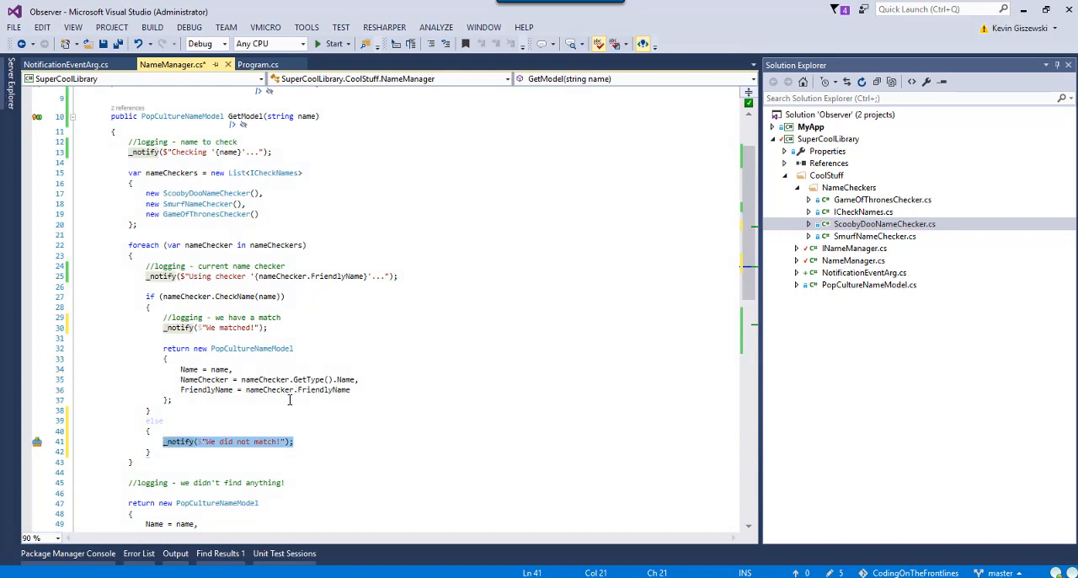
{"action": "mouse_move", "coordinate": [199, 417]}
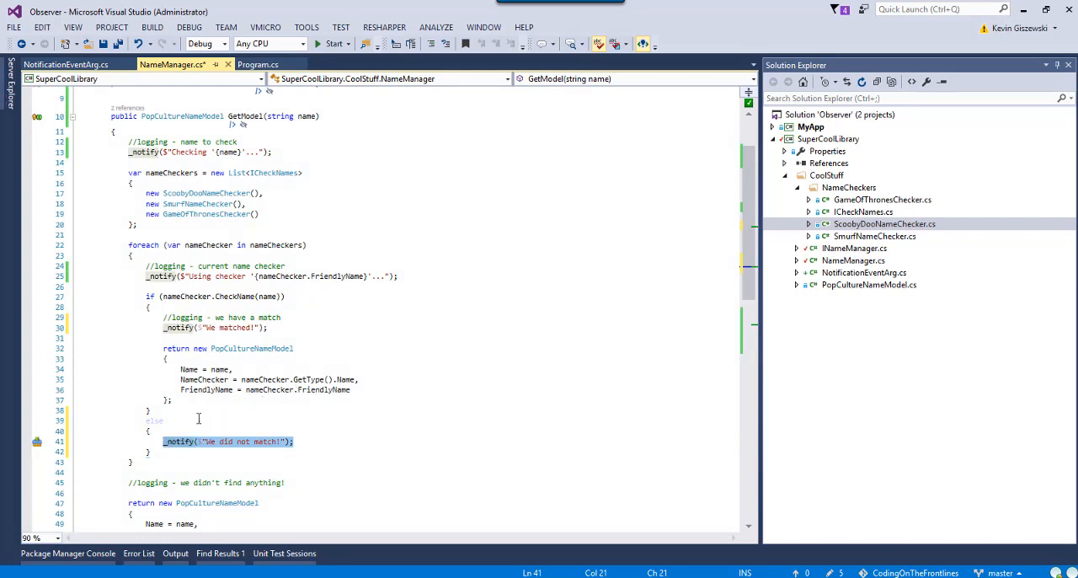
{"action": "key", "text": "ctrl+s"}
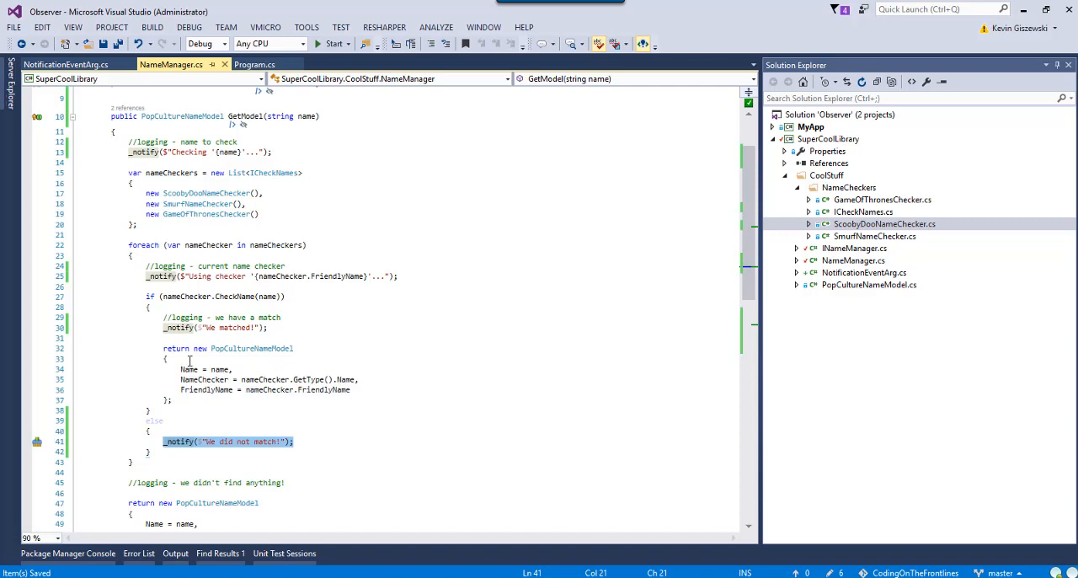
Below the 'we didn't find anything' comment add a fallback _notify with the no-match message
{"action": "scroll", "scroll_direction": "down", "scroll_amount": 3}
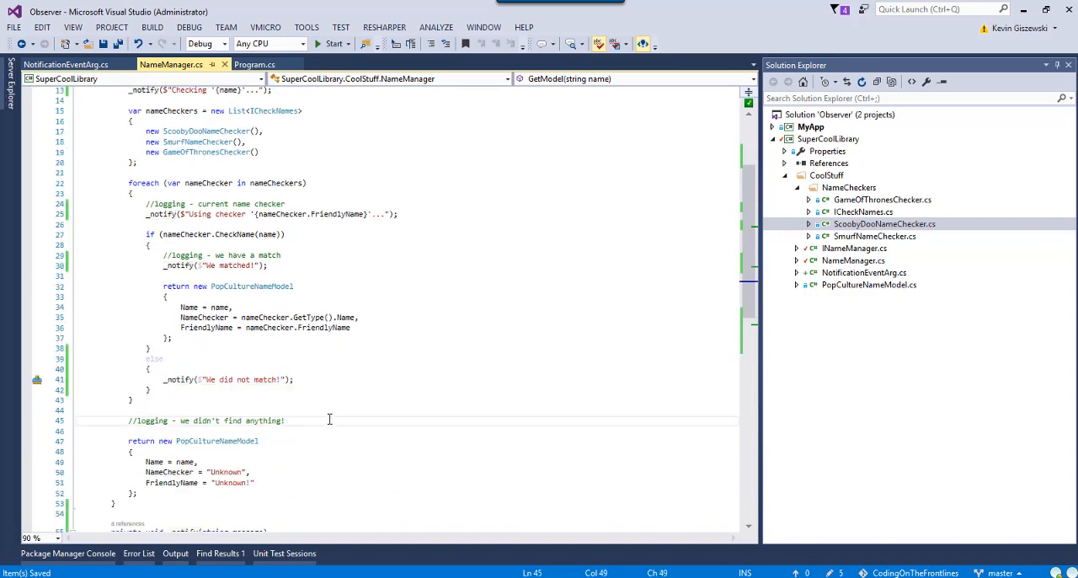
{"action": "type", "text": "_notify($\"We did not match!\");"}
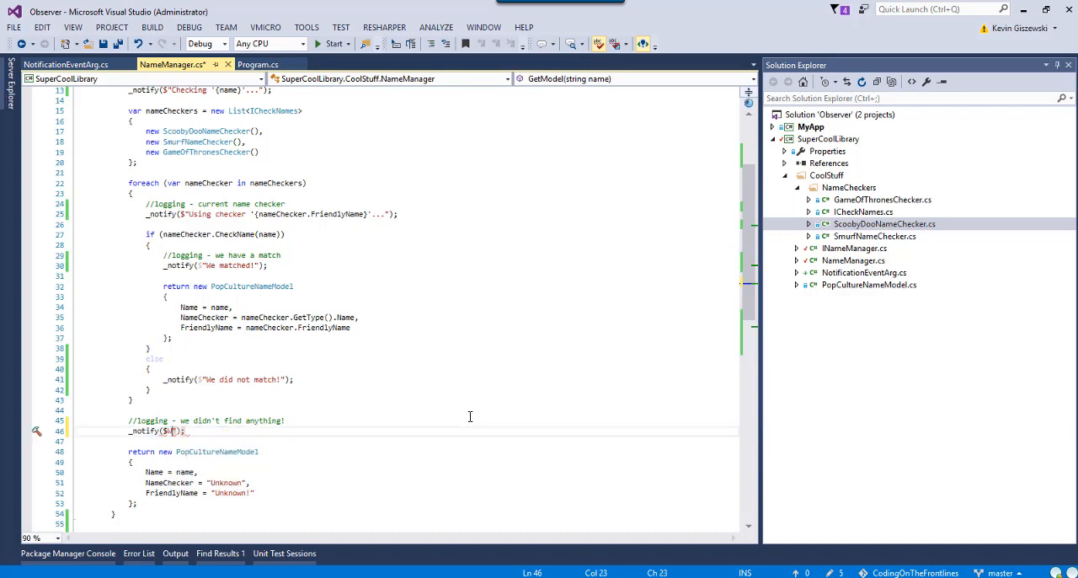
{"action": "type", "text": "We have"}
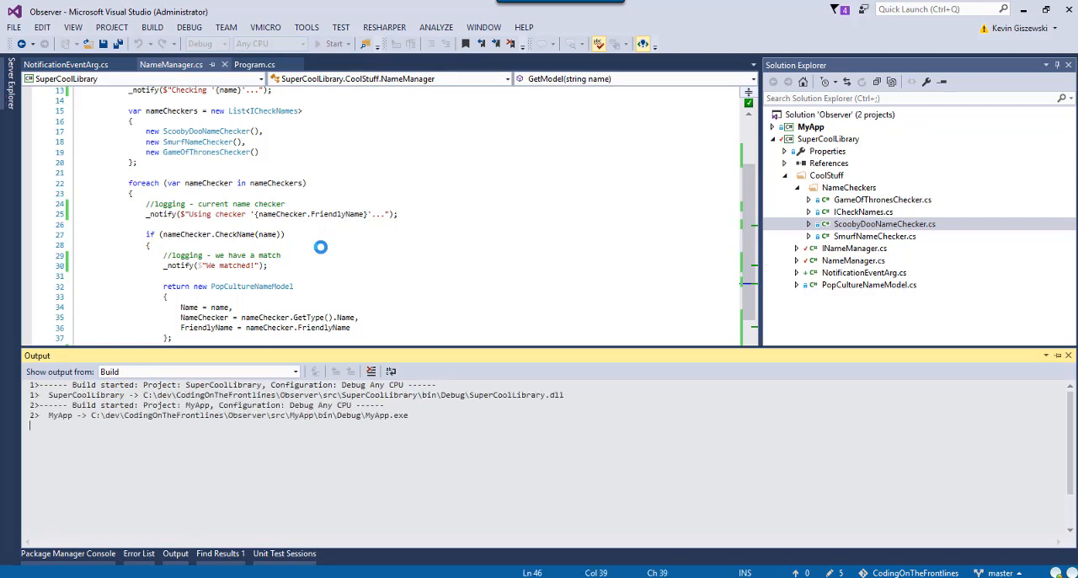
Run MyApp to see per-checker "We matched!" / "We did not match!" notifications in the console
{"action": "left_click", "coordinate": [330, 44]}
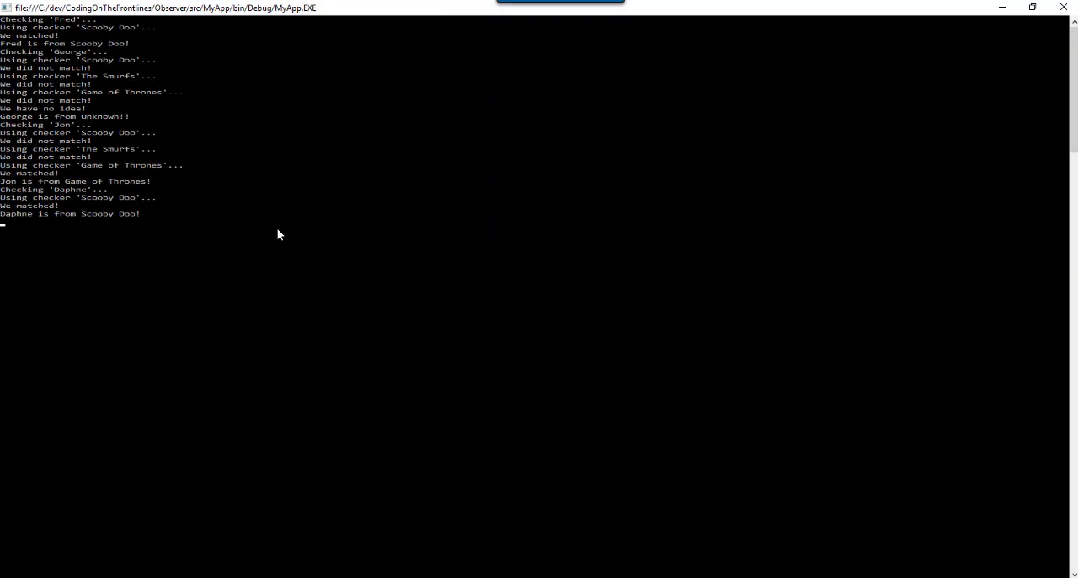
{"action": "mouse_move", "coordinate": [136, 35]}
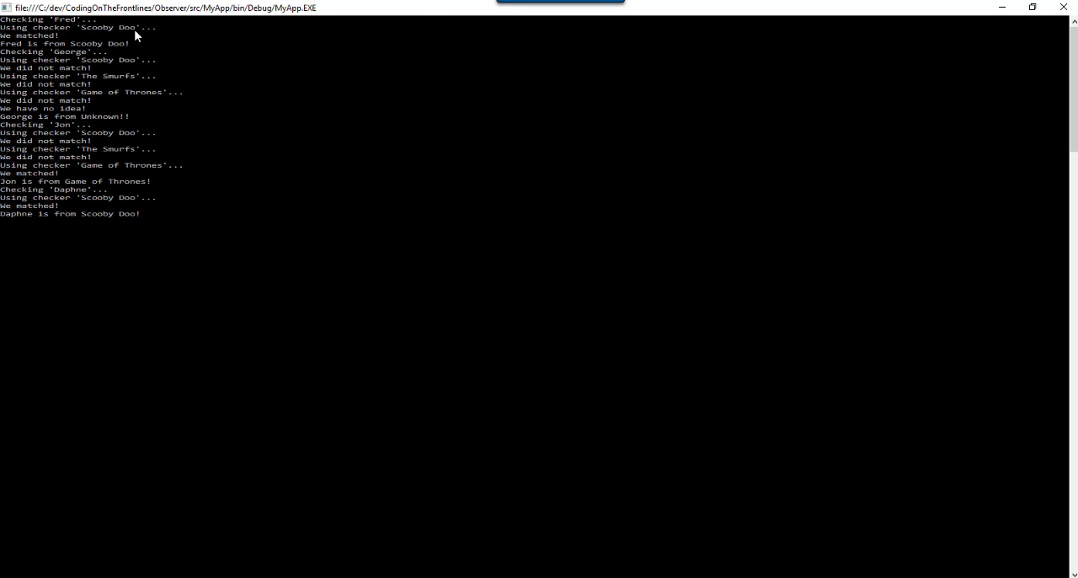
{"action": "mouse_move", "coordinate": [115, 60]}
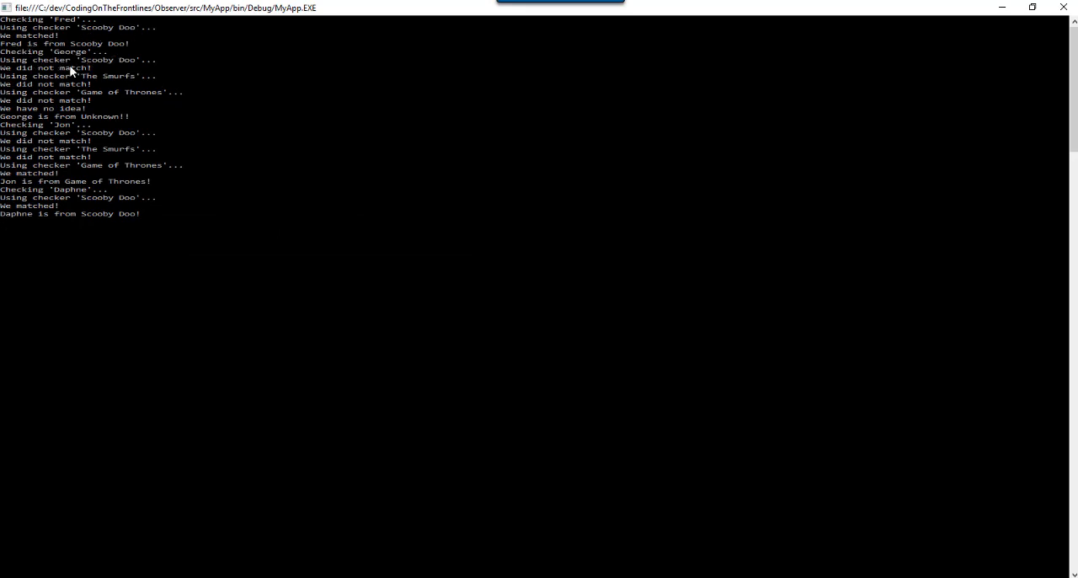
{"action": "mouse_move", "coordinate": [98, 86]}
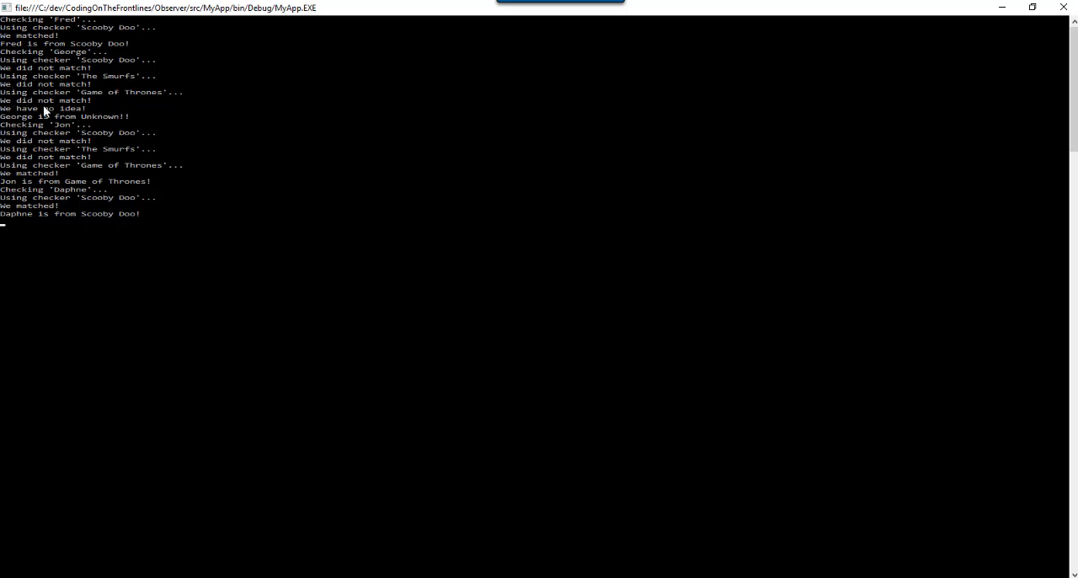
{"action": "mouse_move", "coordinate": [93, 175]}
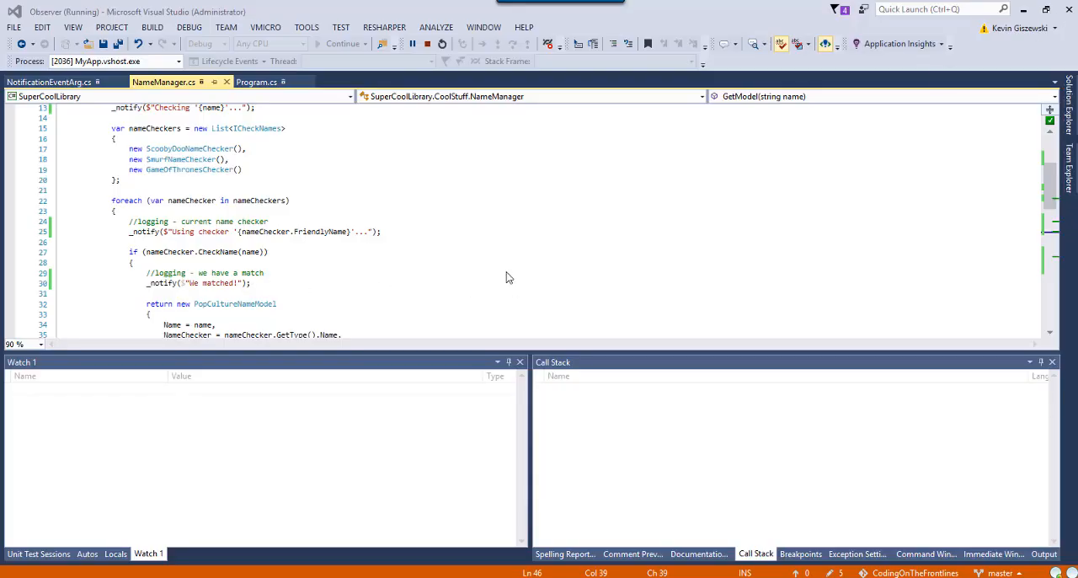
{"action": "mouse_move", "coordinate": [414, 128]}
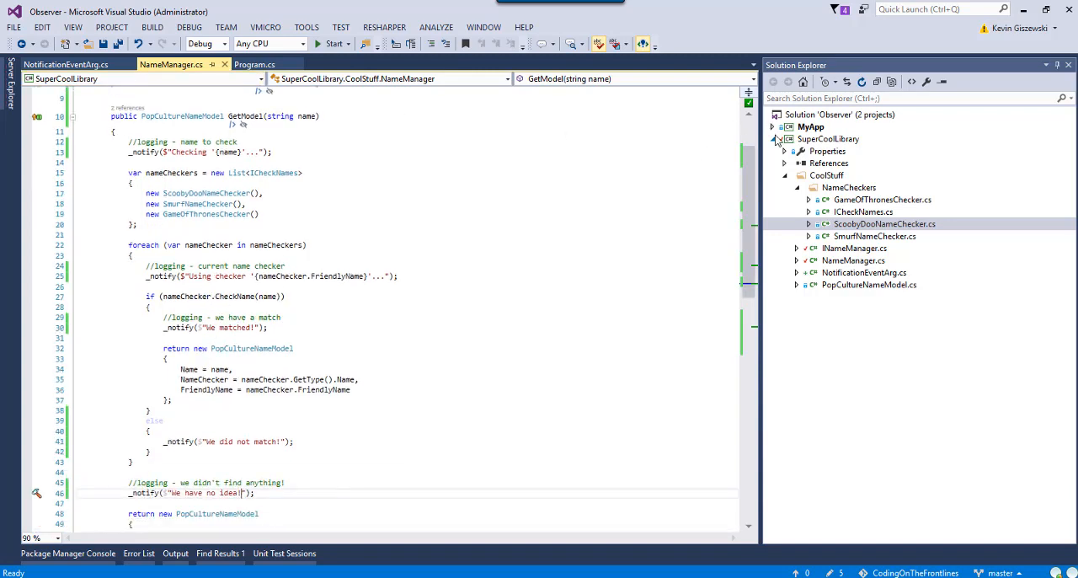
Collapse SuperCoolLibrary and start a Console.Write( line after the 'Using checker' notification in GetModel
{"action": "left_click", "coordinate": [778, 138]}
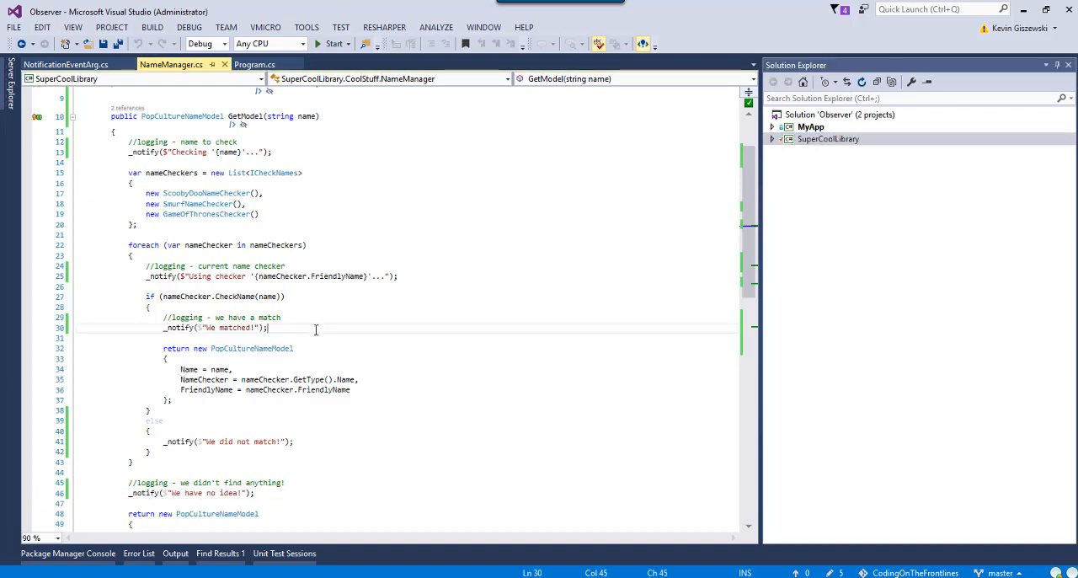
{"action": "left_click", "coordinate": [475, 277]}
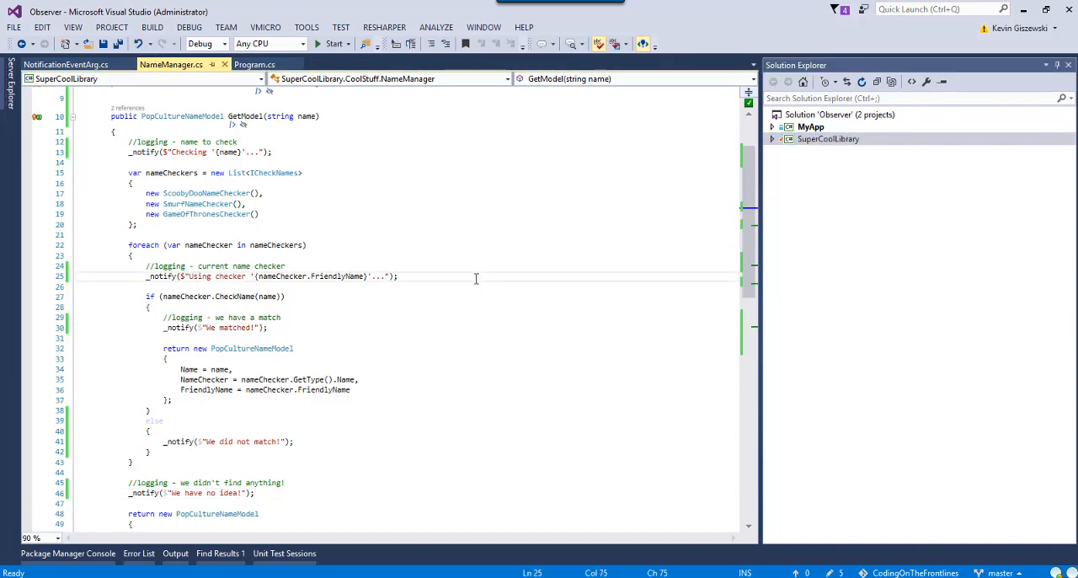
{"action": "type", "text": "Console."}
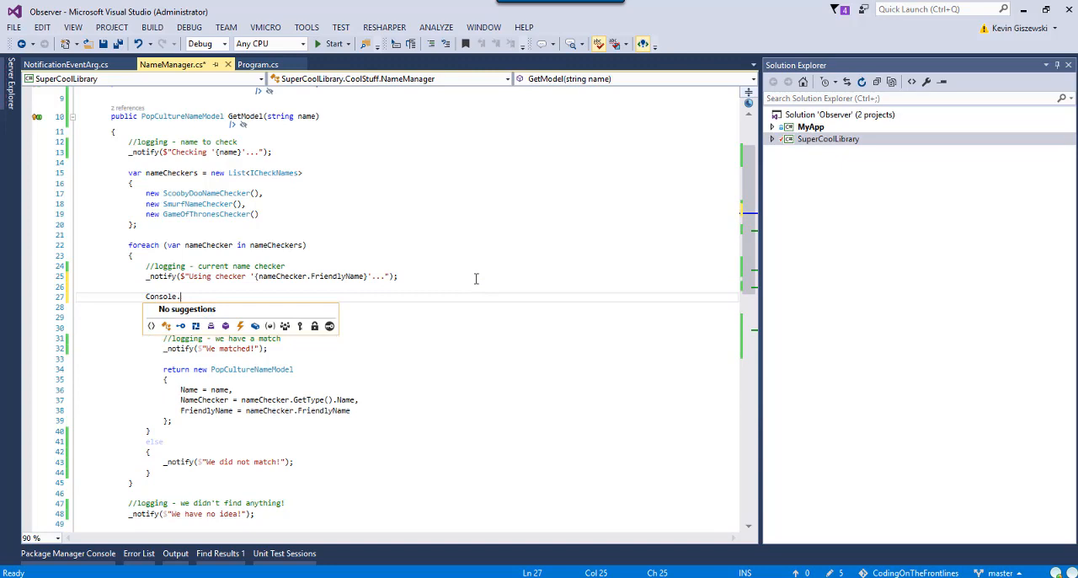
{"action": "type", "text": "Write(\"\");"}
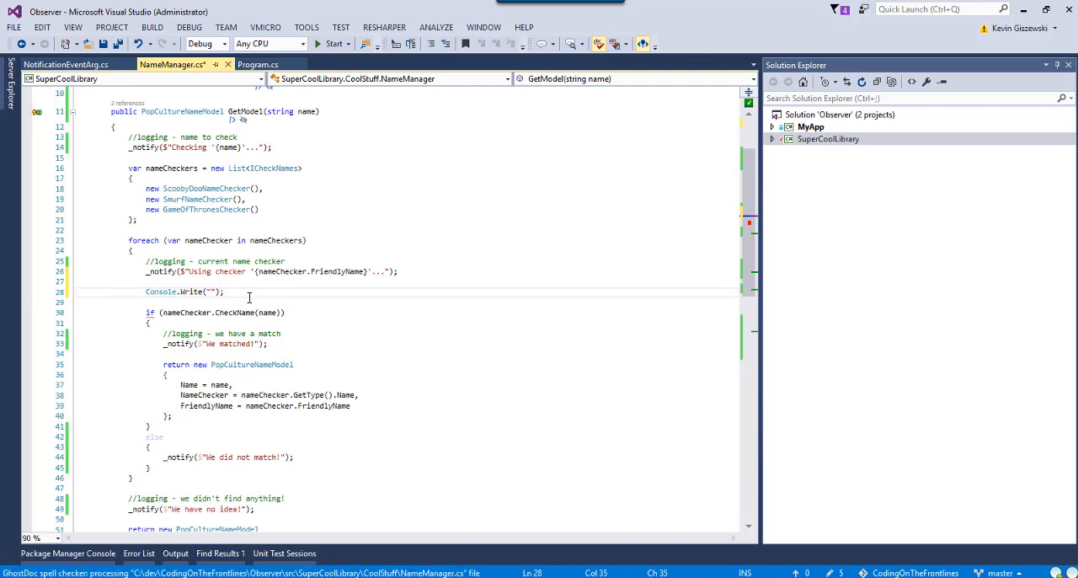
{"action": "mouse_move", "coordinate": [633, 209]}
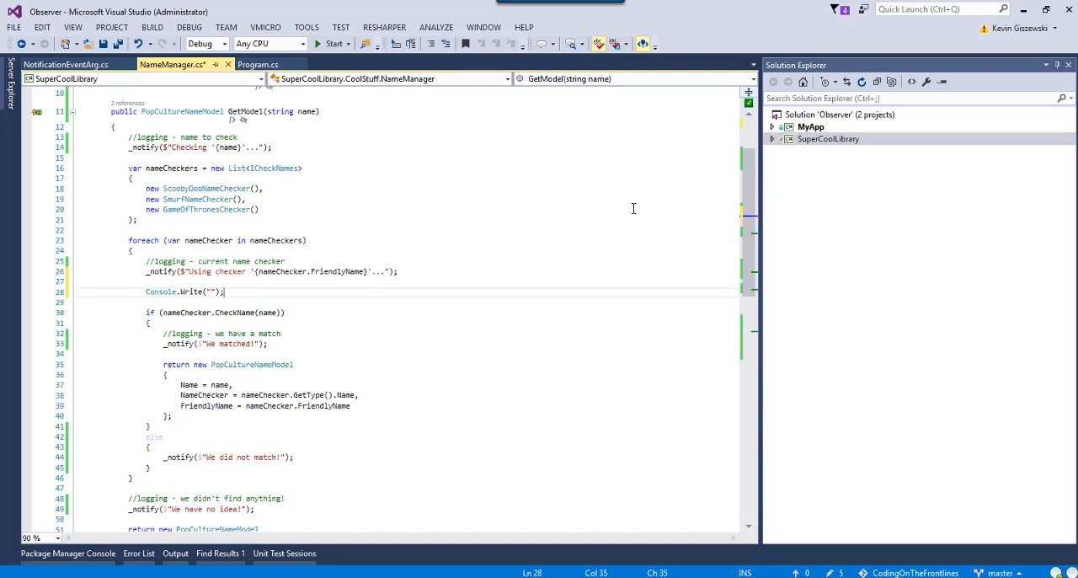
{"action": "mouse_move", "coordinate": [767, 176]}
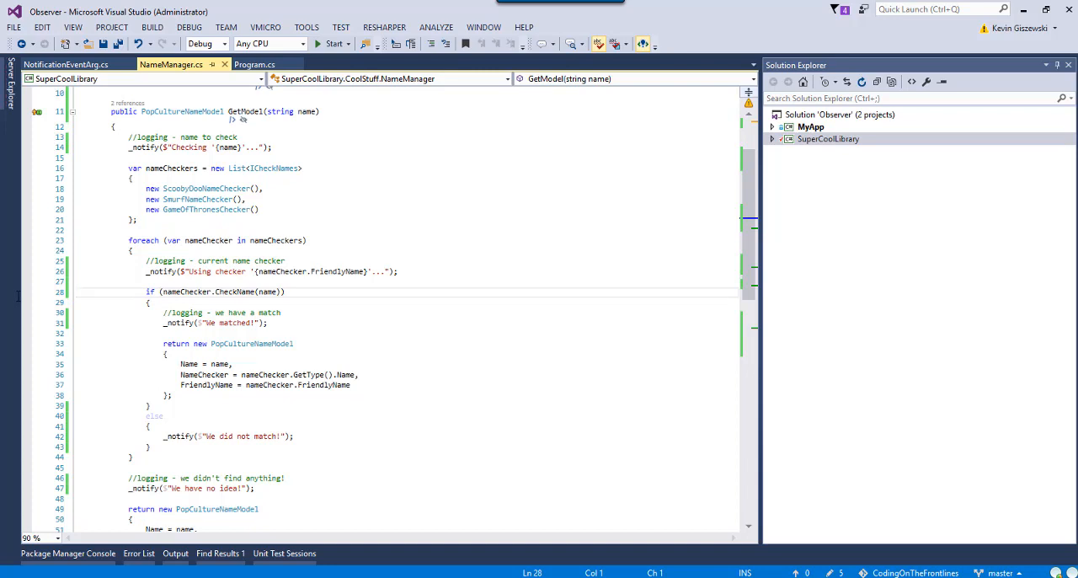
{"action": "mouse_move", "coordinate": [20, 302]}
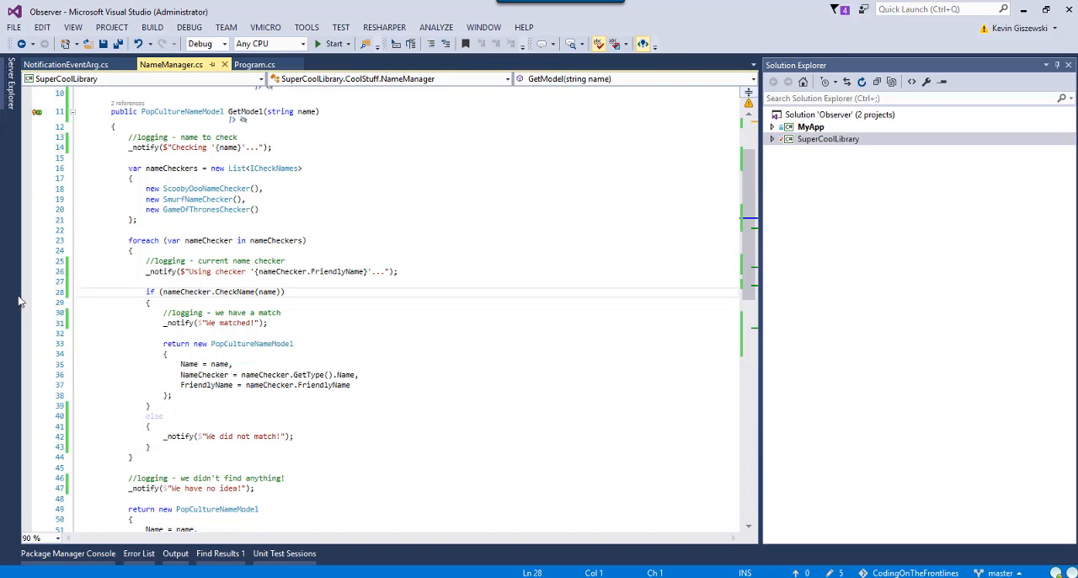
{"action": "mouse_move", "coordinate": [202, 54]}
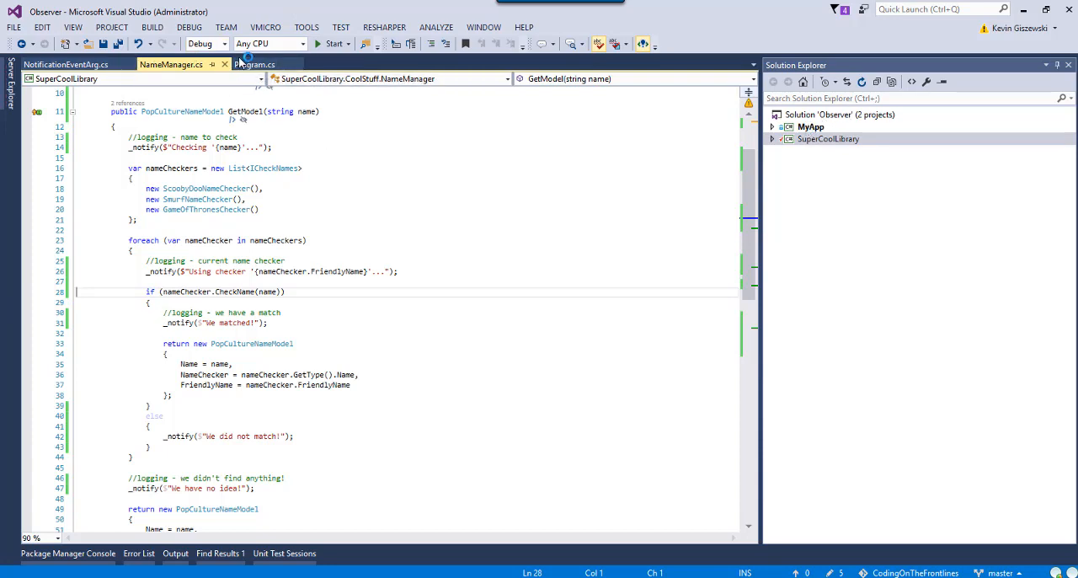
Review Program.cs Main's OnNotification subscription that prints each Message
{"action": "left_click", "coordinate": [255, 64]}
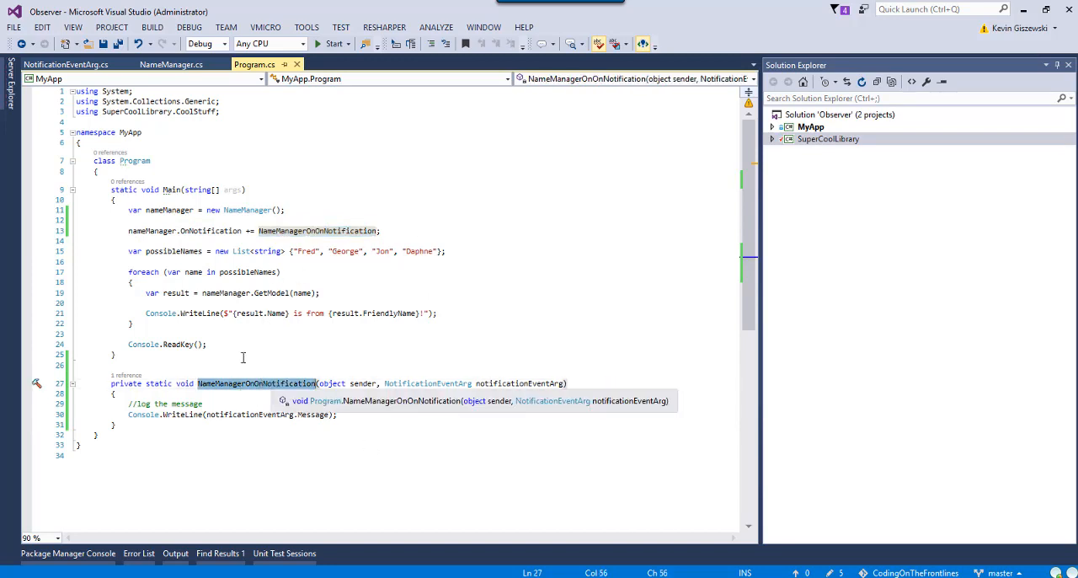
{"action": "mouse_move", "coordinate": [279, 313]}
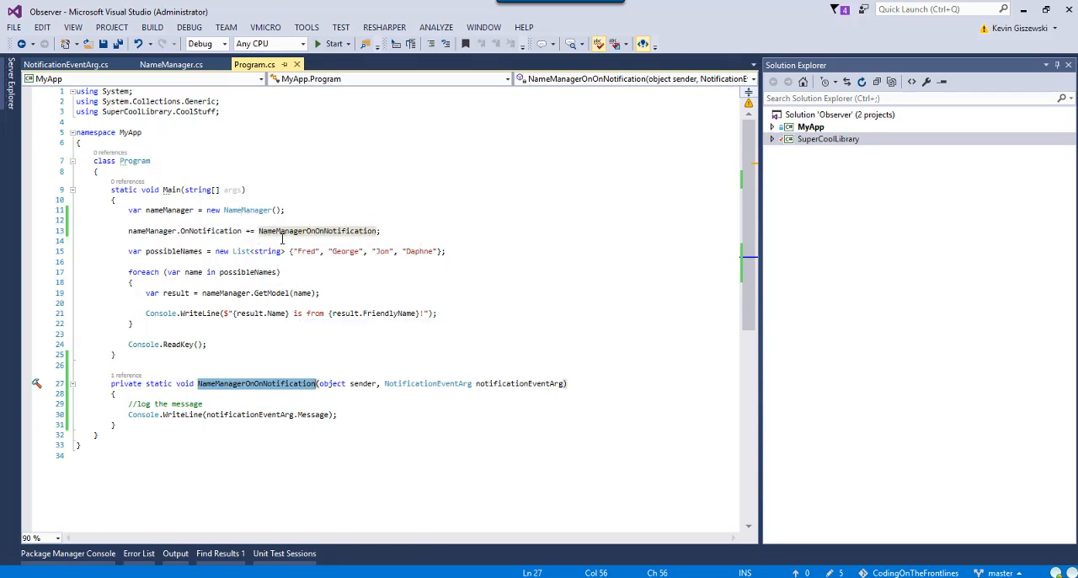
{"action": "mouse_move", "coordinate": [448, 234]}
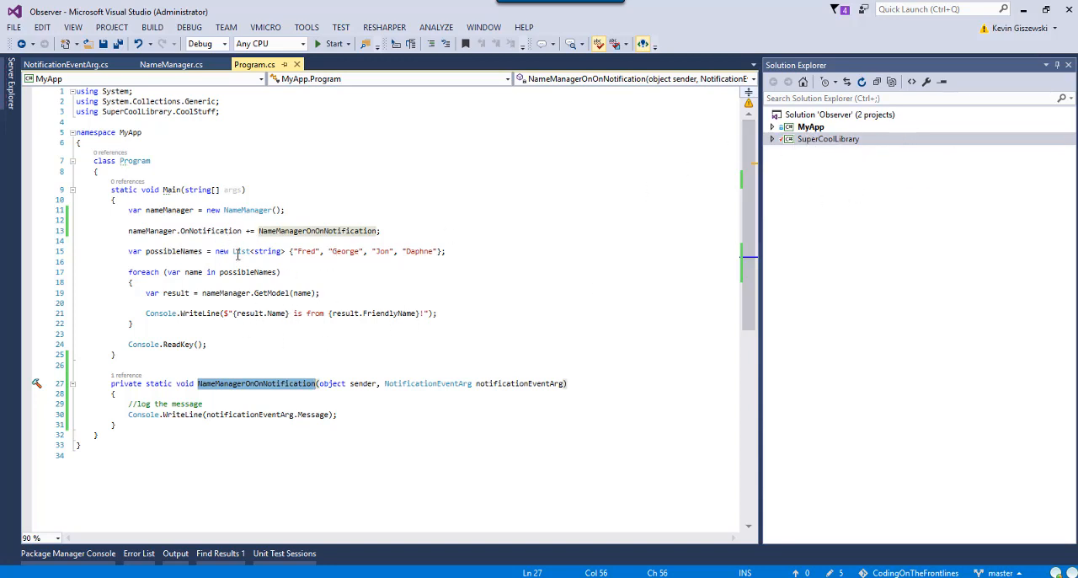
{"action": "mouse_move", "coordinate": [300, 307]}
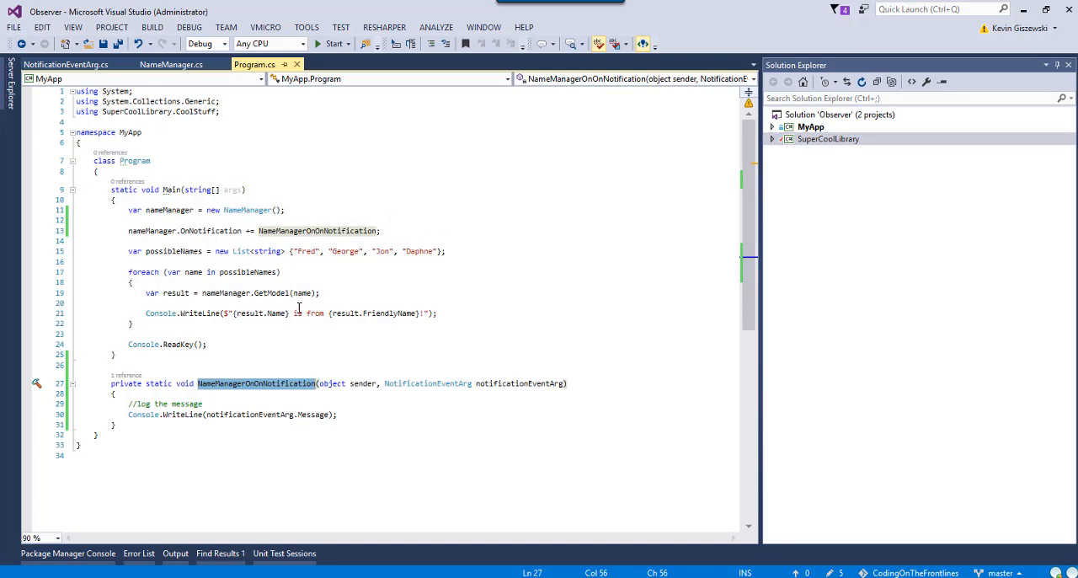
{"action": "mouse_move", "coordinate": [165, 231]}
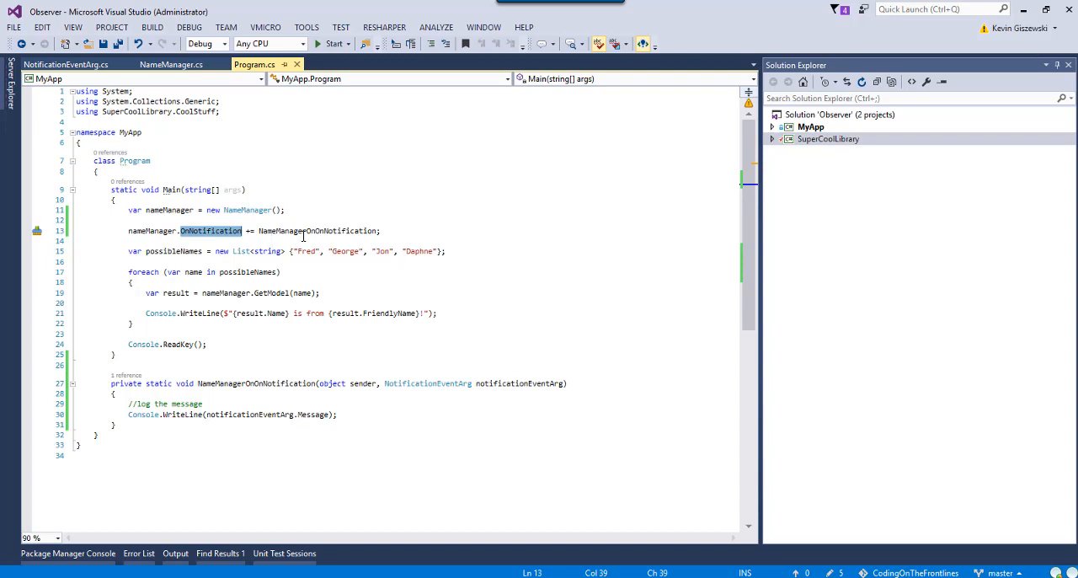
{"action": "left_click", "coordinate": [239, 209]}
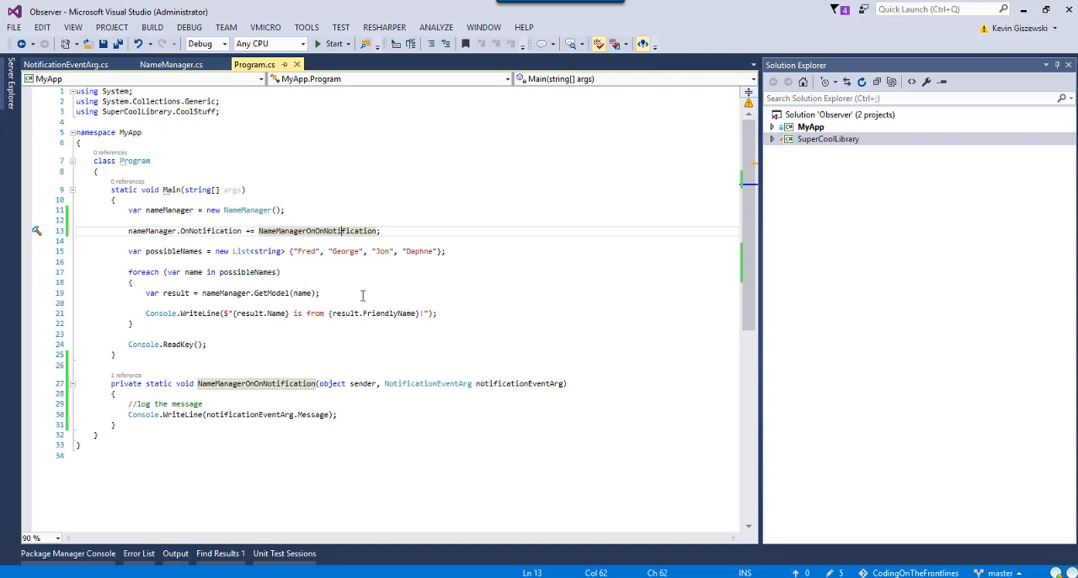
{"action": "mouse_move", "coordinate": [315, 298]}
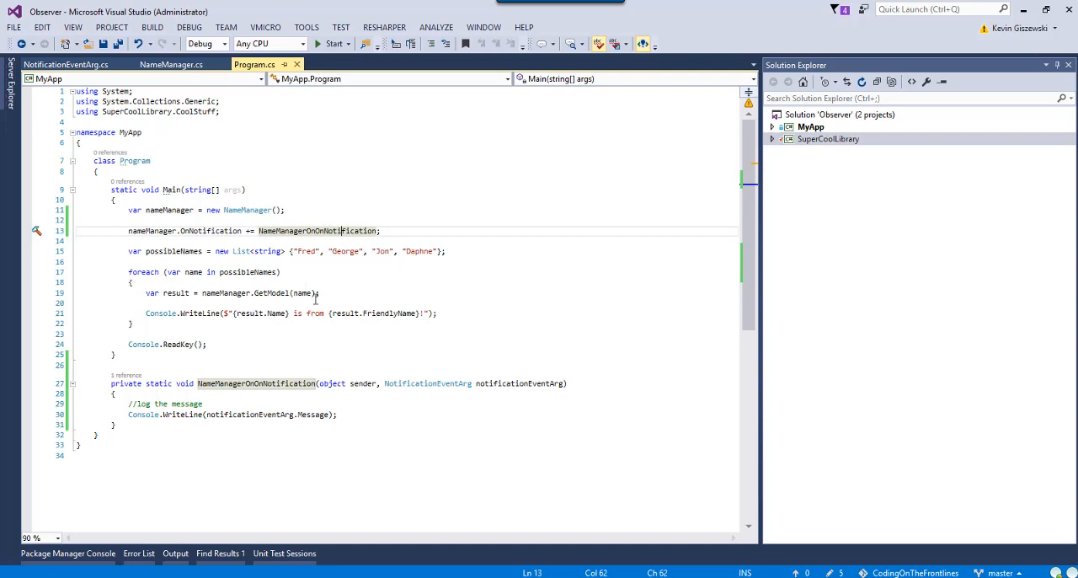
{"action": "mouse_move", "coordinate": [364, 245]}
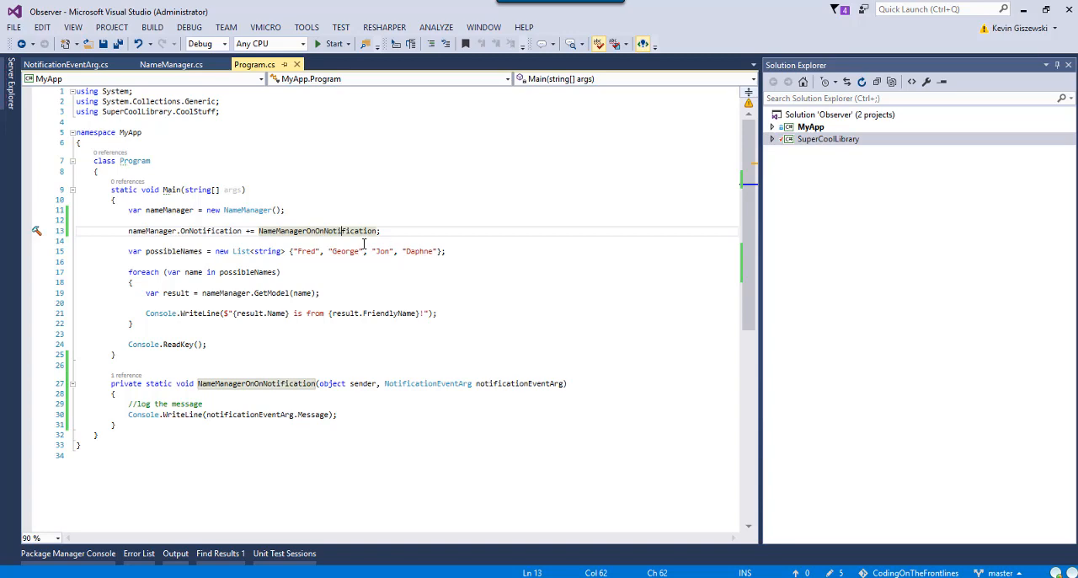